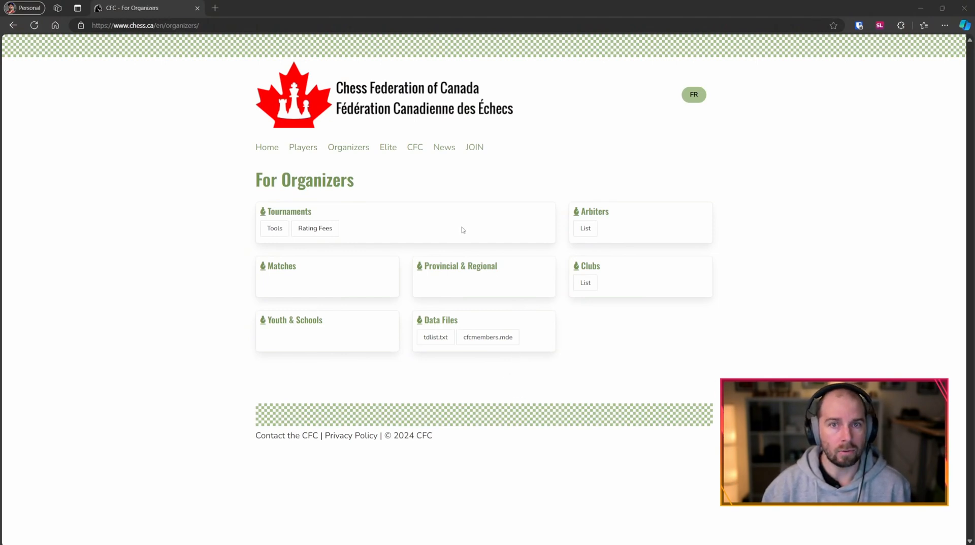
mouse_move(493, 201)
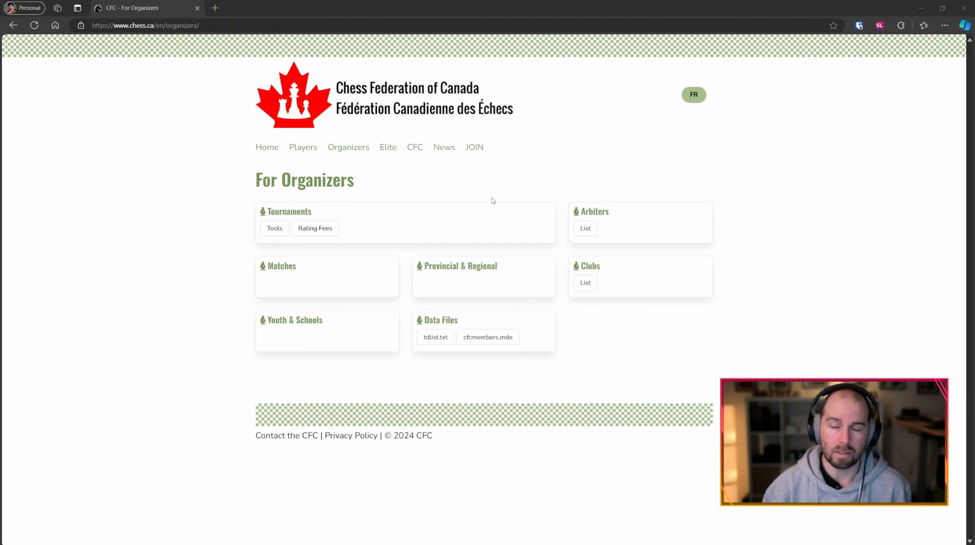
mouse_move(419, 185)
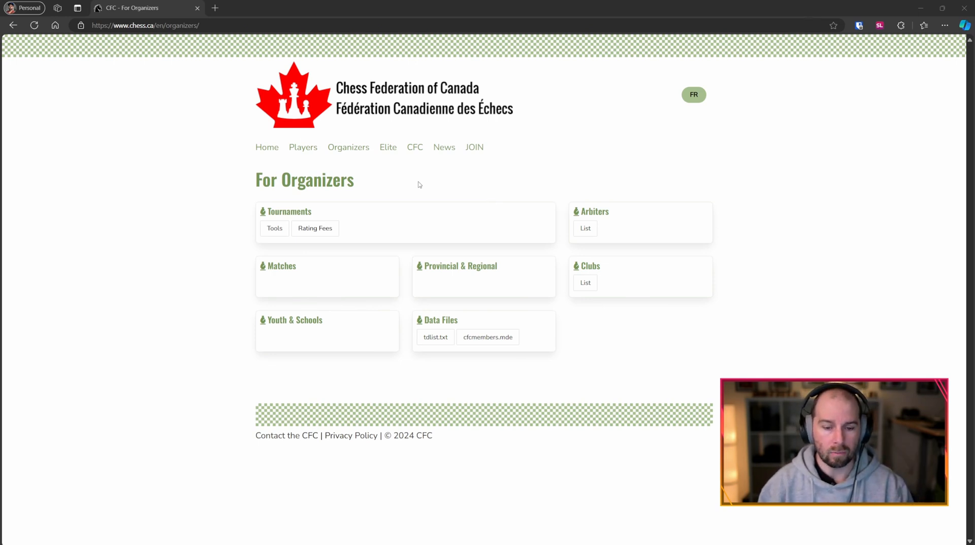
mouse_move(372, 181)
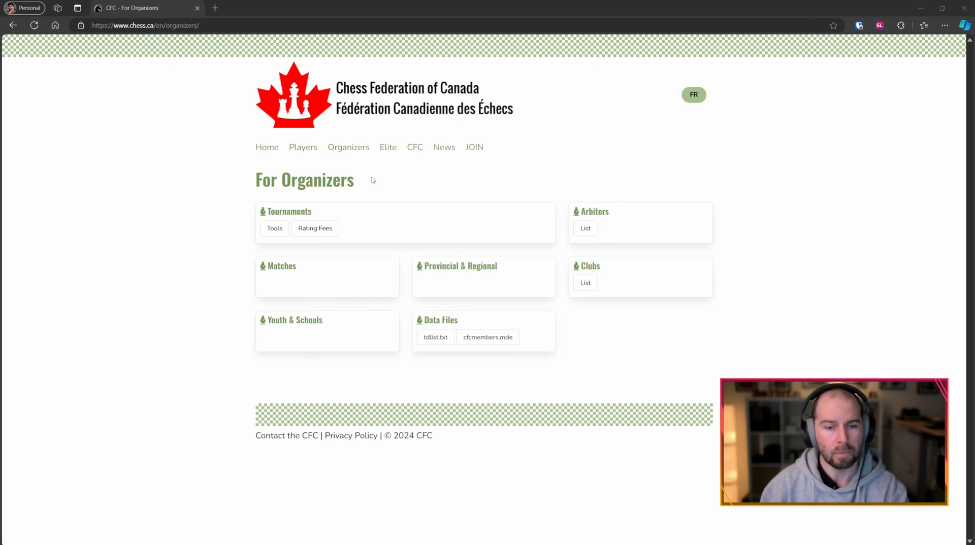
mouse_move(335, 154)
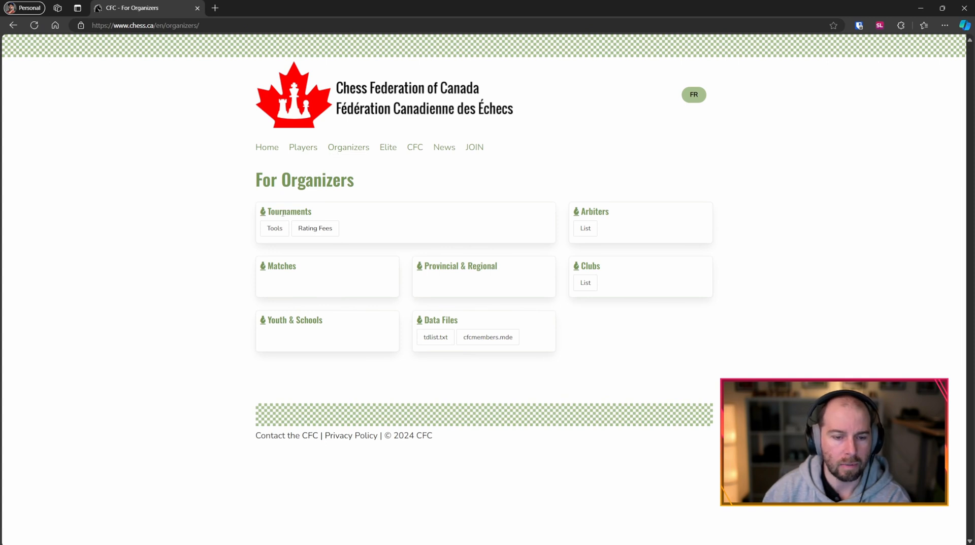
Open the CFC organizer Tools page and scroll to the Pairings and Reporting Results sections.
left_click(274, 229)
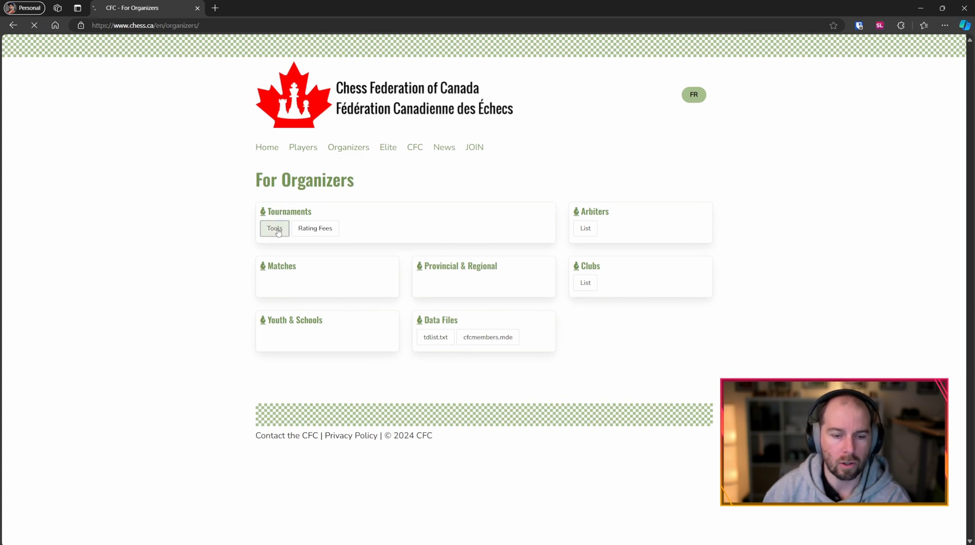
left_click(274, 228)
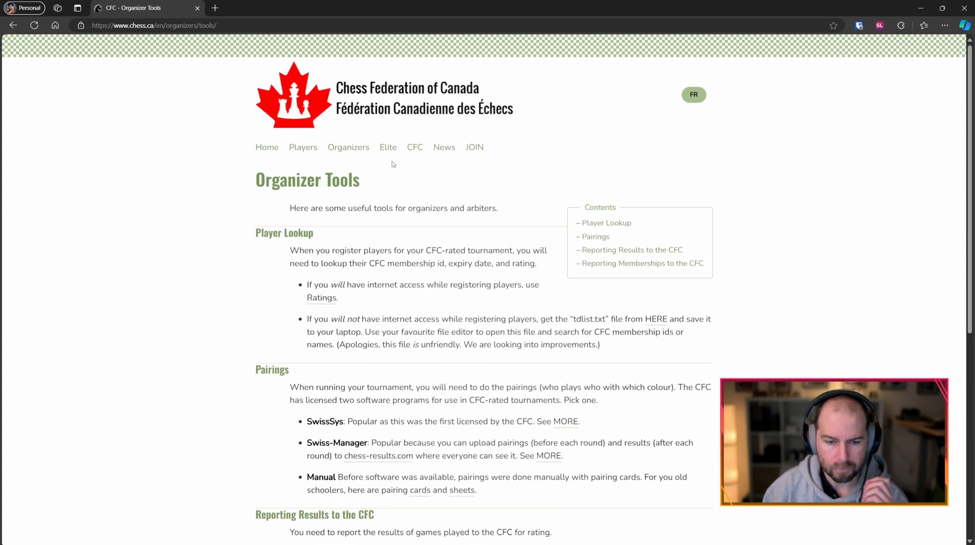
scroll("down", 3)
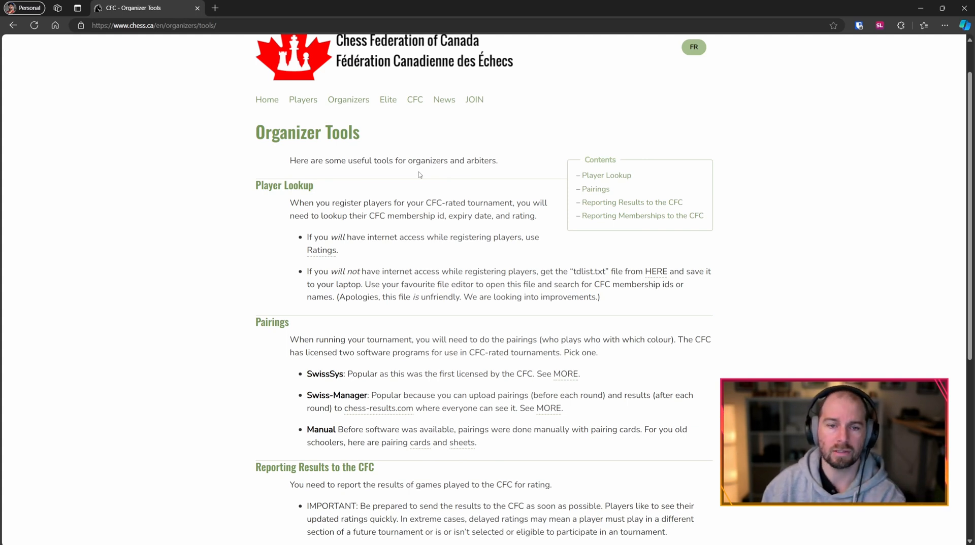
scroll("down", 3)
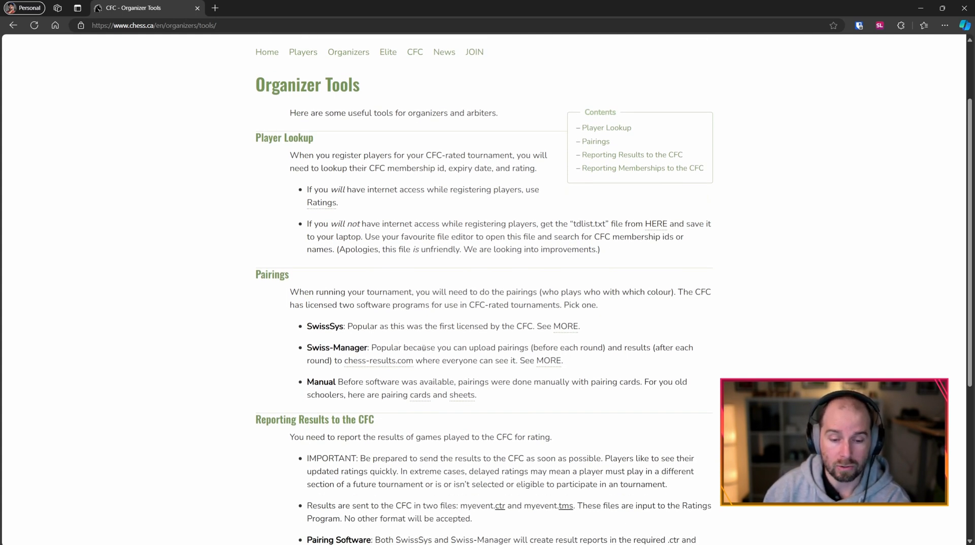
mouse_move(428, 374)
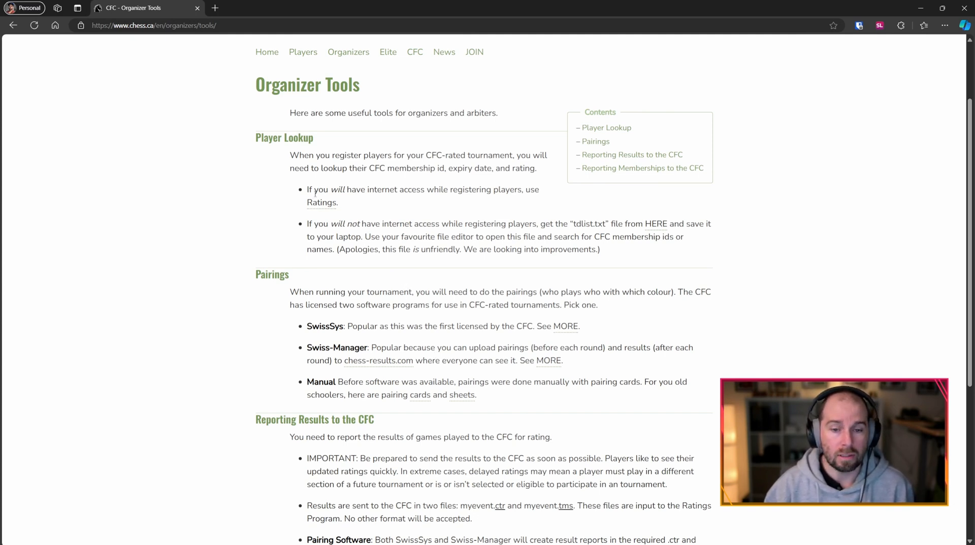
mouse_move(571, 201)
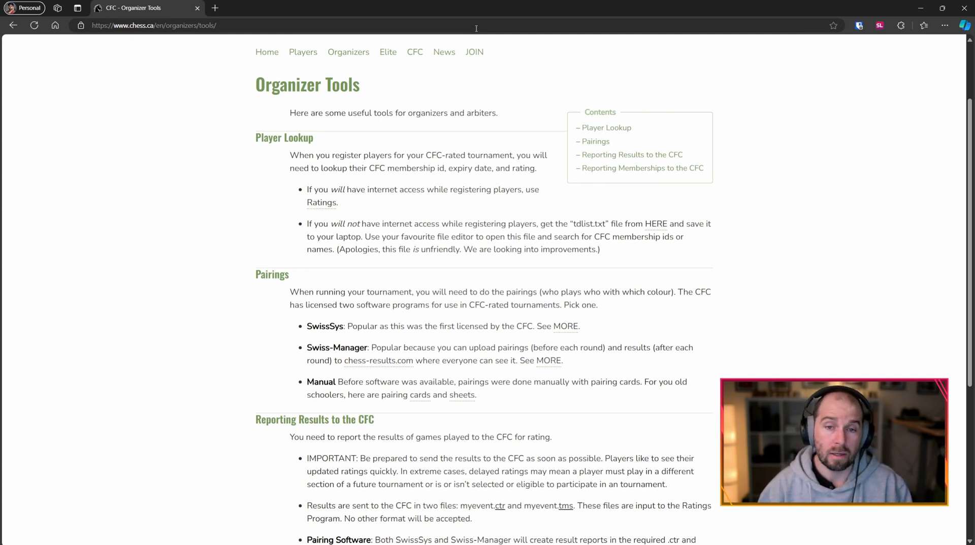
Go to chessmanager, log in, and dismiss the translate popup to reach the tournament list.
left_click(153, 25)
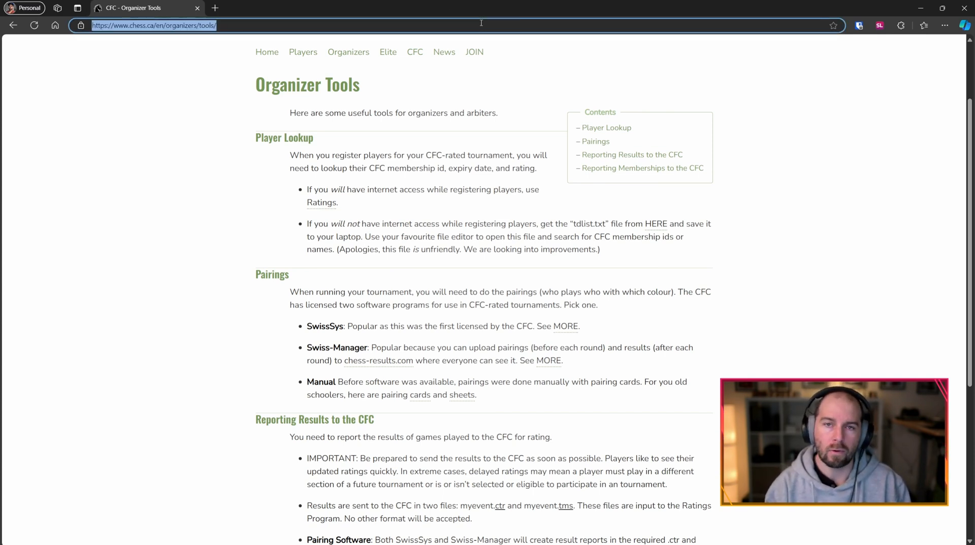
type("chessmanager")
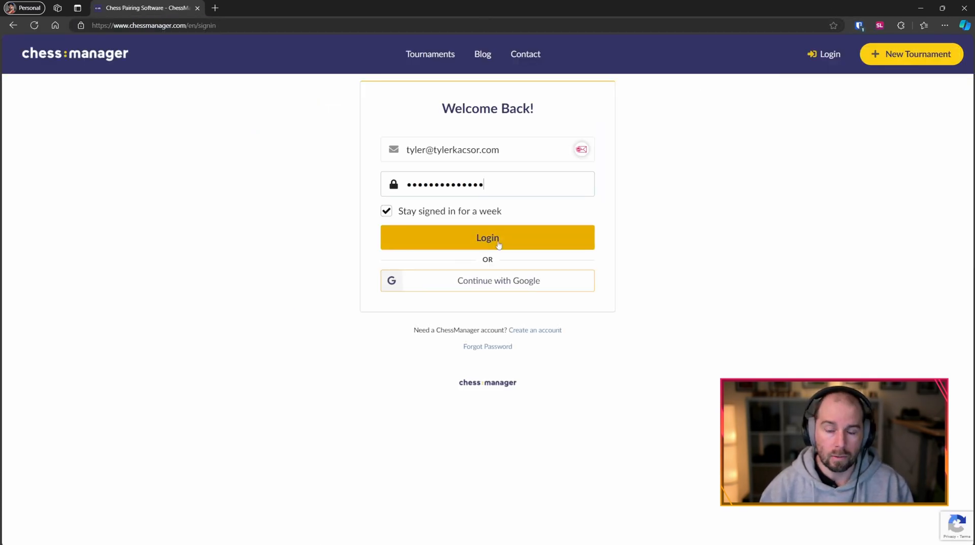
left_click(487, 238)
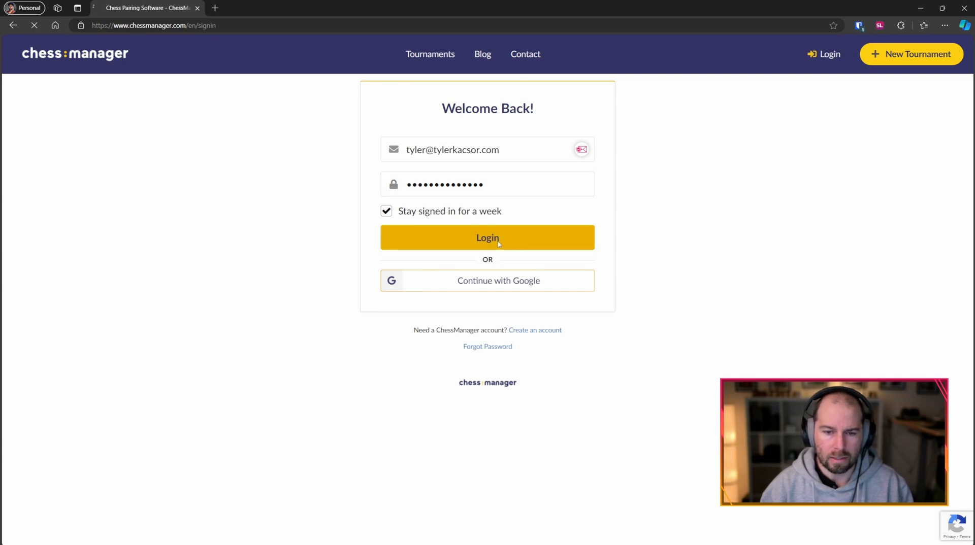
left_click(488, 237)
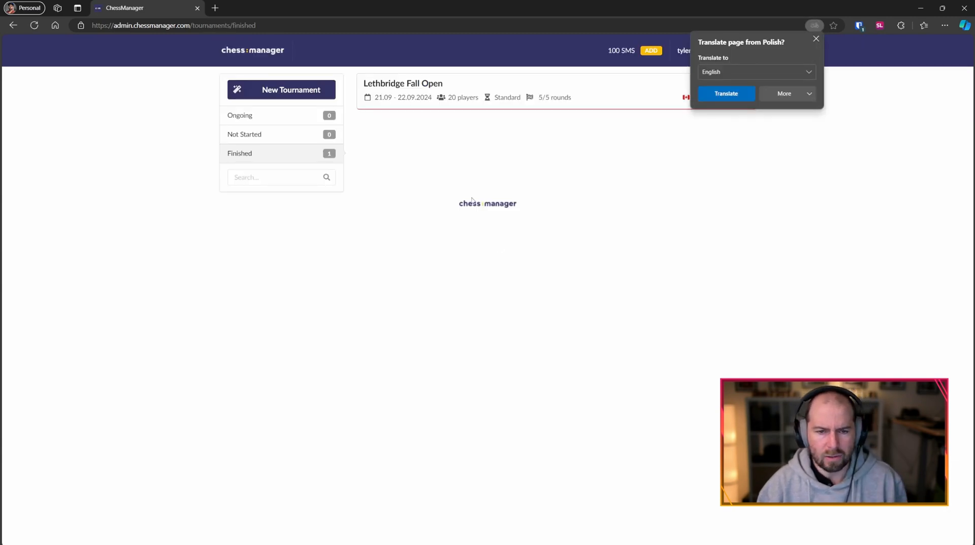
left_click(817, 39)
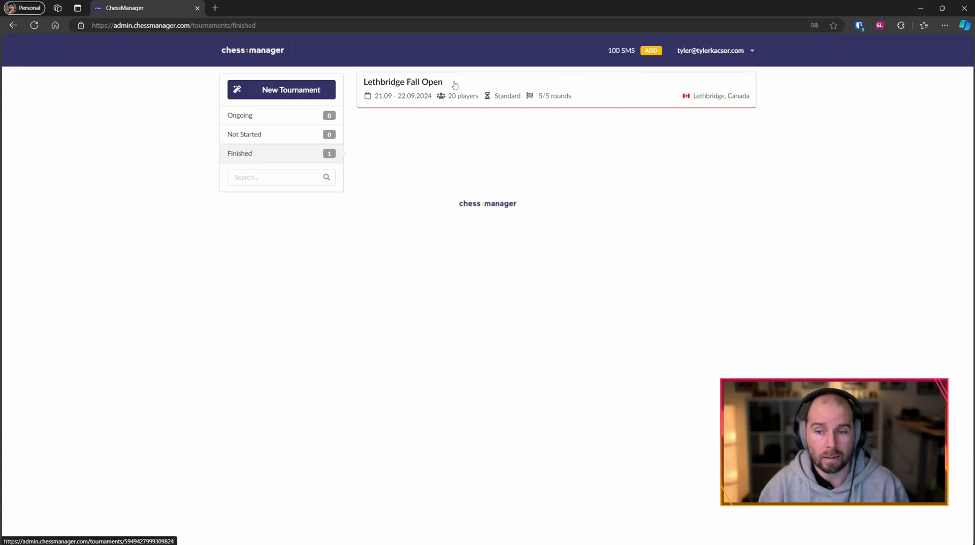
mouse_move(496, 89)
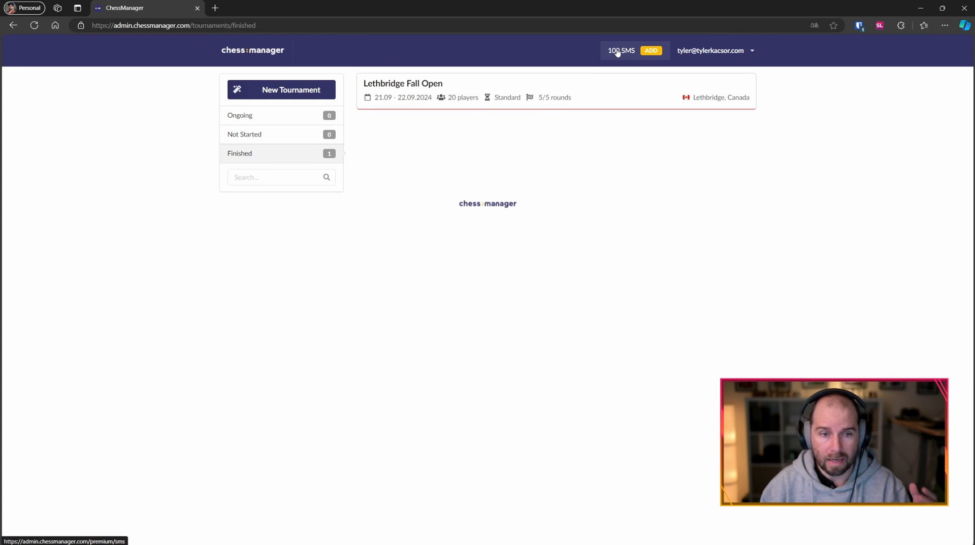
mouse_move(415, 71)
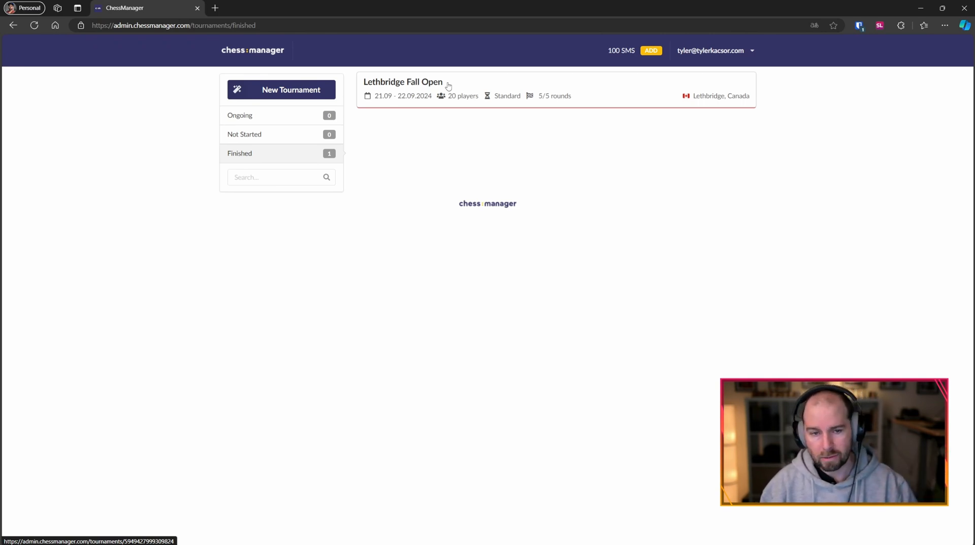
mouse_move(487, 83)
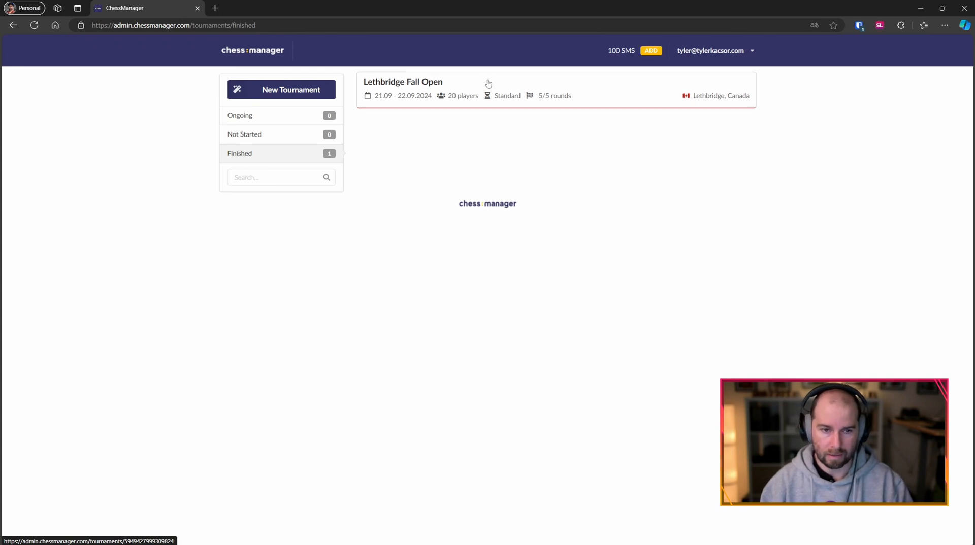
Open the Lethbridge Fall Open card from the Finished tournaments list.
left_click(402, 82)
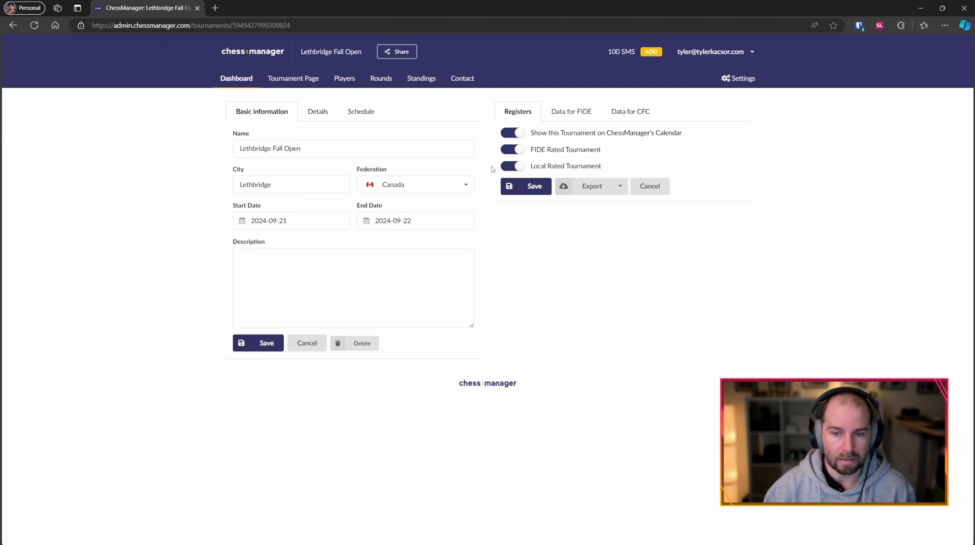
mouse_move(570, 133)
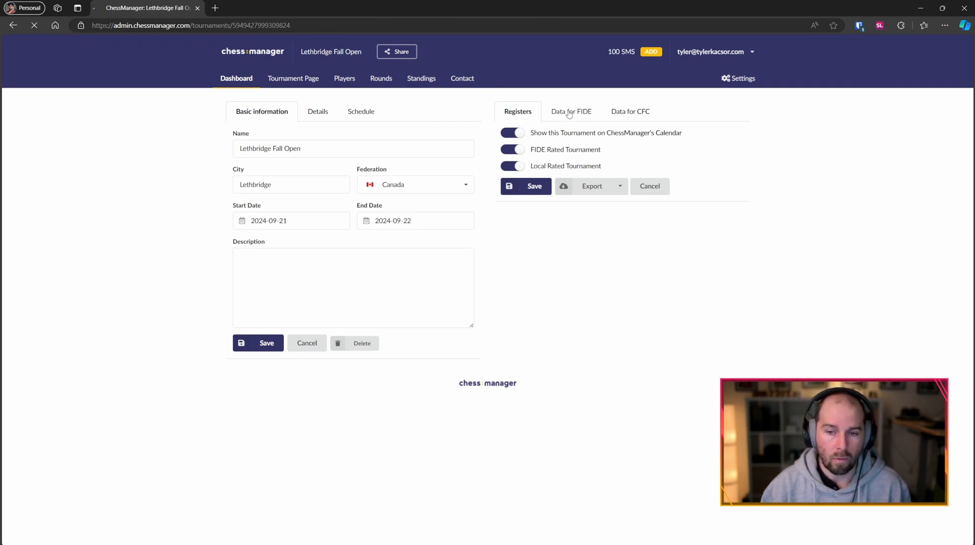
Review the Data for FIDE form, then bring up the Data for CFC report files page.
left_click(571, 111)
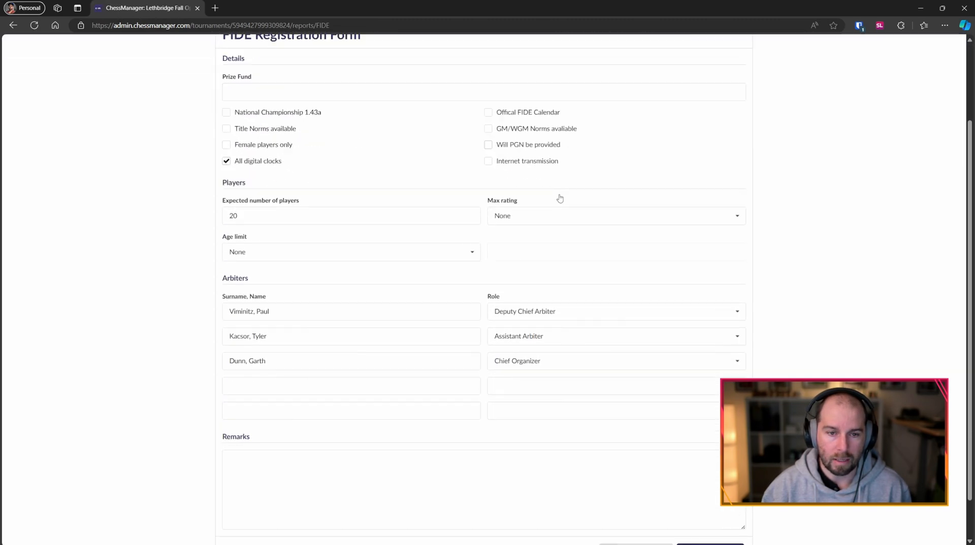
scroll("down", 3)
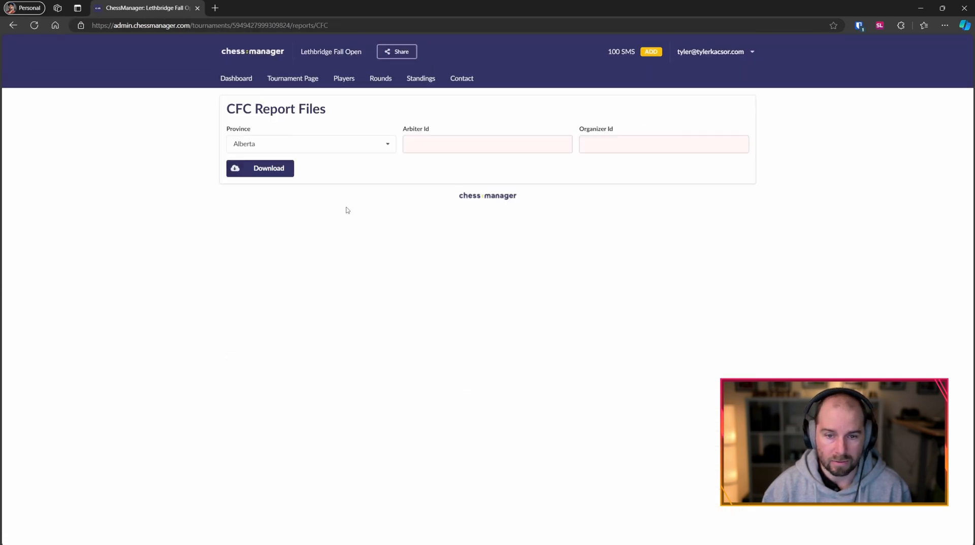
left_click(259, 169)
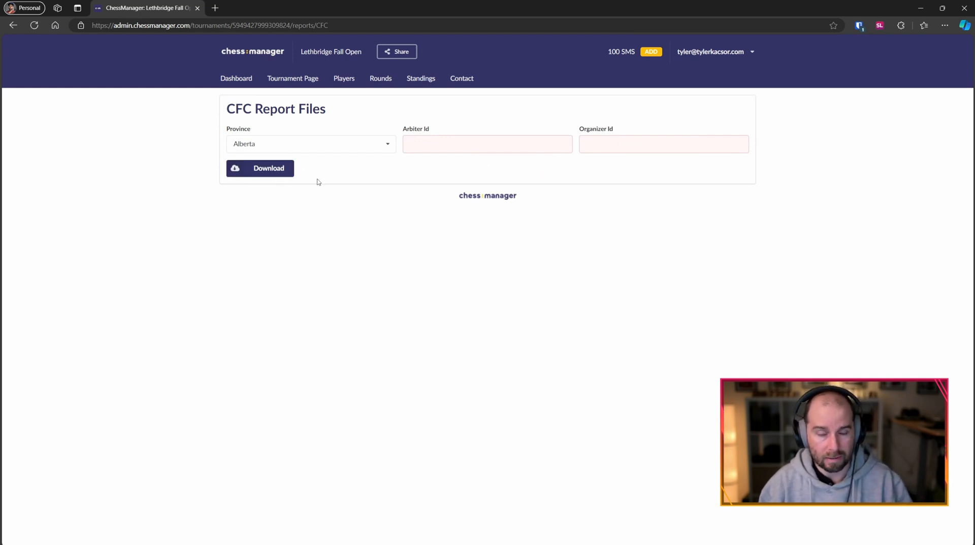
mouse_move(305, 146)
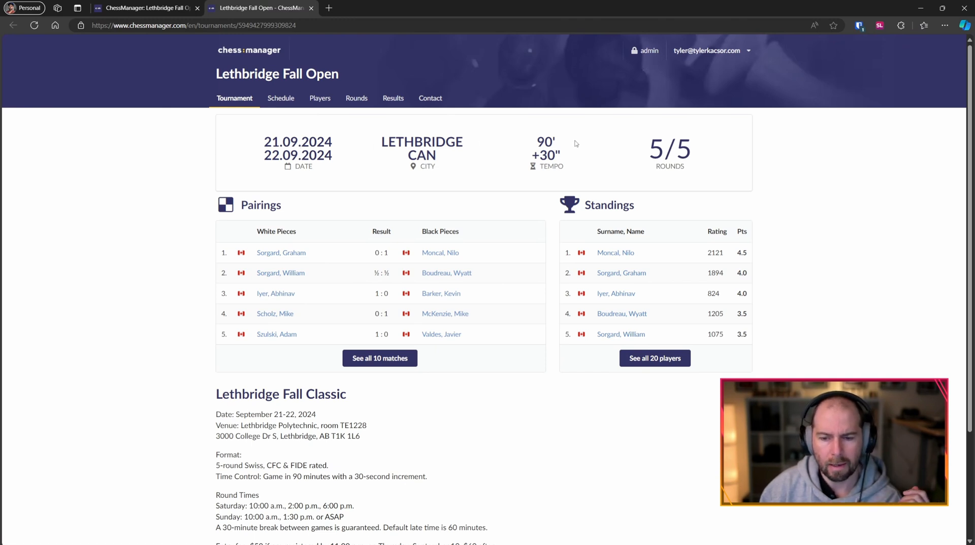
mouse_move(598, 253)
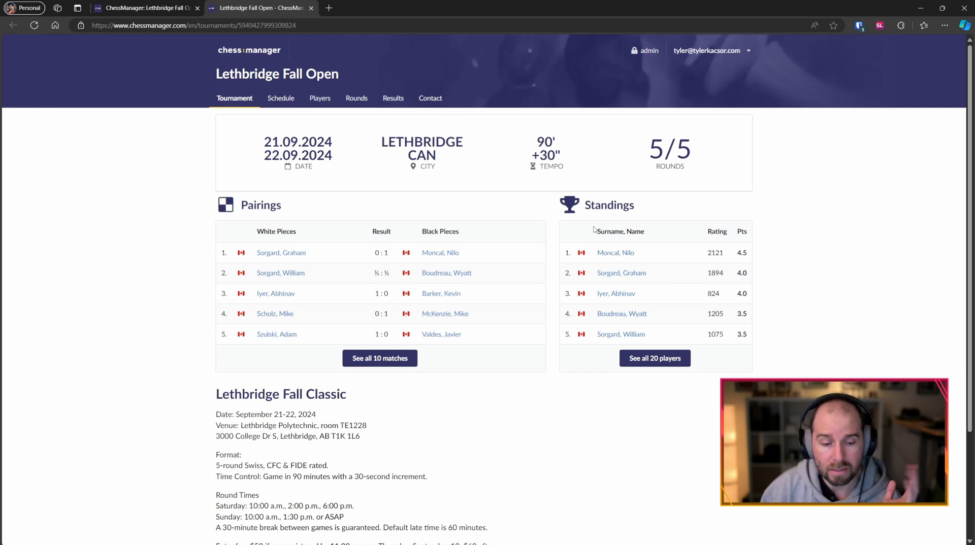
scroll("down", 3)
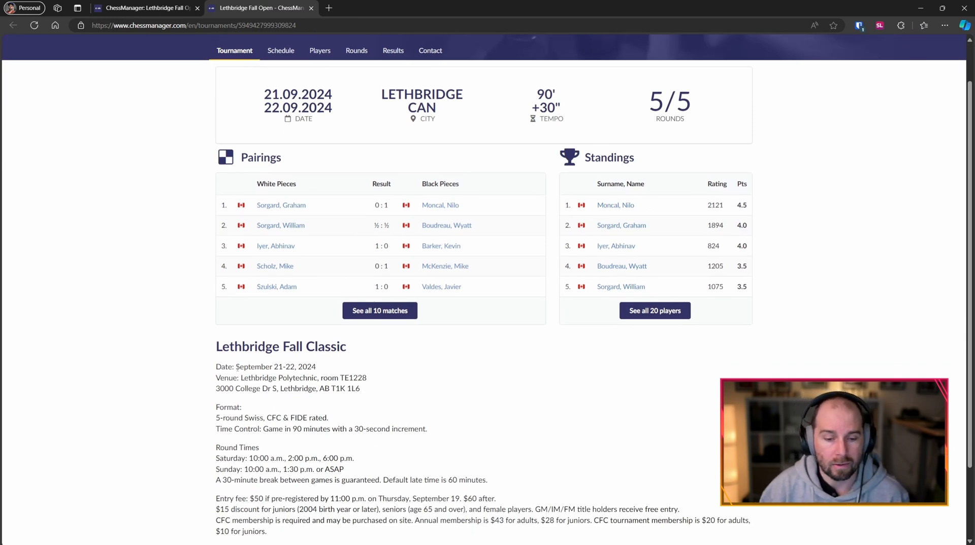
scroll("down", 3)
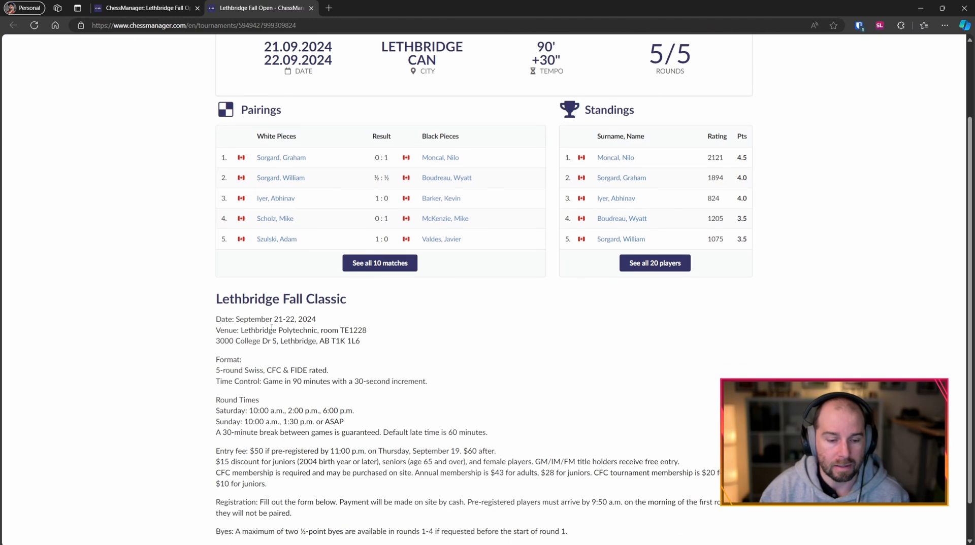
scroll("down", 3)
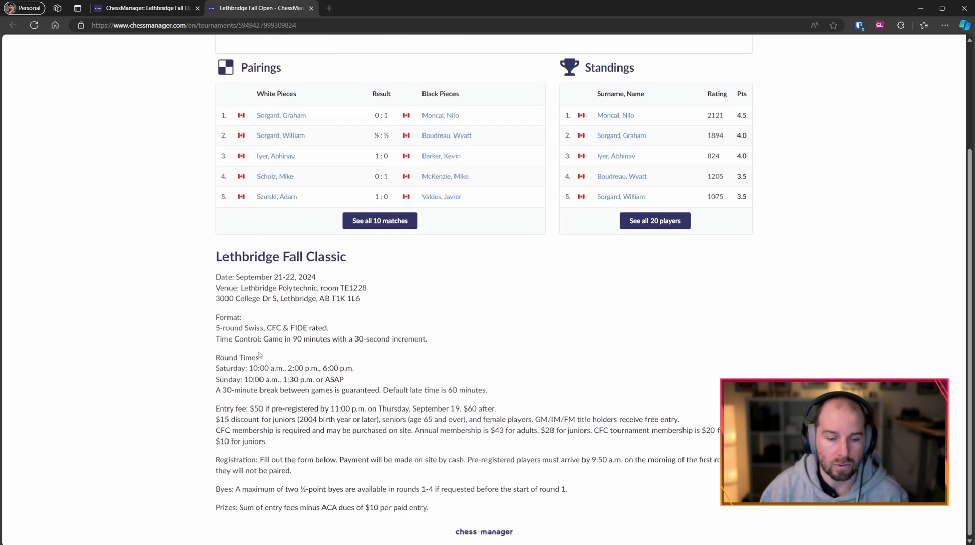
scroll("up", 3)
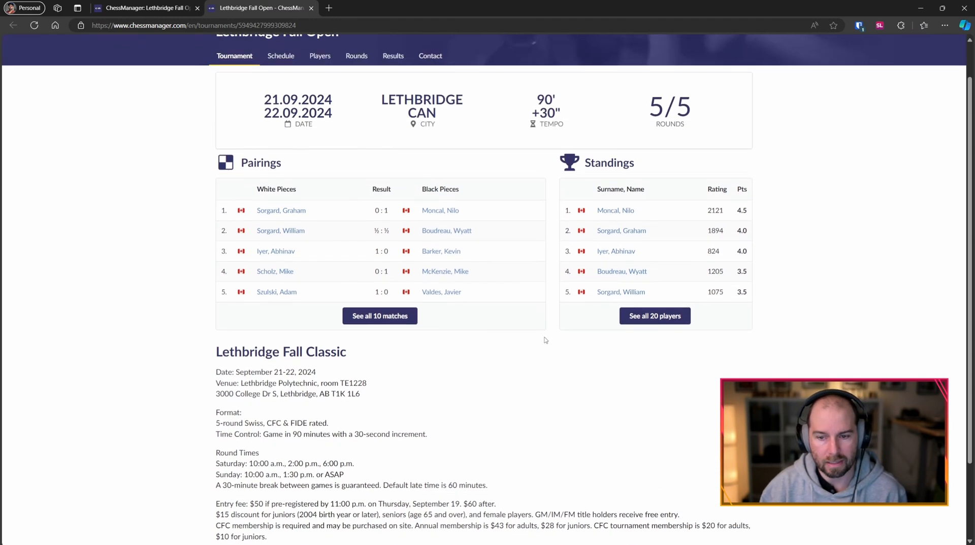
scroll("up", 3)
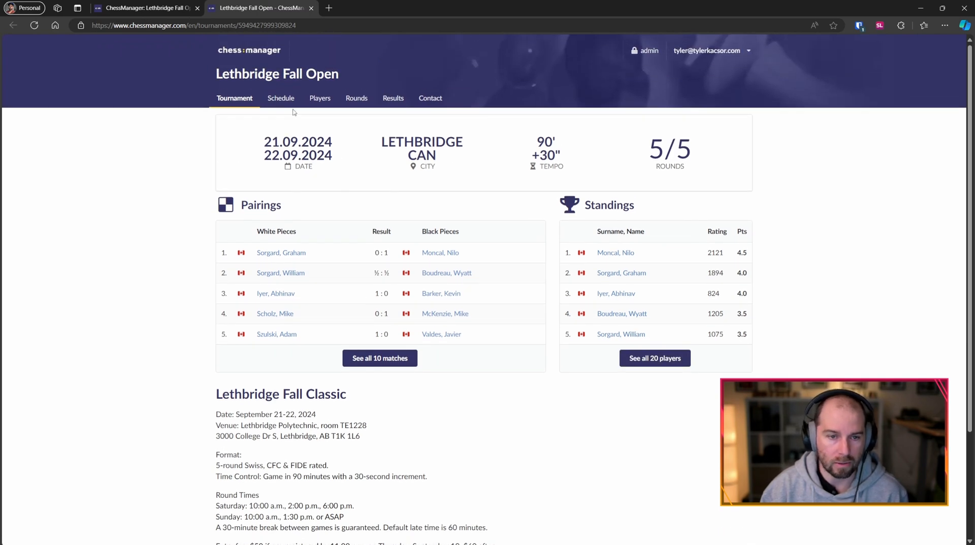
Browse the tournament's Schedule, Players list and Rounds pairings.
left_click(280, 99)
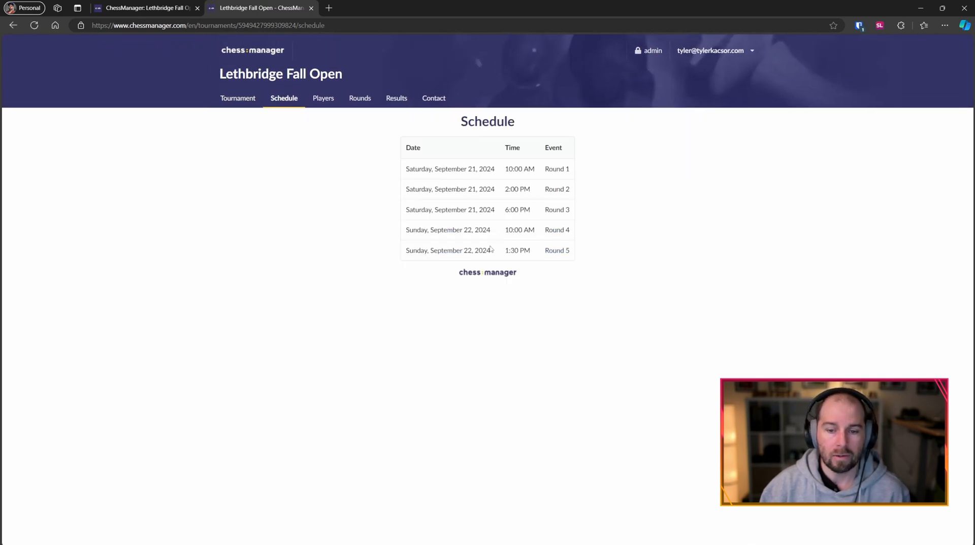
left_click(323, 99)
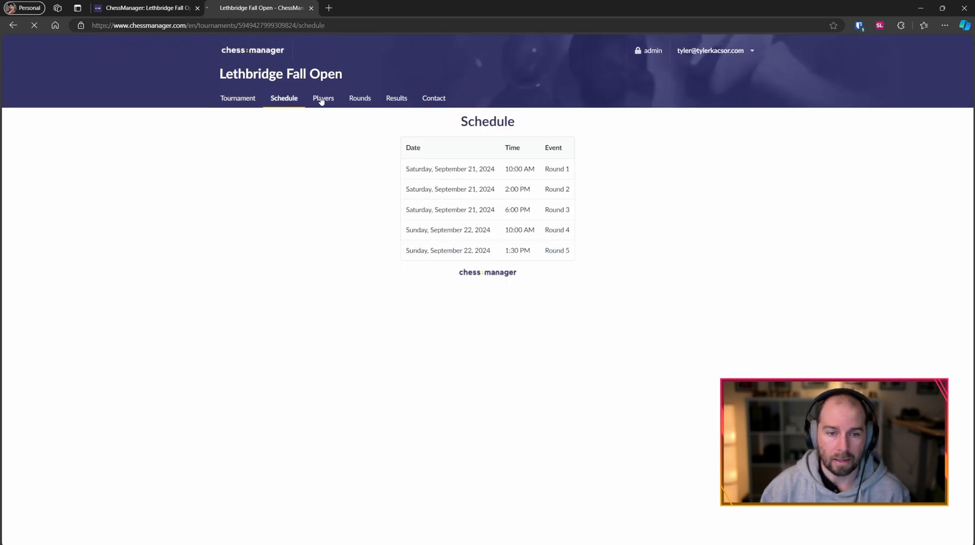
mouse_move(345, 104)
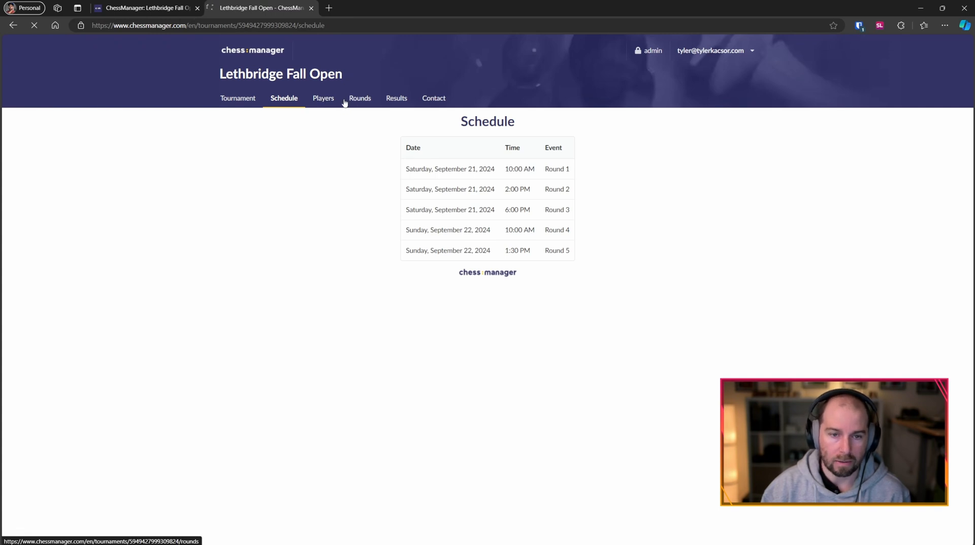
left_click(323, 99)
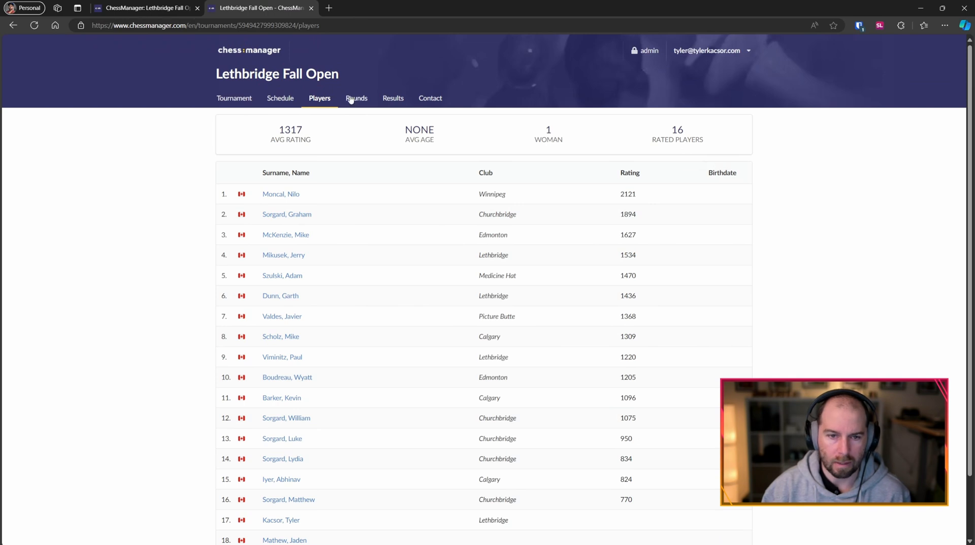
left_click(355, 98)
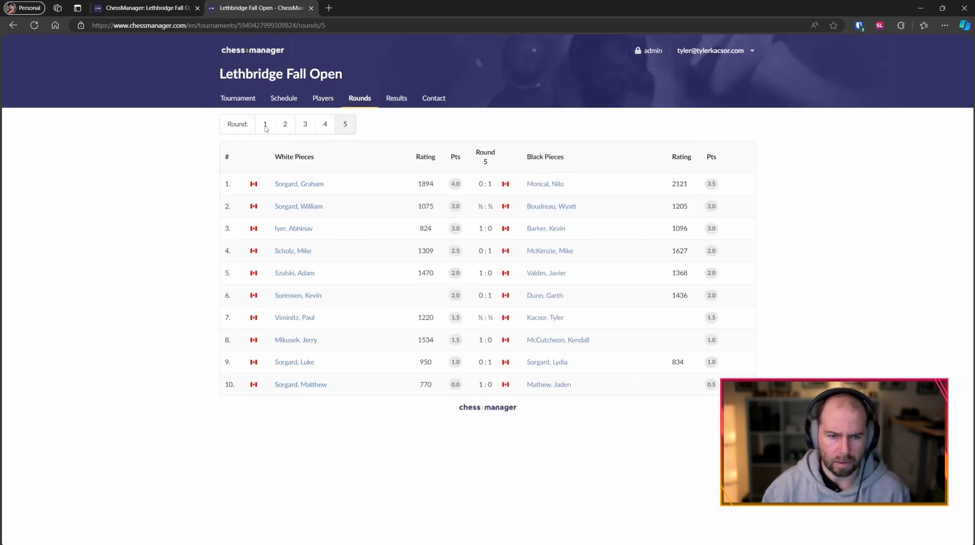
View the pairings for rounds 2, 3 and 5, then leave the rounds view.
left_click(284, 123)
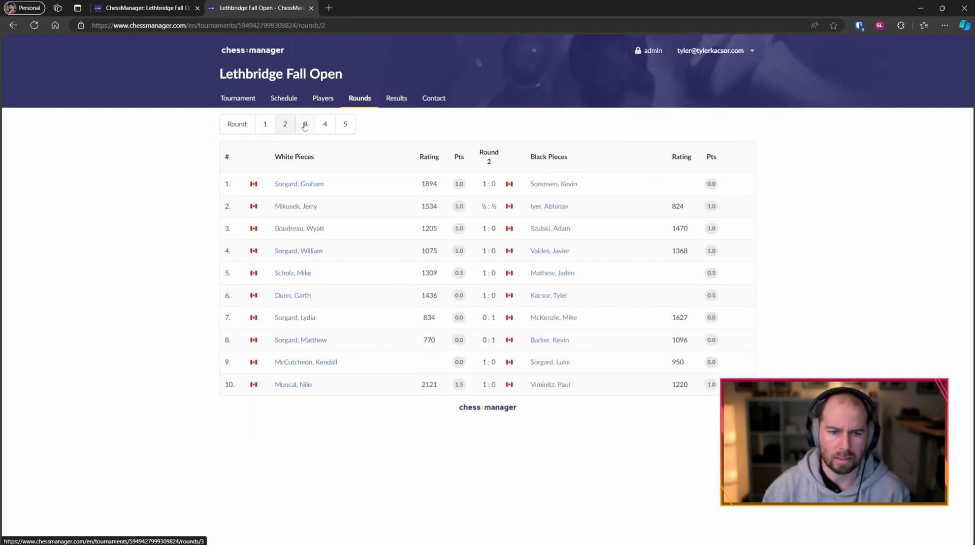
left_click(304, 125)
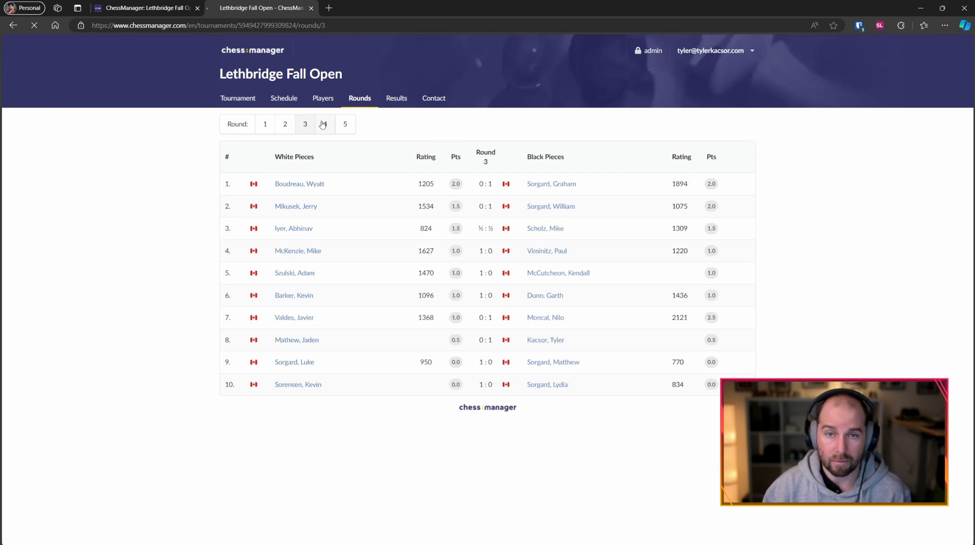
left_click(345, 124)
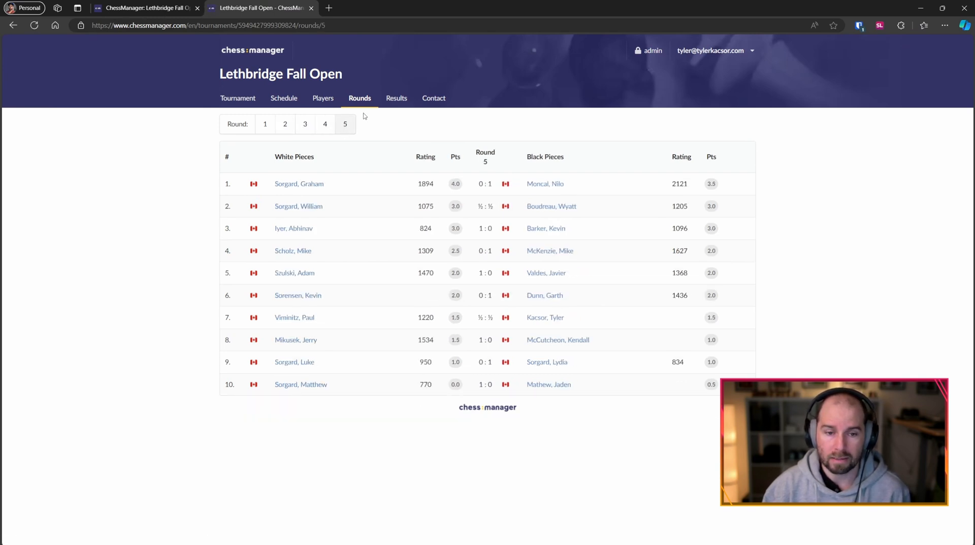
left_click(396, 98)
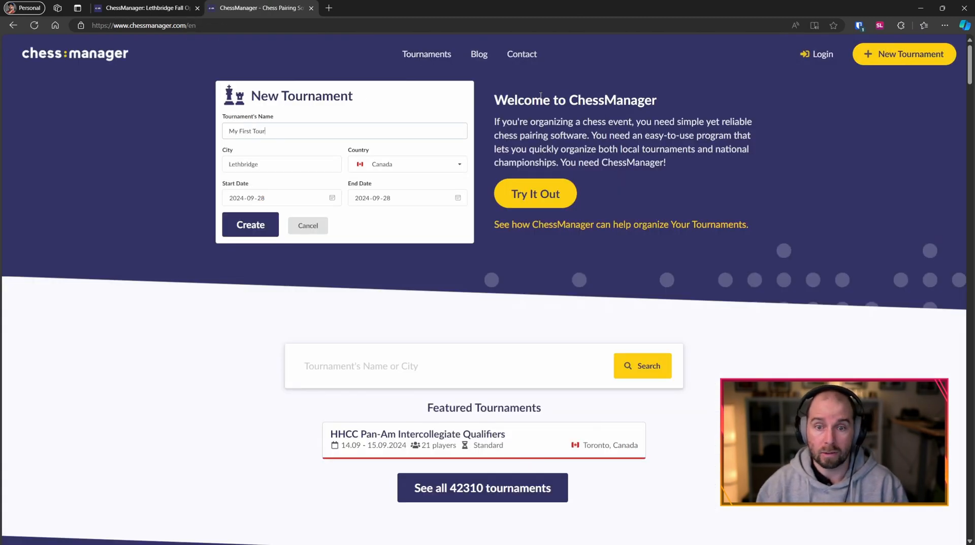
Abandon the homepage New Tournament form and return to the Lethbridge Fall Open admin dashboard.
type("nament")
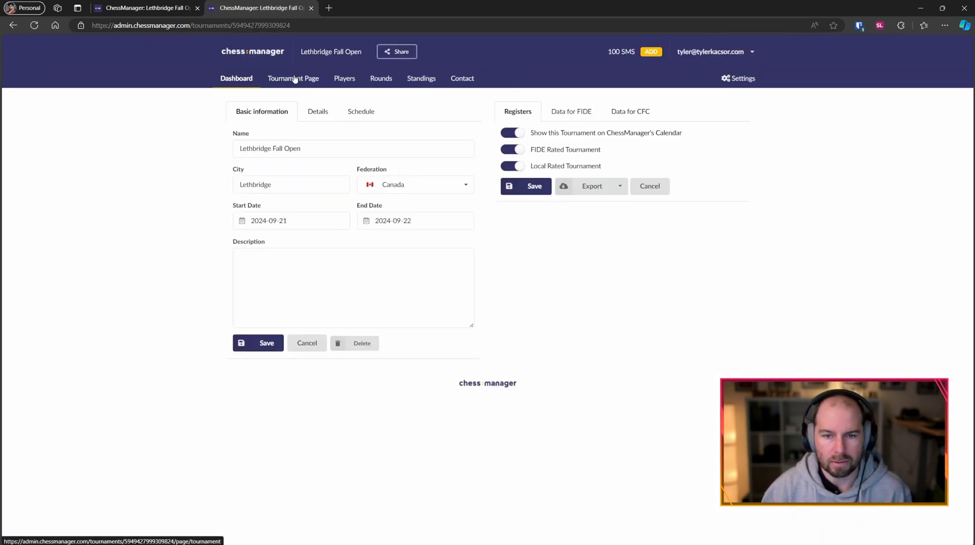
Bring up the Tournament Page editor with the Lethbridge Fall Classic description.
left_click(292, 79)
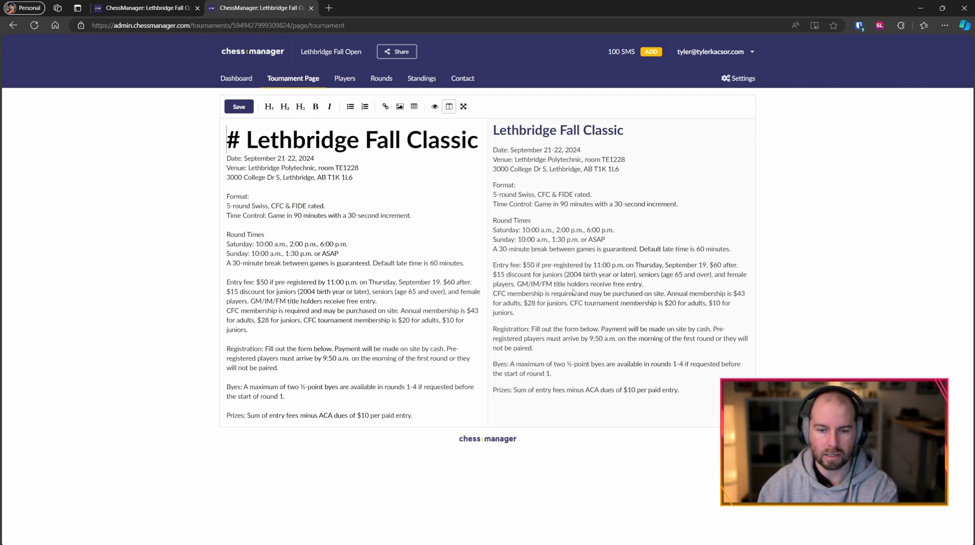
mouse_move(350, 80)
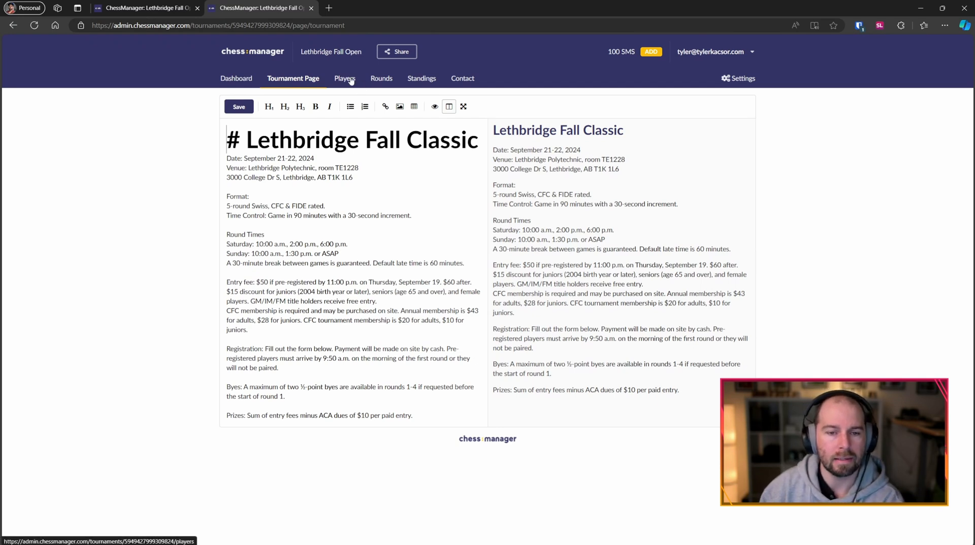
Check the Players list, return to the tournaments overview via the logo, and dismiss the translate popup.
left_click(345, 78)
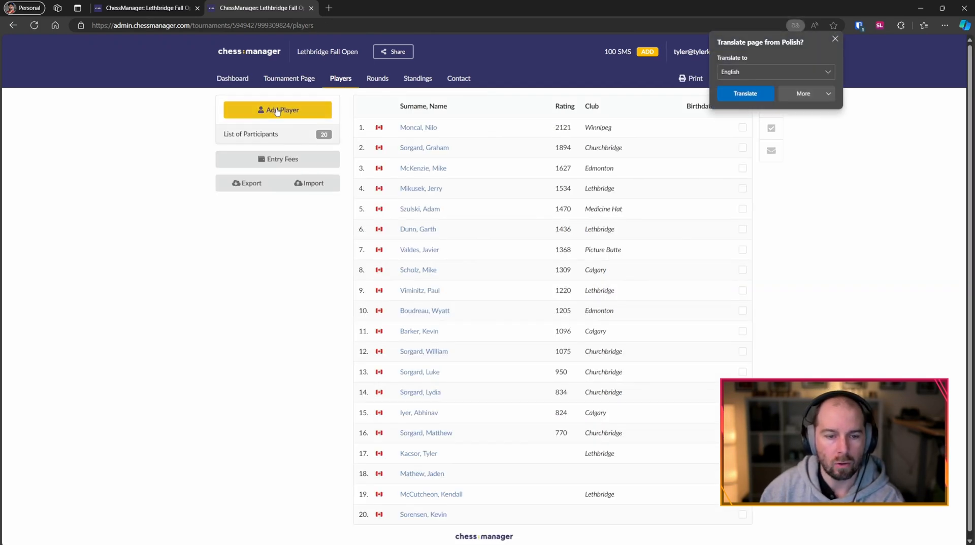
left_click(278, 110)
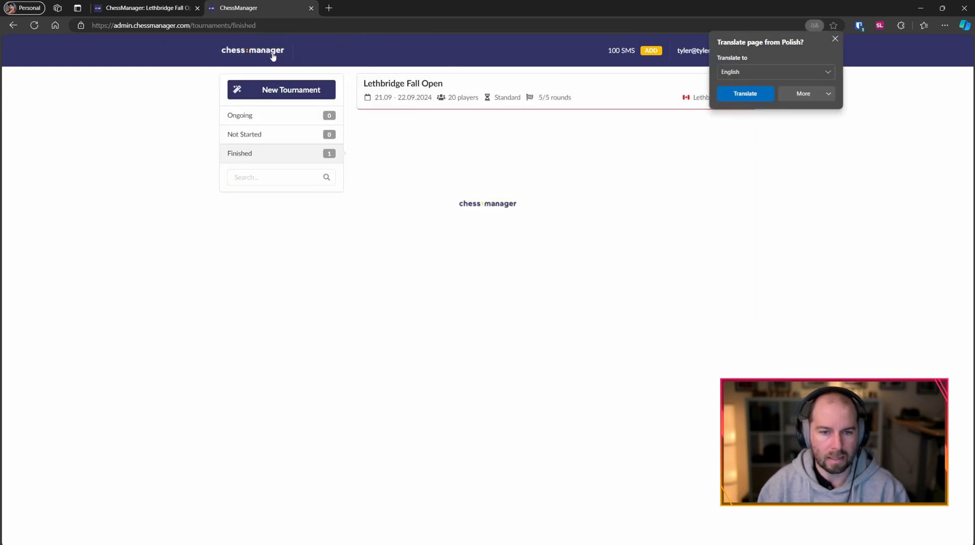
mouse_move(496, 130)
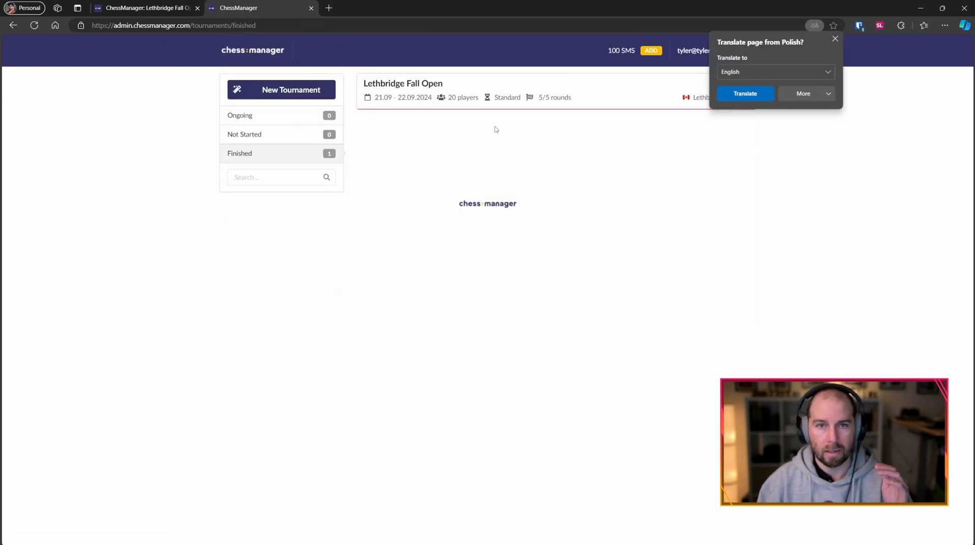
left_click(835, 38)
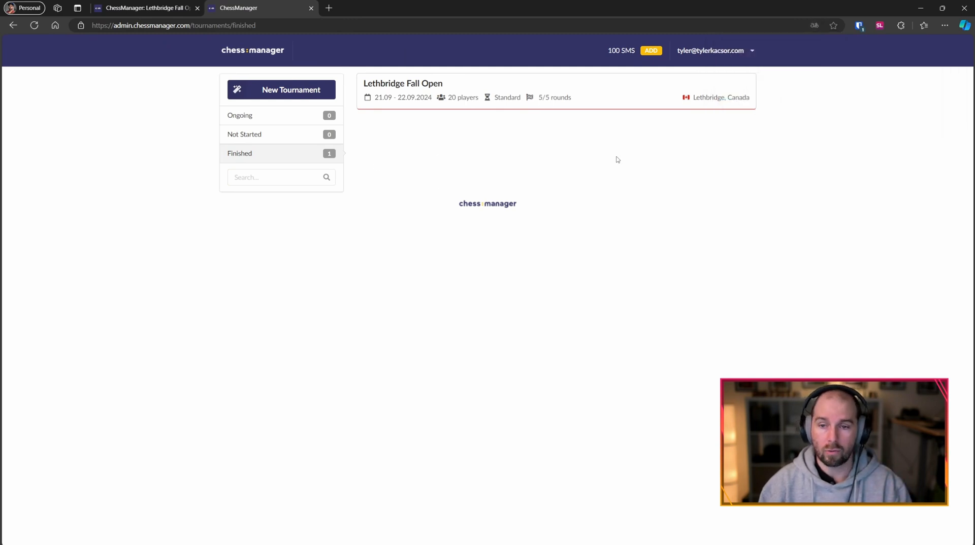
mouse_move(297, 92)
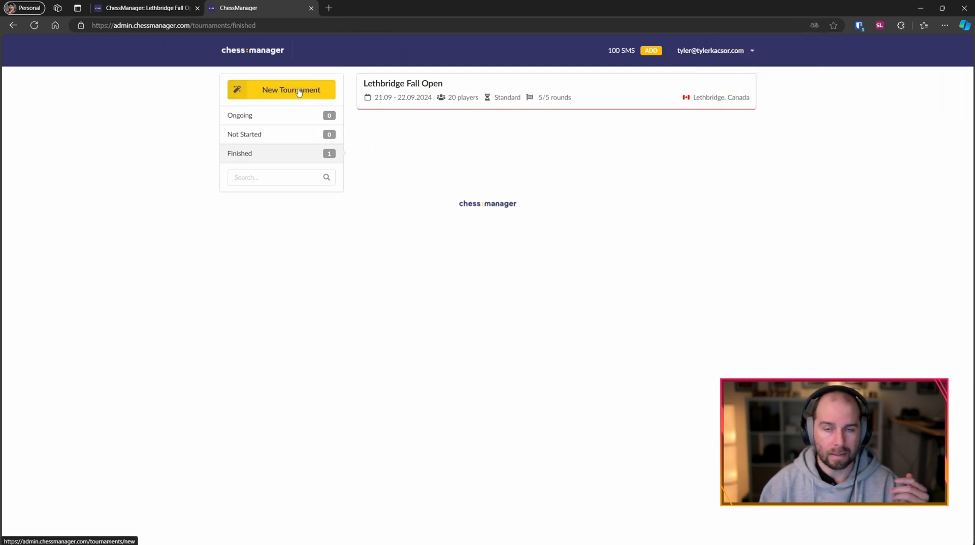
Begin a New Tournament and name it Test Tournament 2024.
left_click(290, 91)
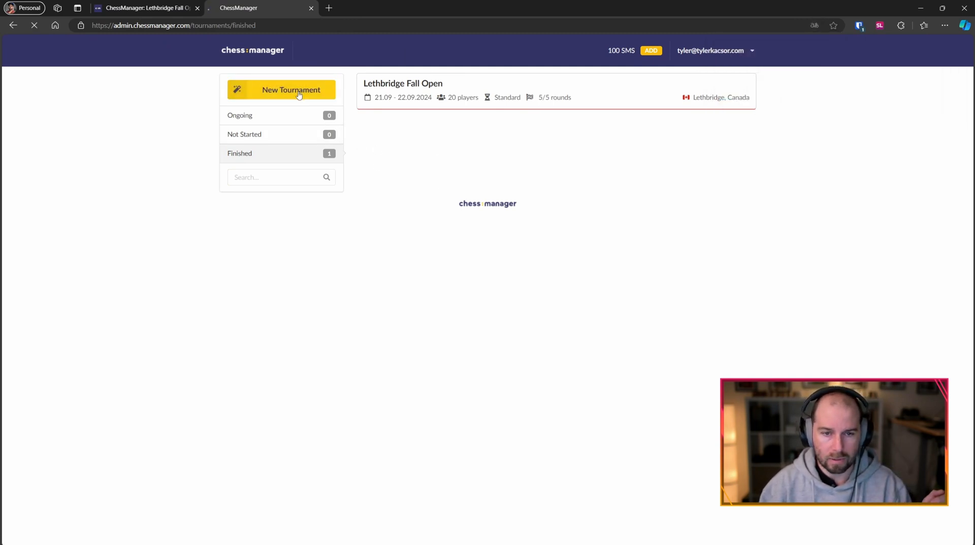
left_click(291, 91)
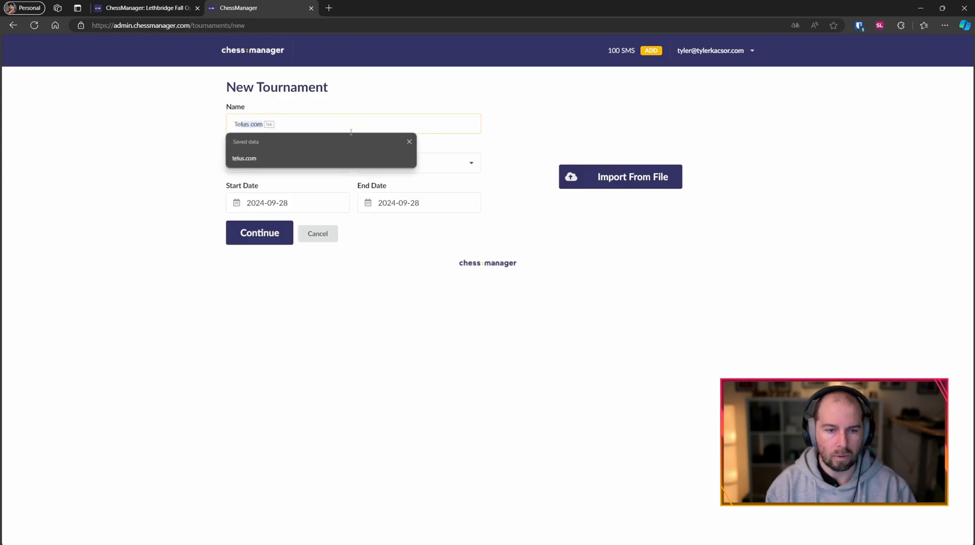
type("Test Tournament 2024")
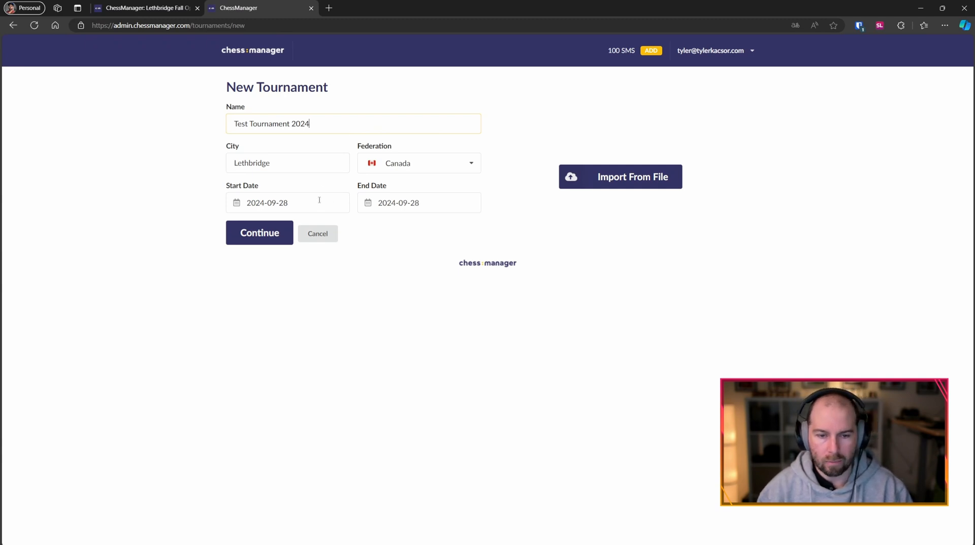
mouse_move(81, 273)
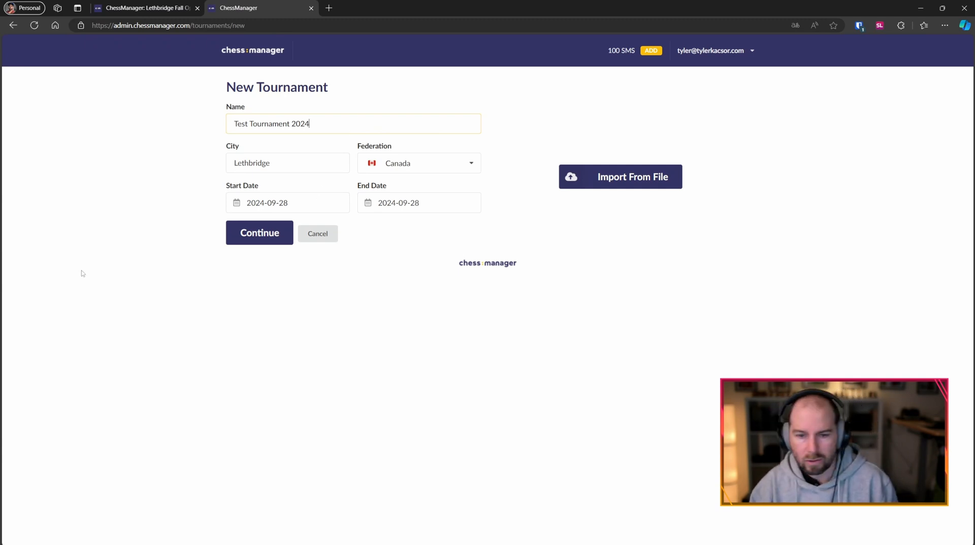
Continue setup with arbiter Tyler, 25-minute Rapid time control and 3 Swiss rounds.
left_click(259, 232)
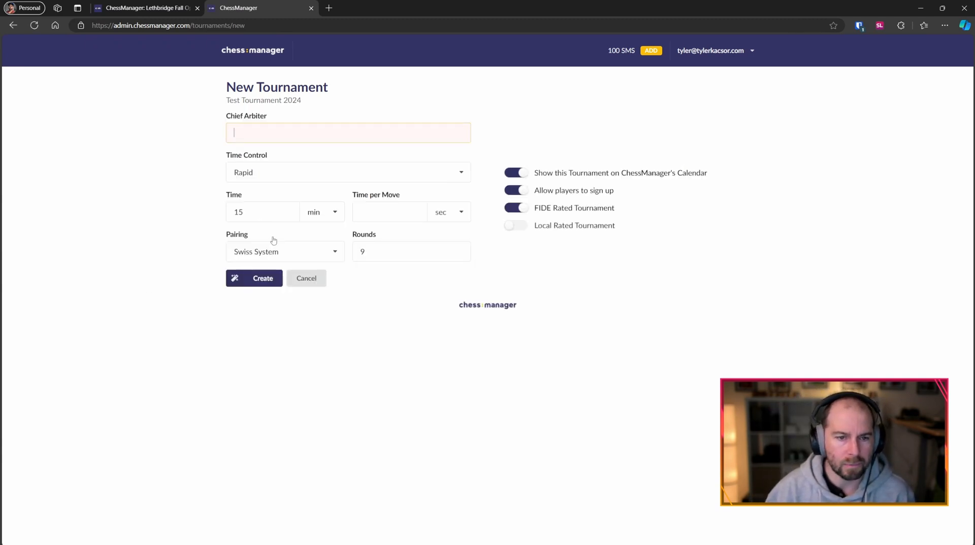
type("T")
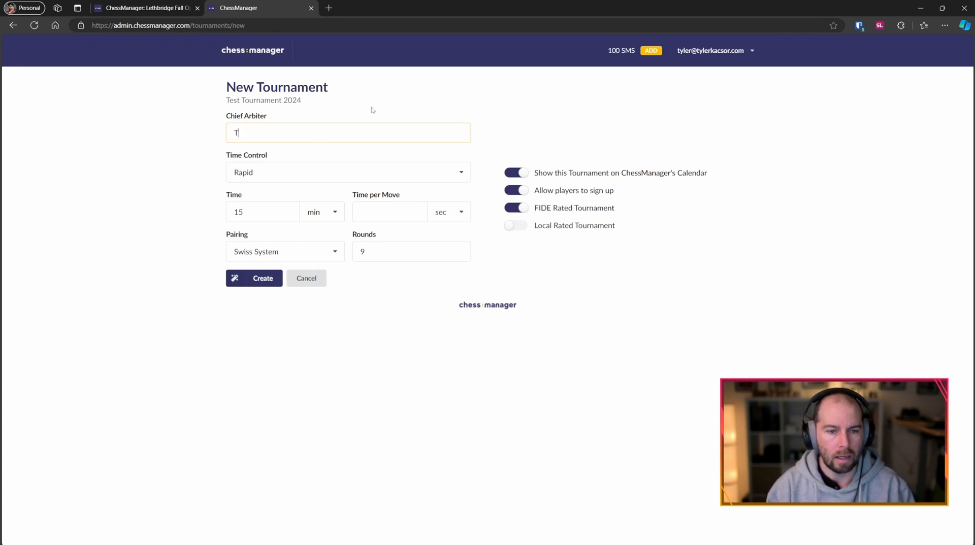
type("yler")
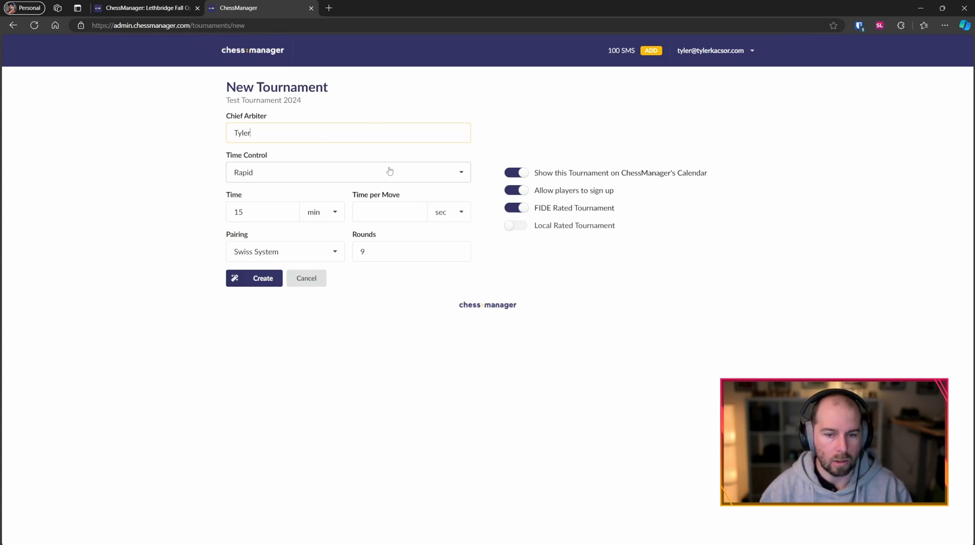
left_click(262, 212)
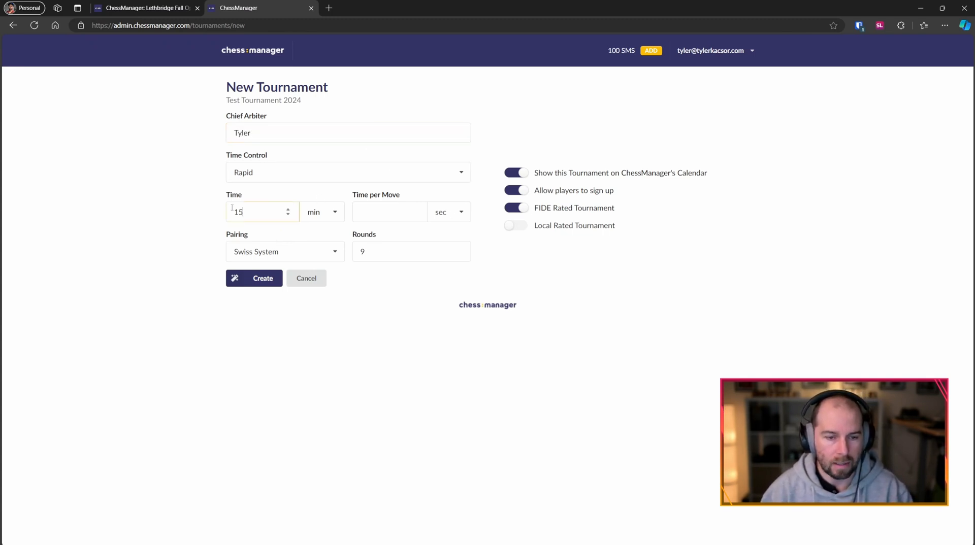
type("25")
left_click(389, 211)
type("0")
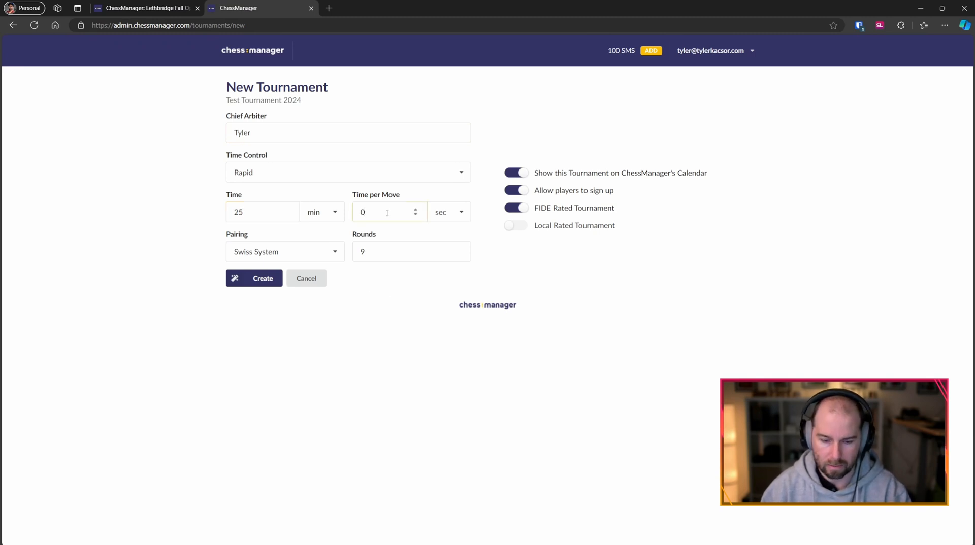
left_click(405, 252)
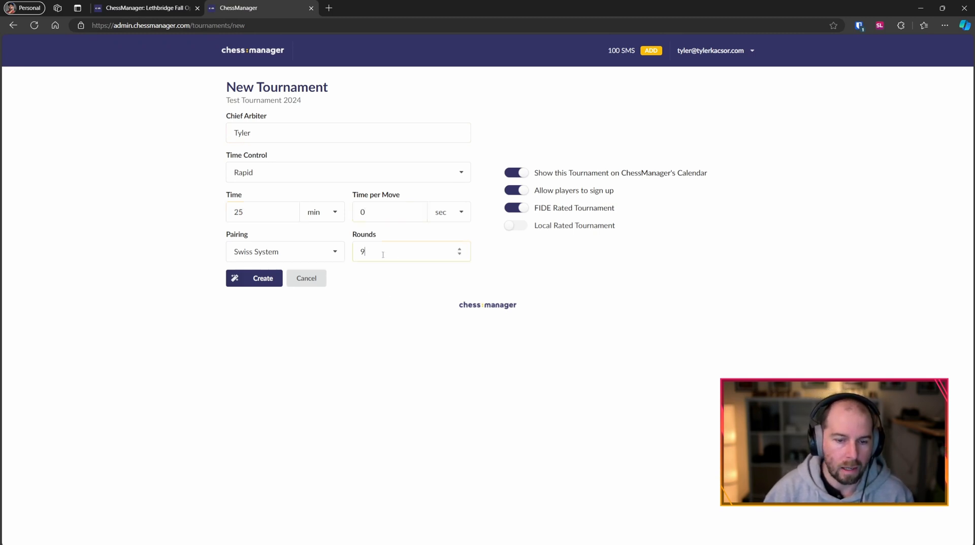
type("3")
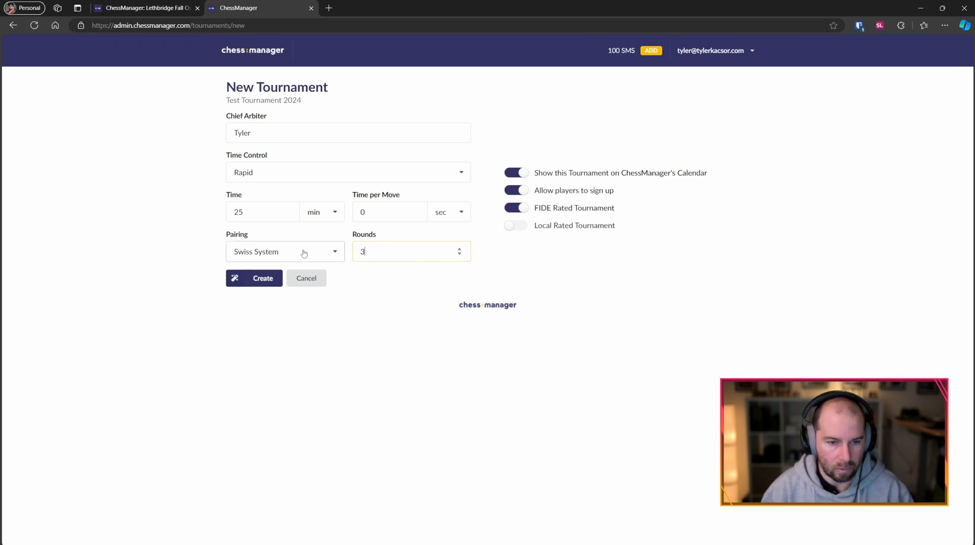
left_click(284, 252)
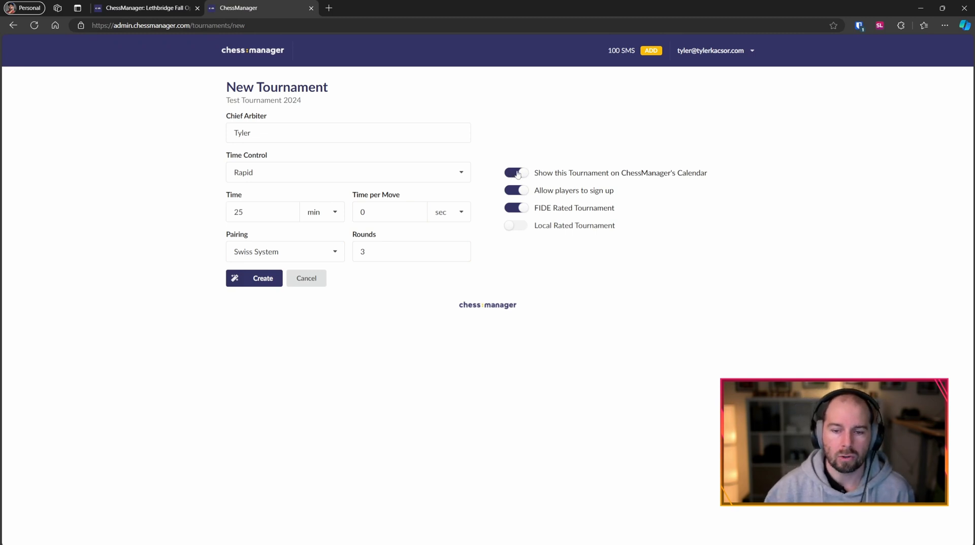
Switch off Calendar listing, FIDE rating and player sign-ups, then create the tournament.
left_click(516, 173)
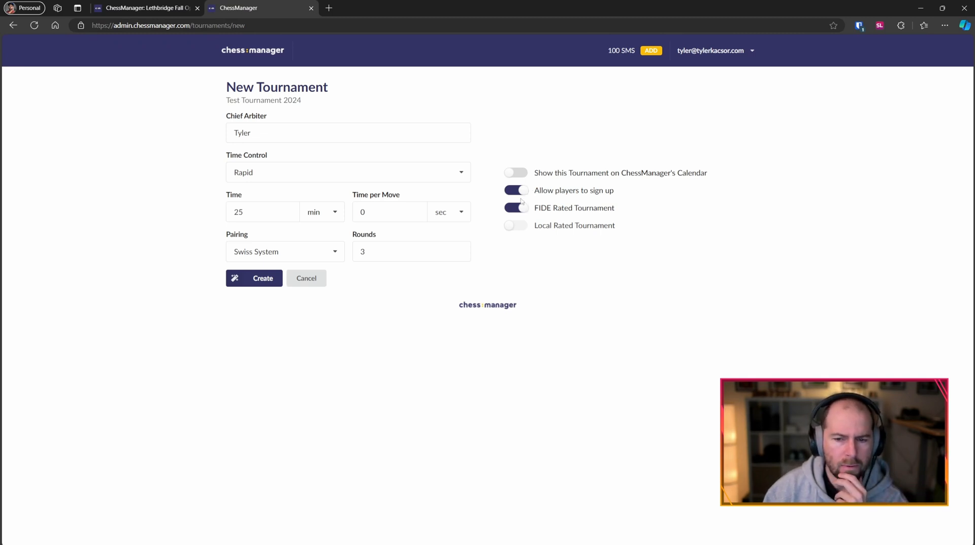
left_click(515, 209)
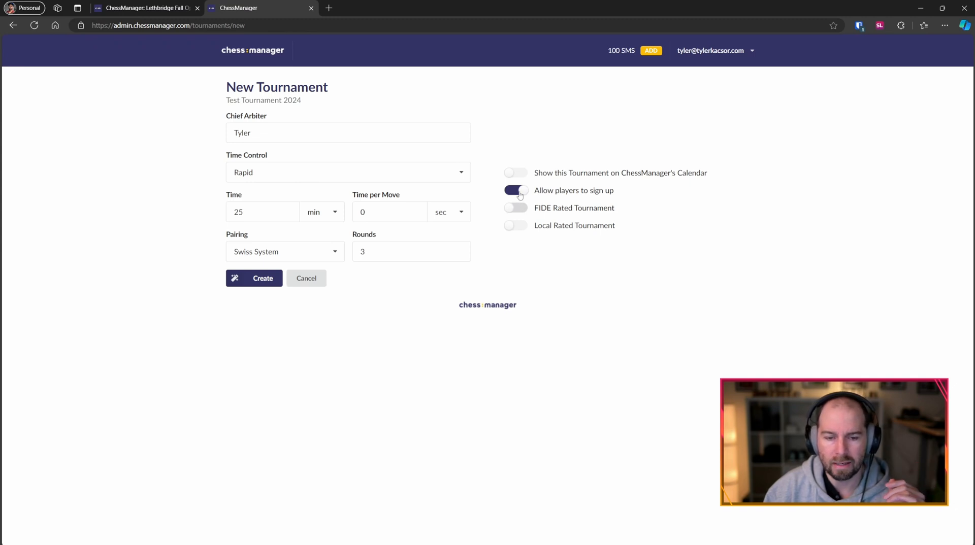
left_click(515, 191)
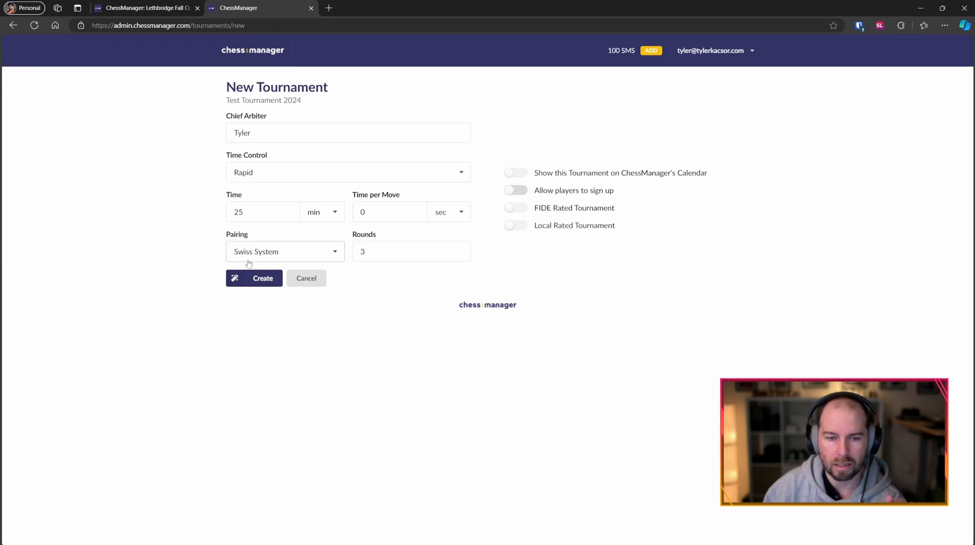
left_click(254, 278)
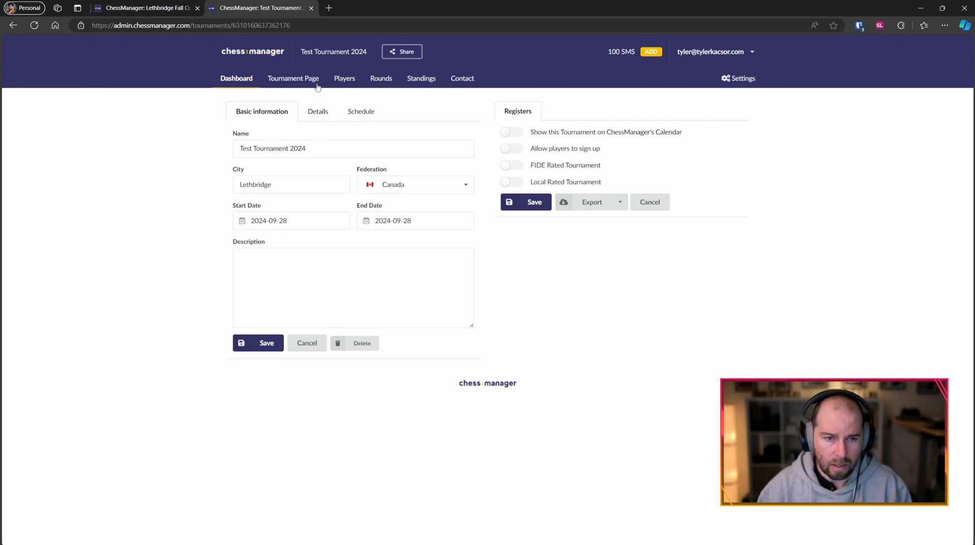
Enter 'Lethbridge Test Tournament' as the tournament page text.
left_click(292, 80)
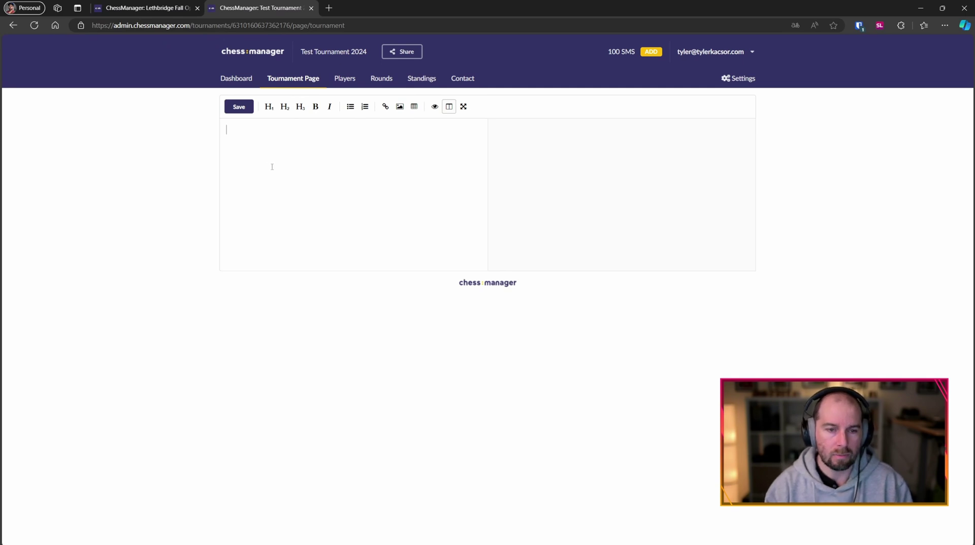
type("Lethbridge Test Tourname")
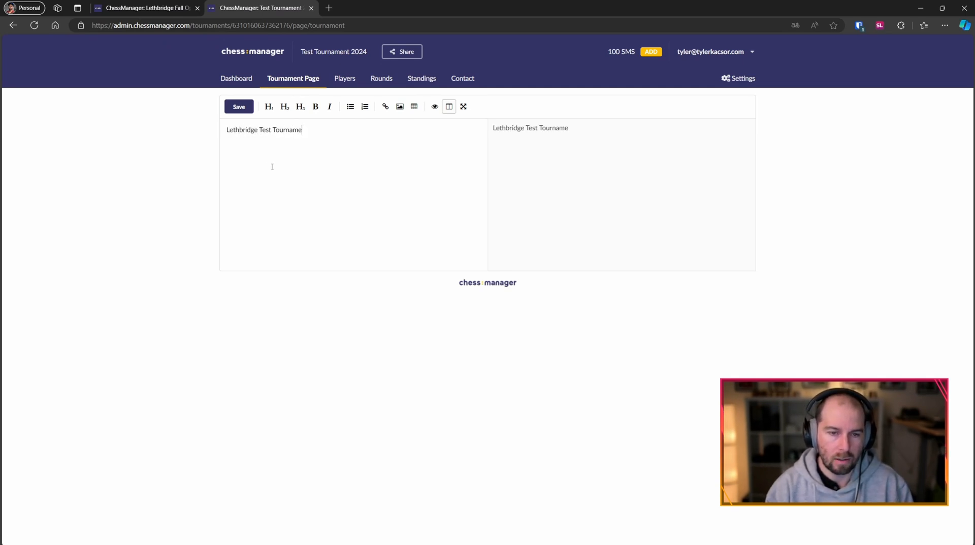
type("nt")
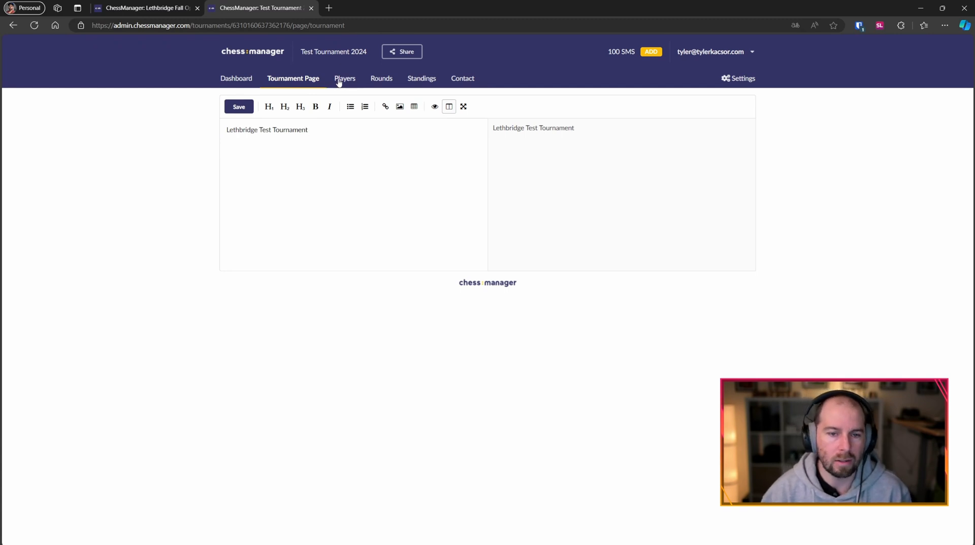
left_click(344, 78)
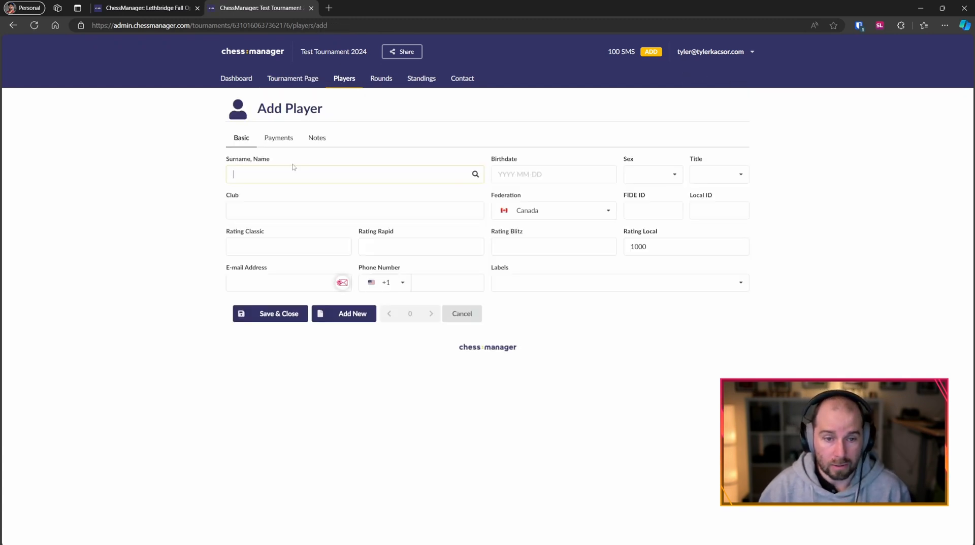
type("kacs")
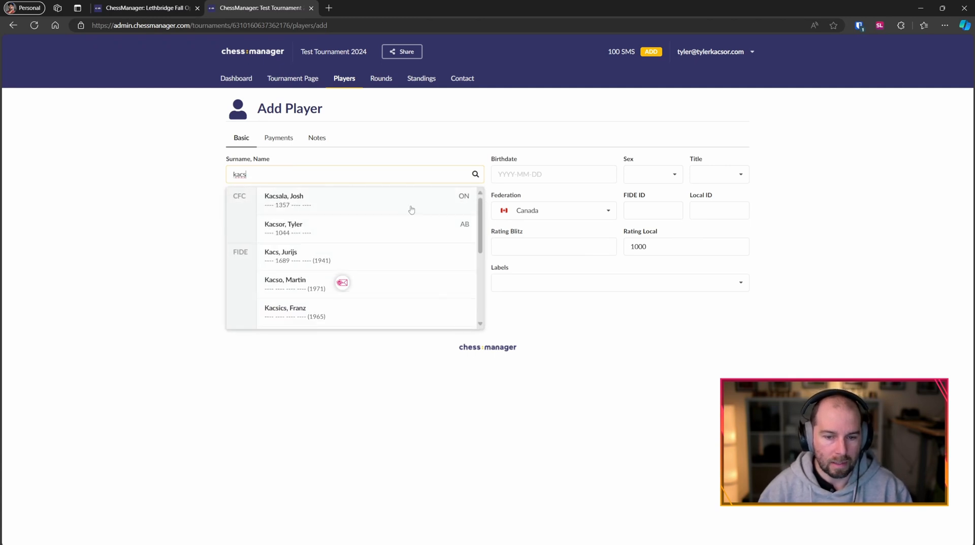
left_click(284, 228)
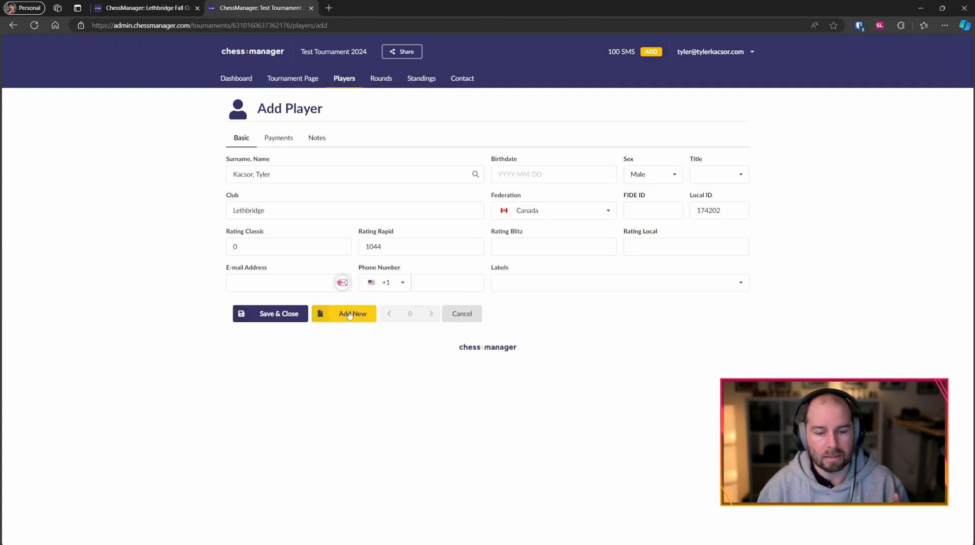
left_click(349, 313)
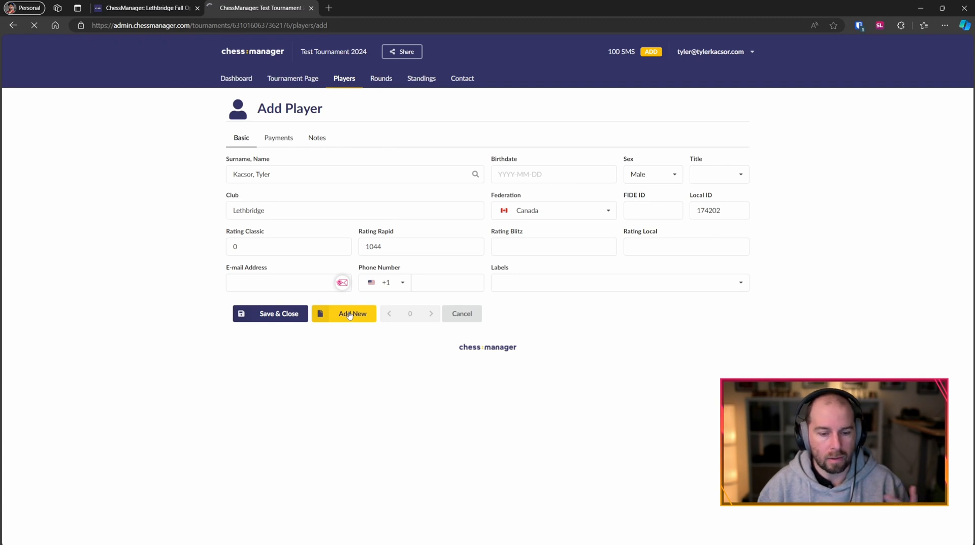
left_click(349, 314)
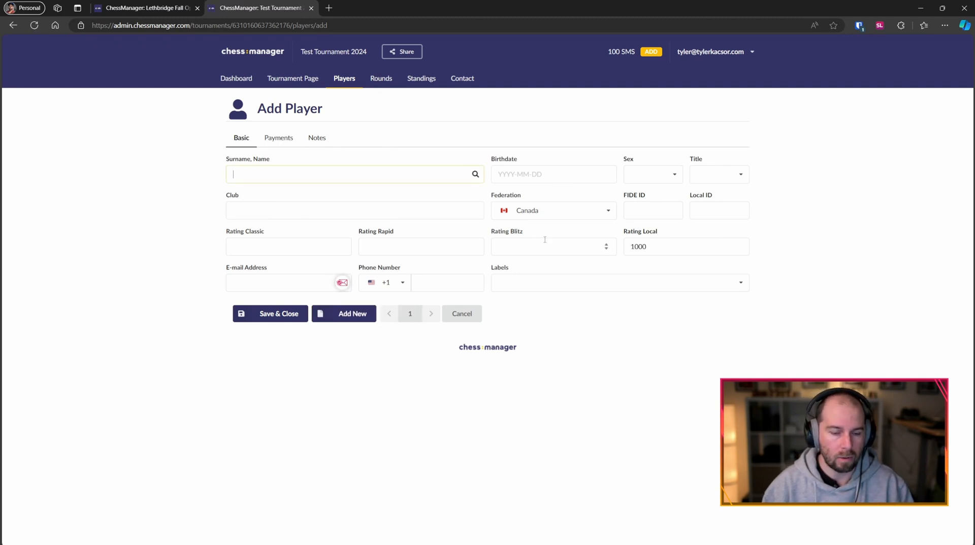
type("dunn")
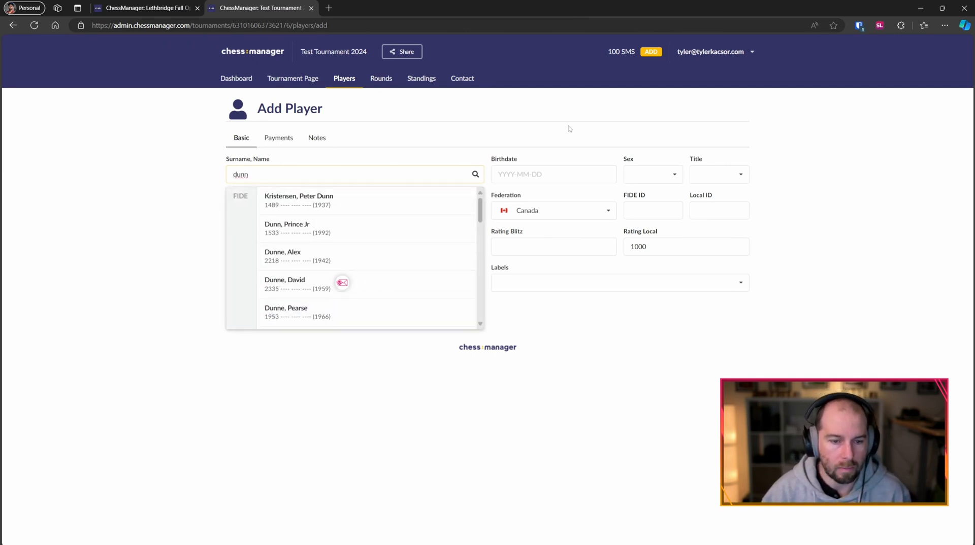
mouse_move(399, 214)
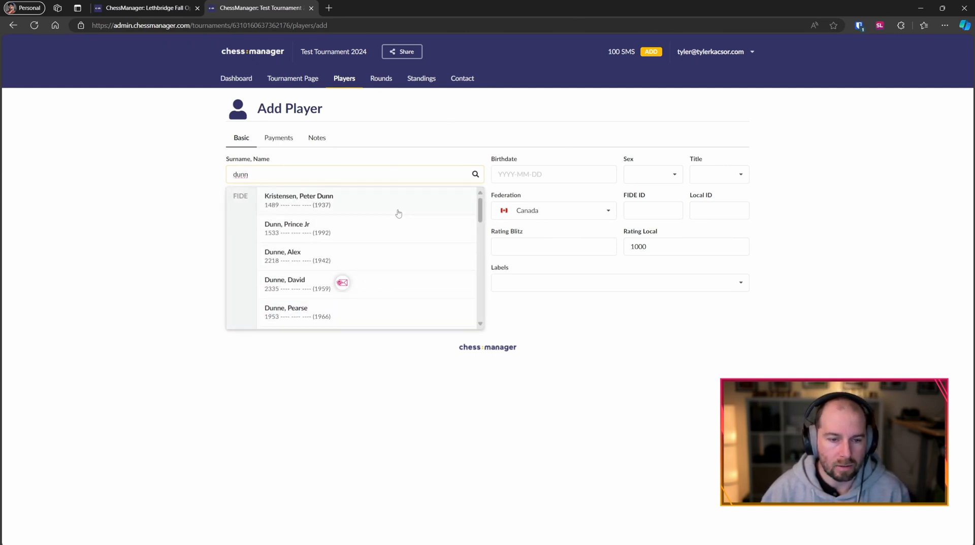
scroll("down", 3)
type(", gar")
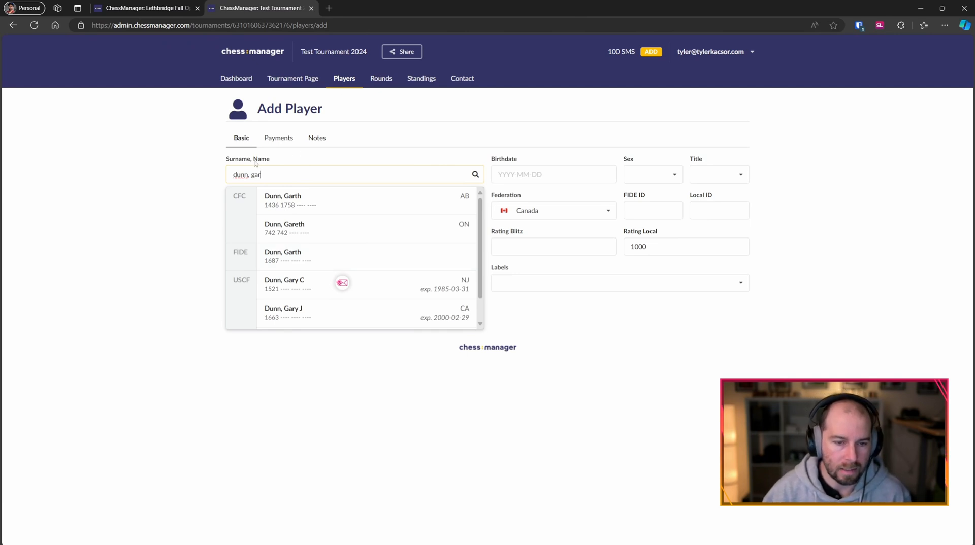
mouse_move(335, 204)
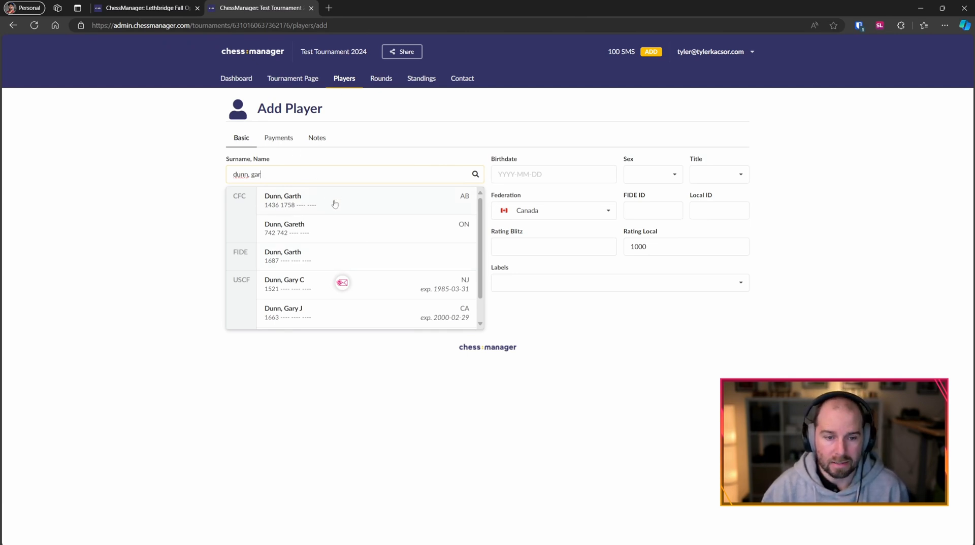
key("Backspace")
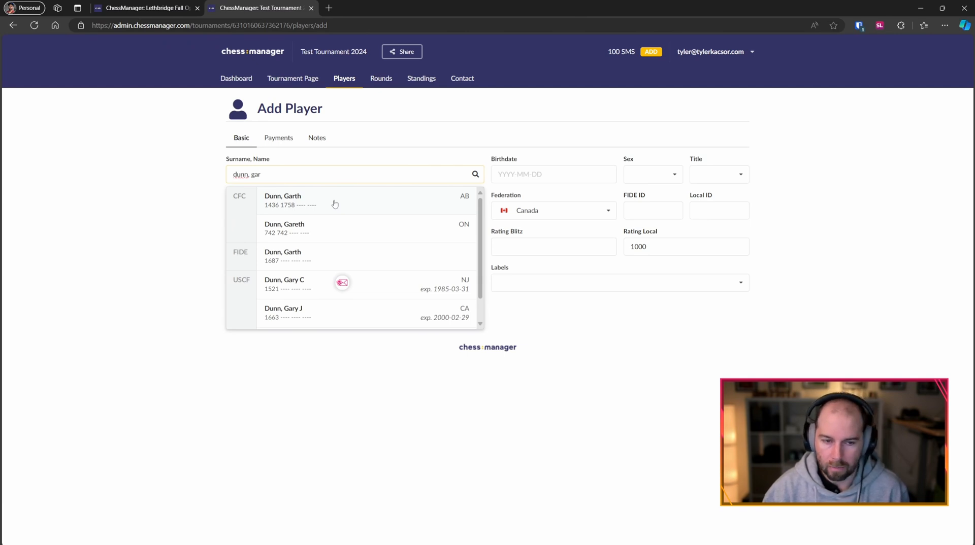
left_click(282, 200)
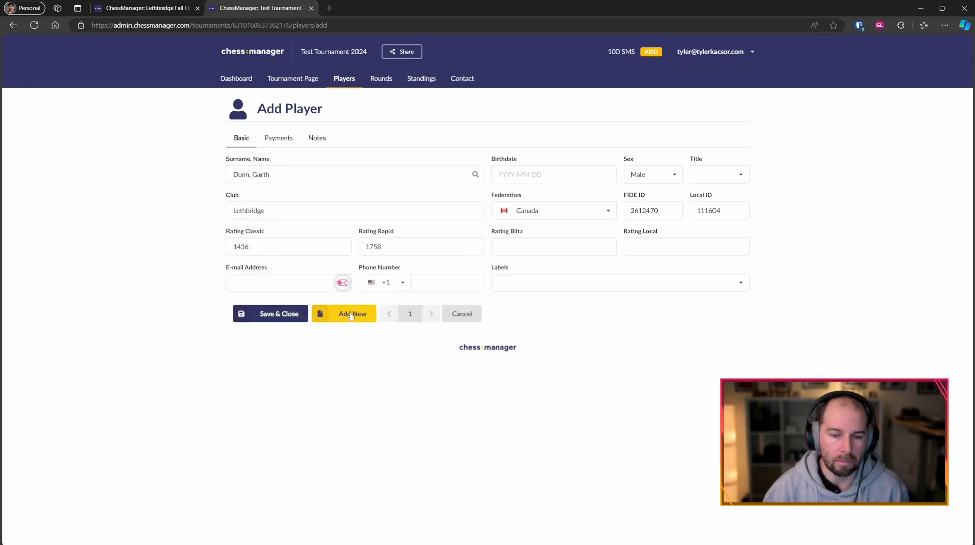
left_click(351, 314)
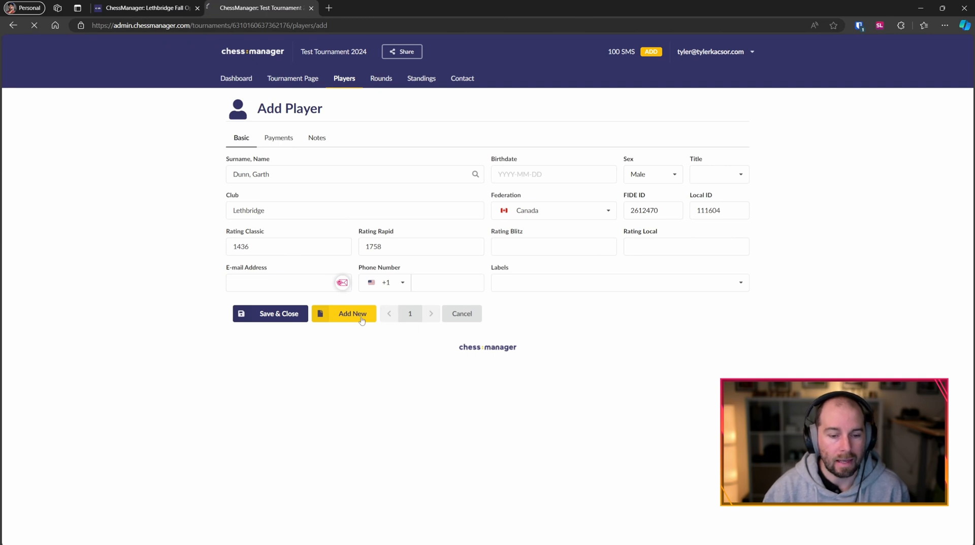
Add unrated test players Player1, Test and Player2, Test, then return to the participant list.
left_click(343, 314)
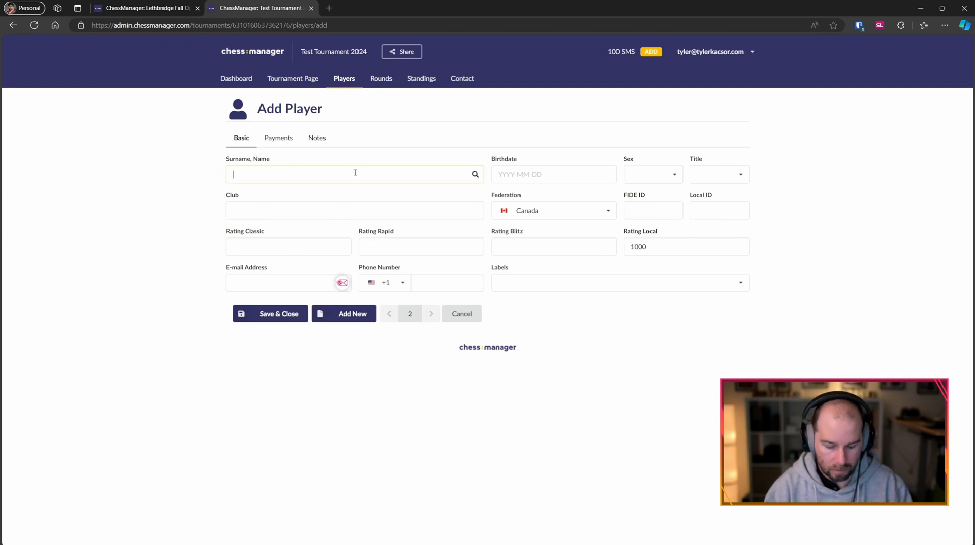
type("Player1")
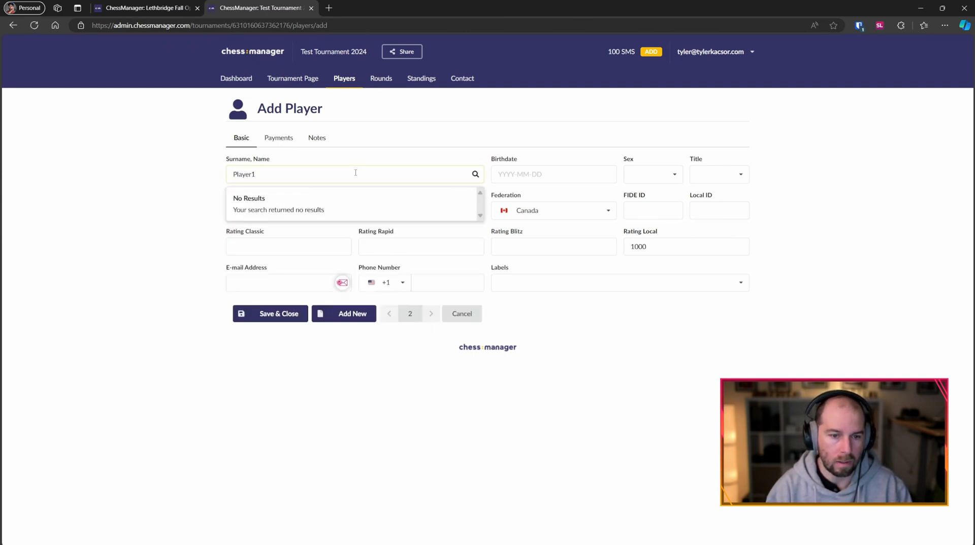
type(", Test")
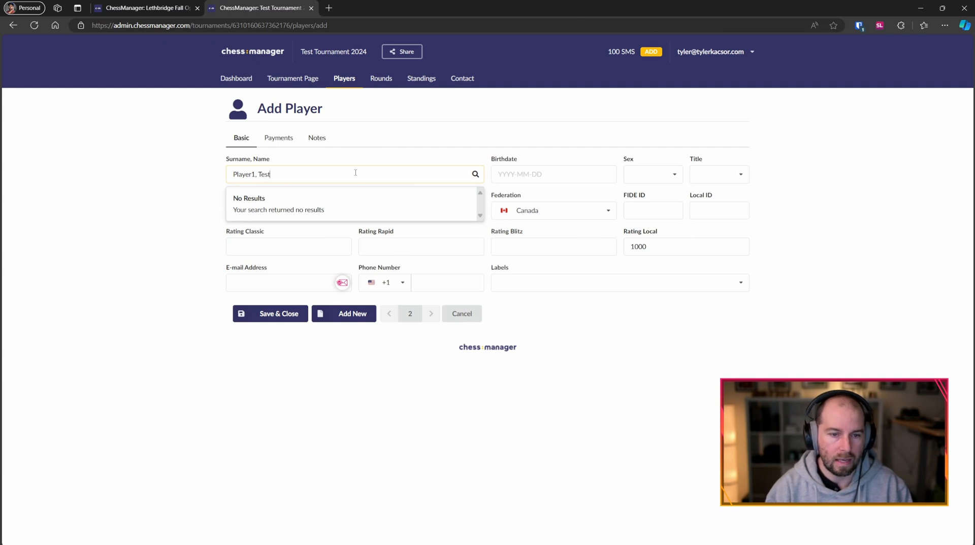
left_click(343, 314)
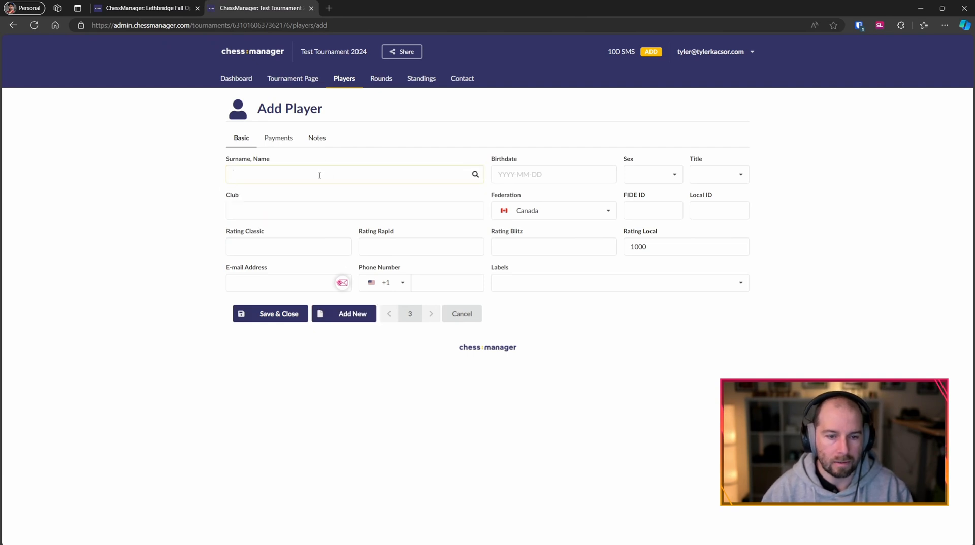
type("Player2, Test")
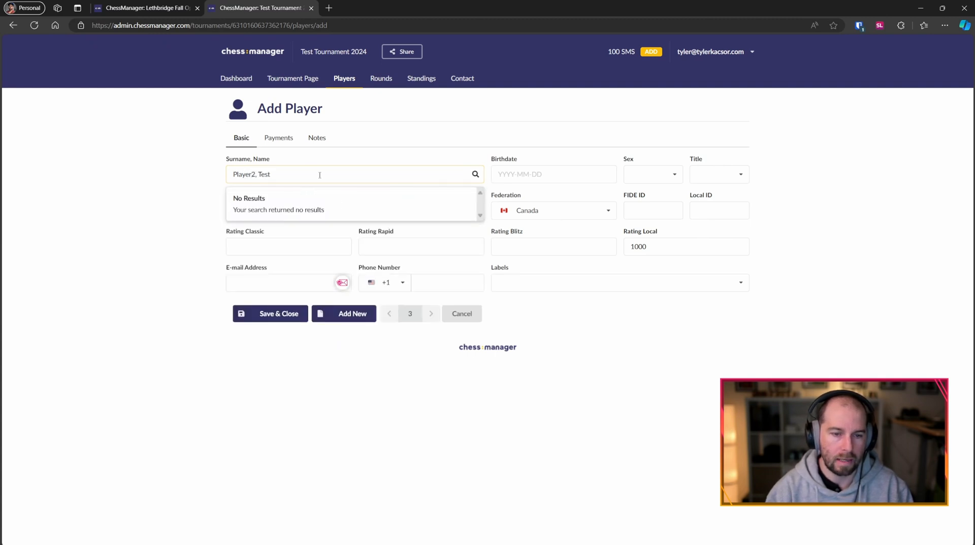
left_click(270, 313)
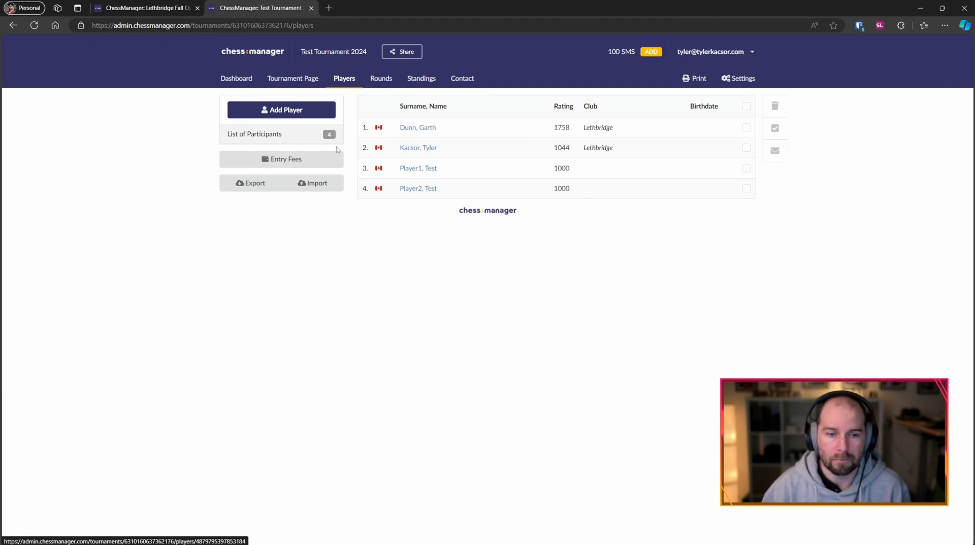
mouse_move(390, 84)
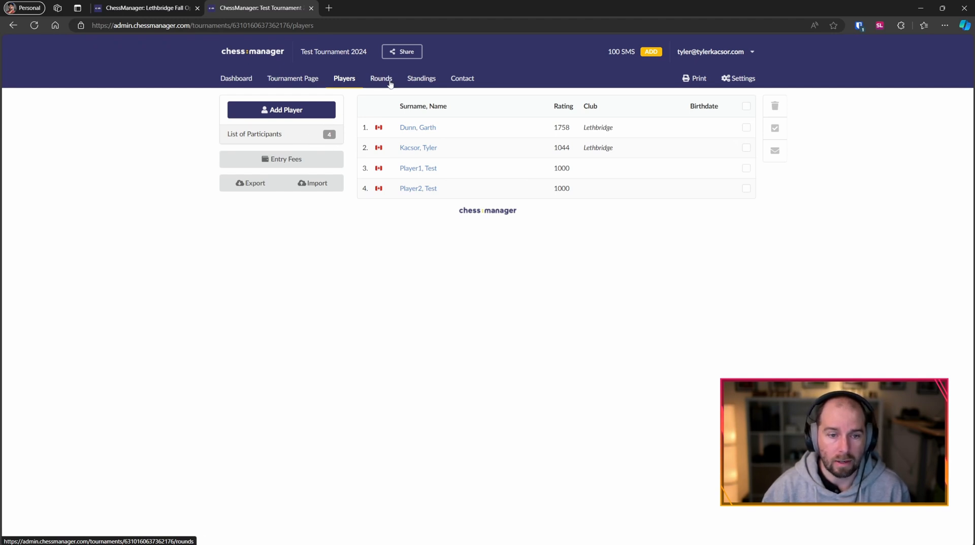
Show the Rounds page with the empty Round 1.
left_click(380, 80)
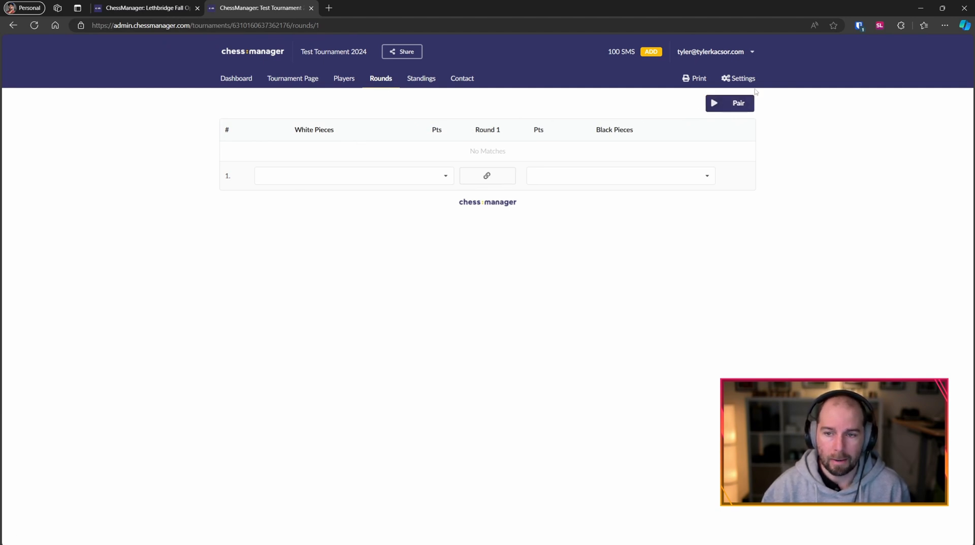
Review the tournament settings' pairing options, keeping JaVaFo as the pairing engine.
left_click(737, 78)
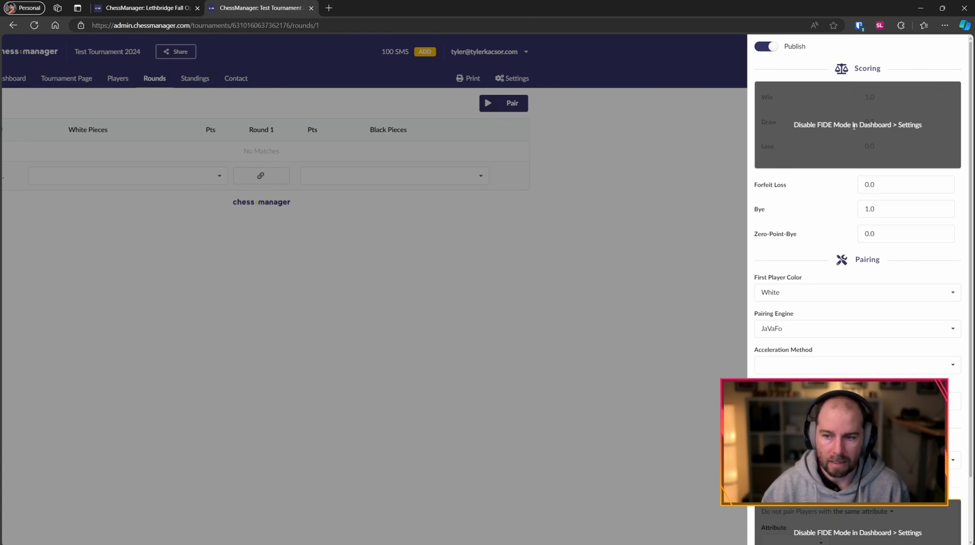
scroll("down", 3)
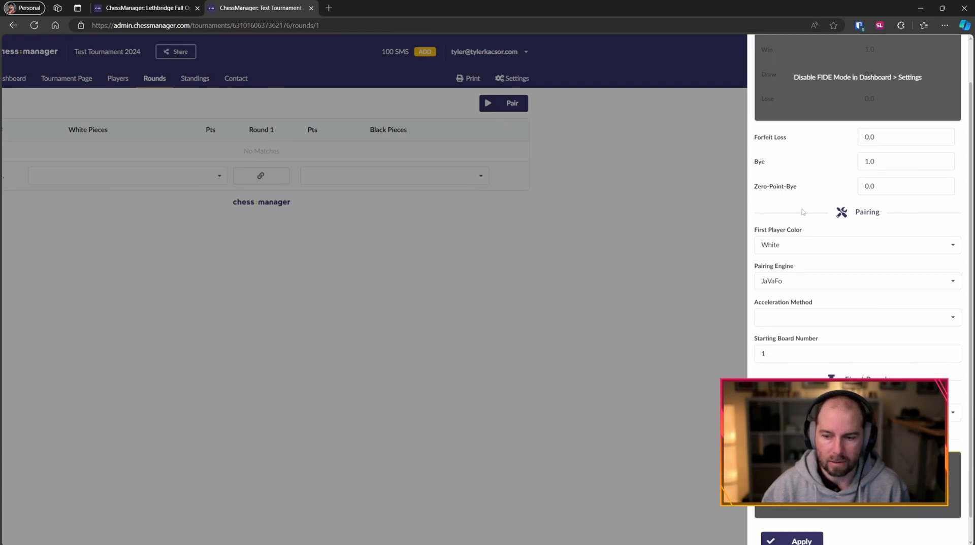
scroll("down", 3)
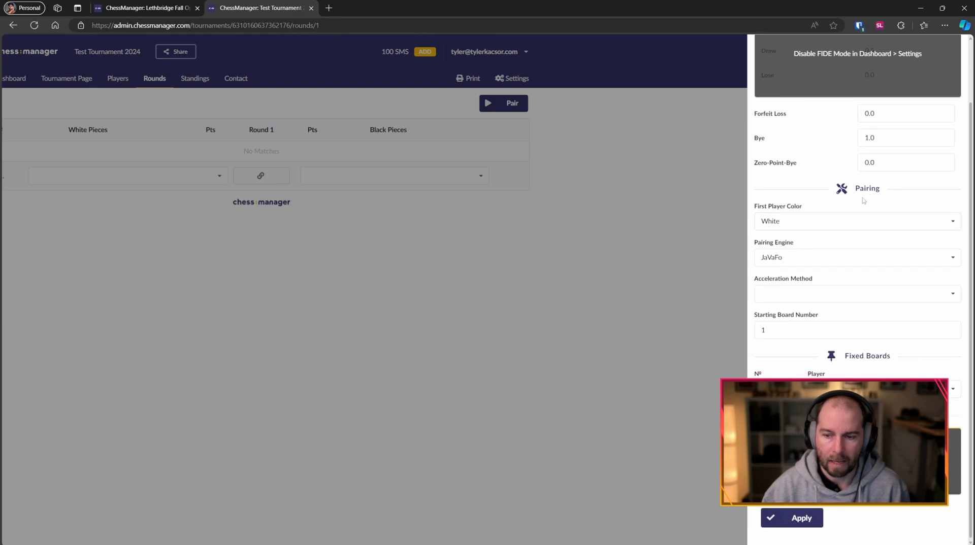
left_click(858, 257)
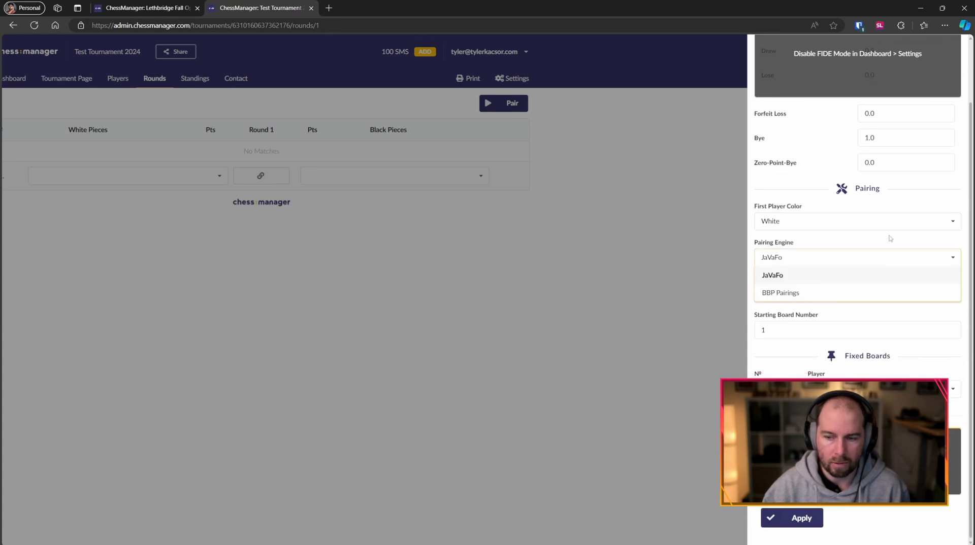
left_click(772, 276)
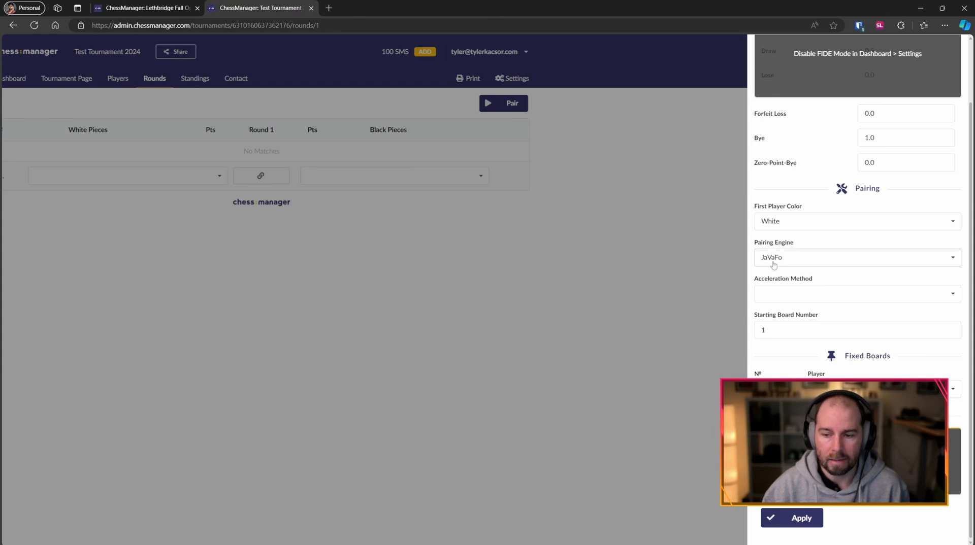
mouse_move(841, 295)
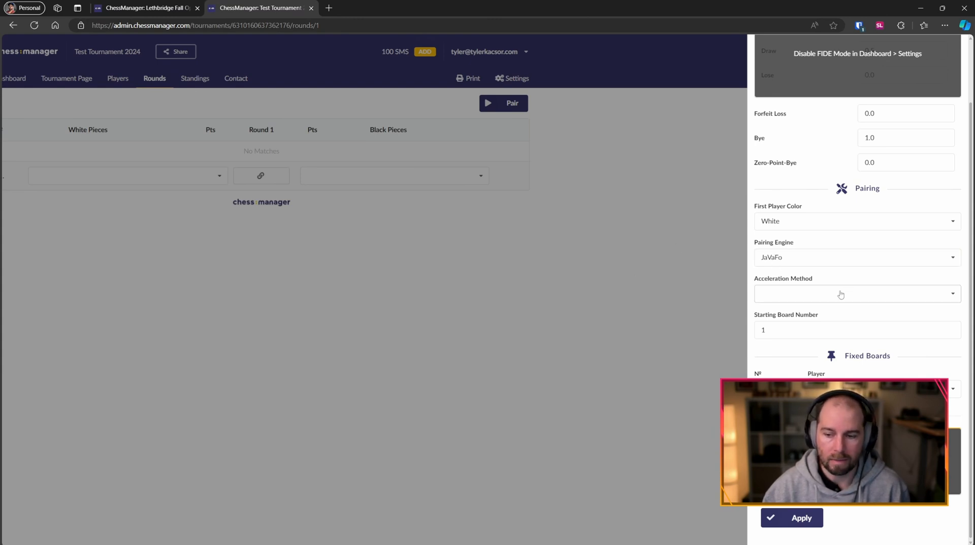
mouse_move(956, 298)
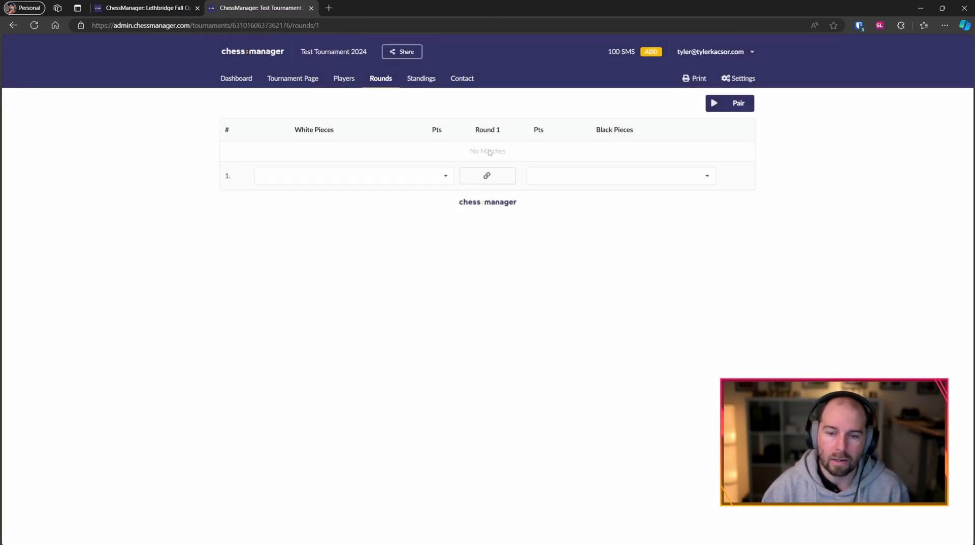
mouse_move(732, 103)
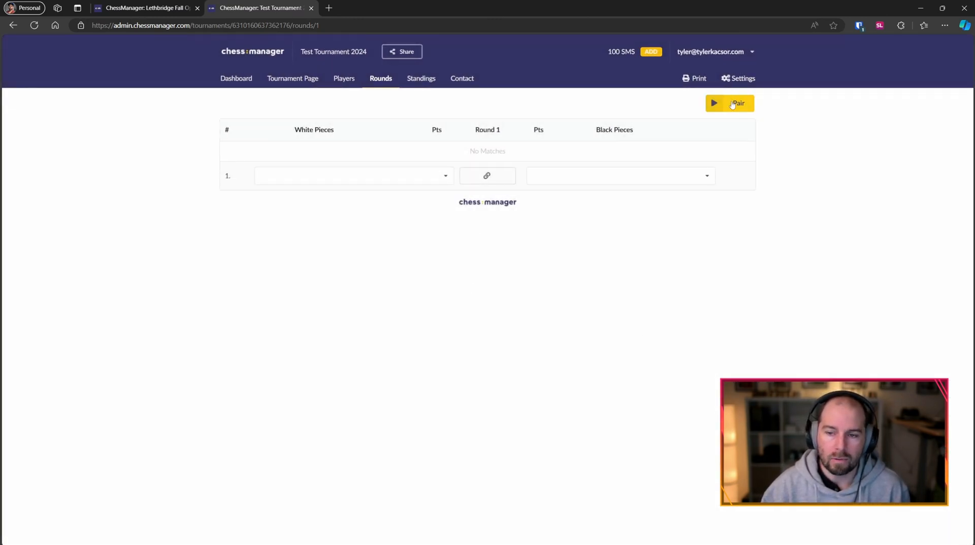
Pair Round 1: Dunn vs Player1 on board 1, Player2 vs Kacsor on board 2.
left_click(730, 103)
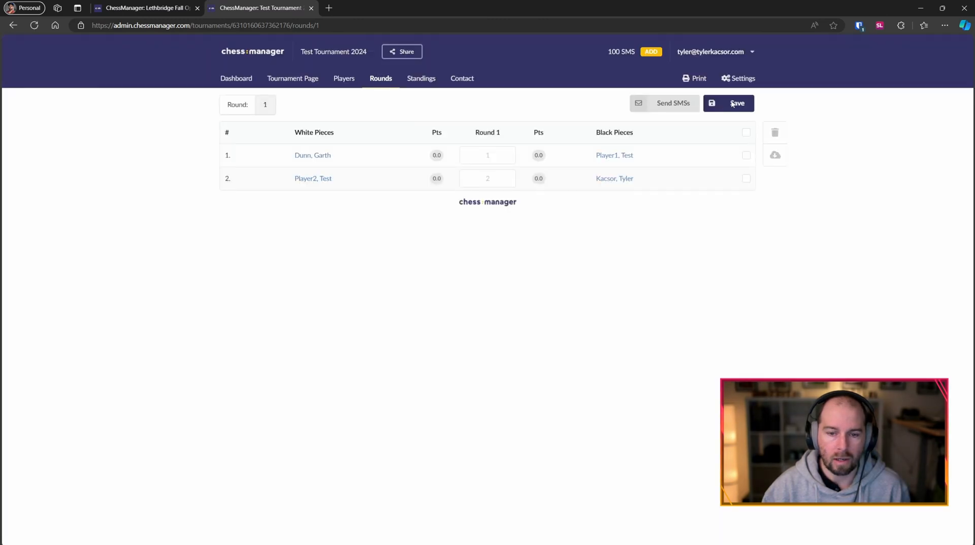
mouse_move(540, 126)
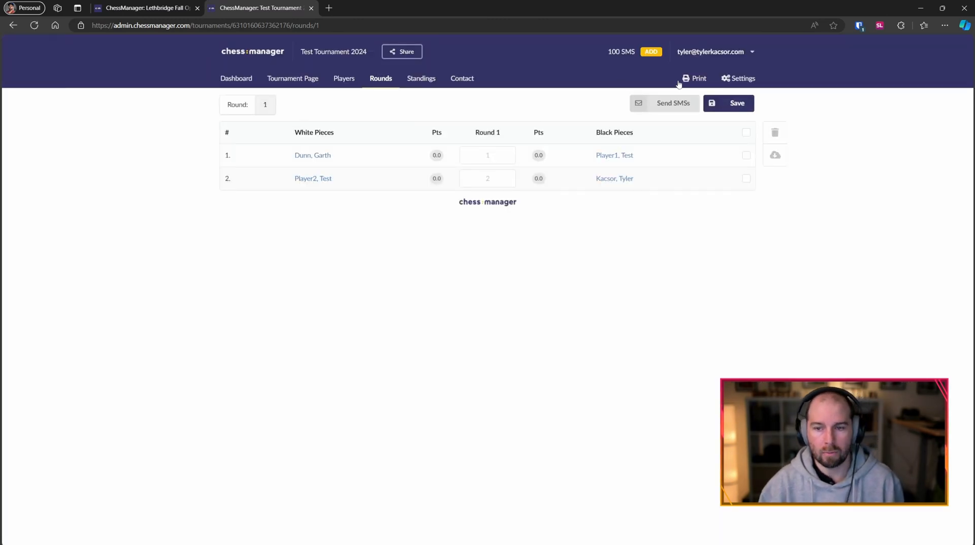
left_click(729, 104)
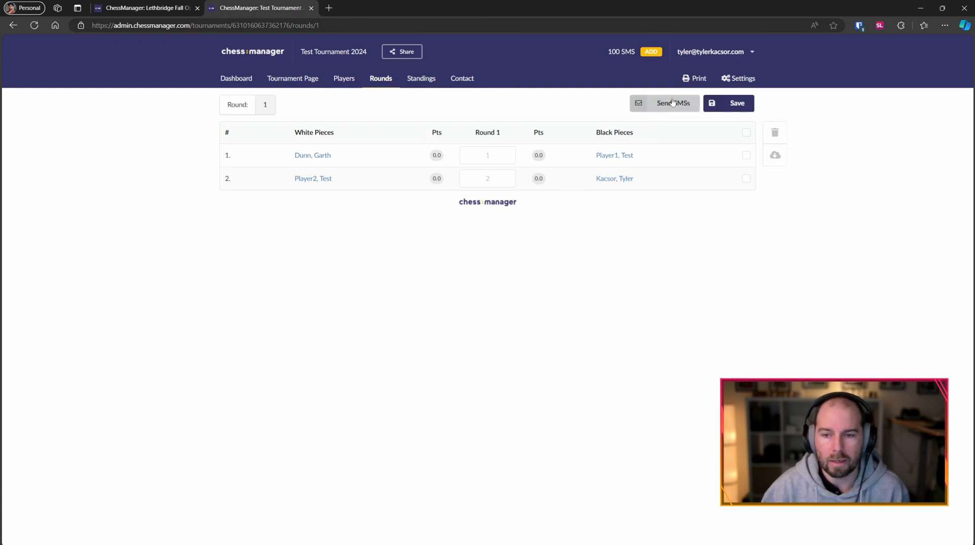
mouse_move(288, 105)
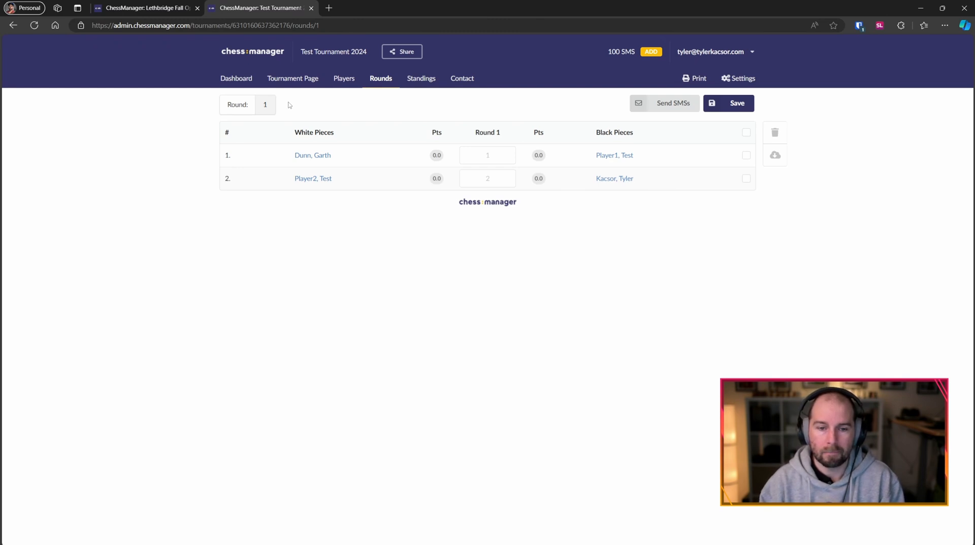
mouse_move(530, 90)
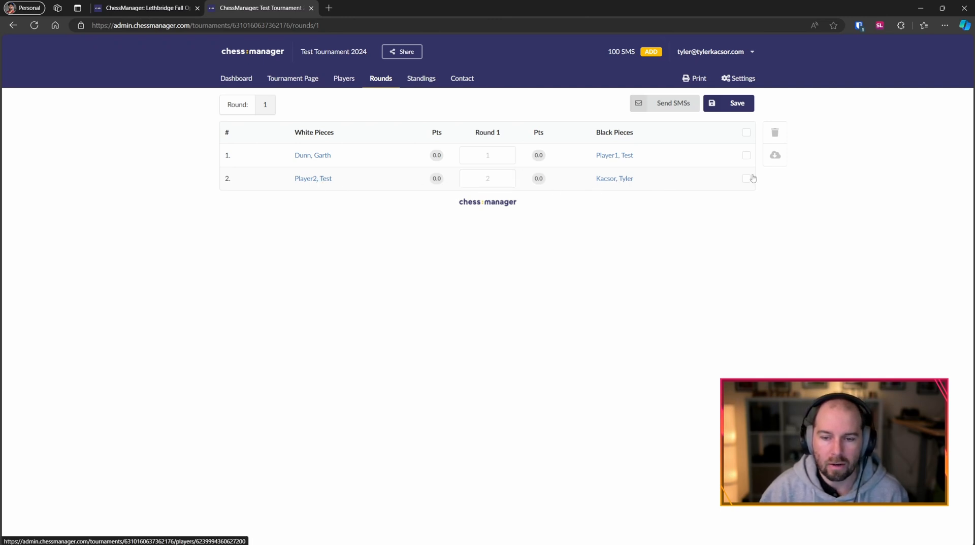
Delete the board 2 match Player2 vs Kacsor, confirming the removal.
left_click(745, 179)
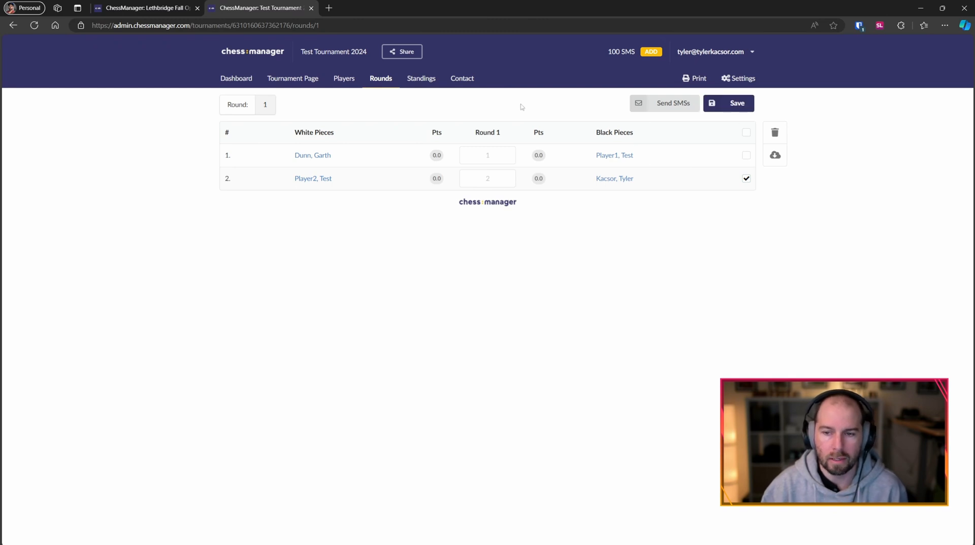
mouse_move(723, 186)
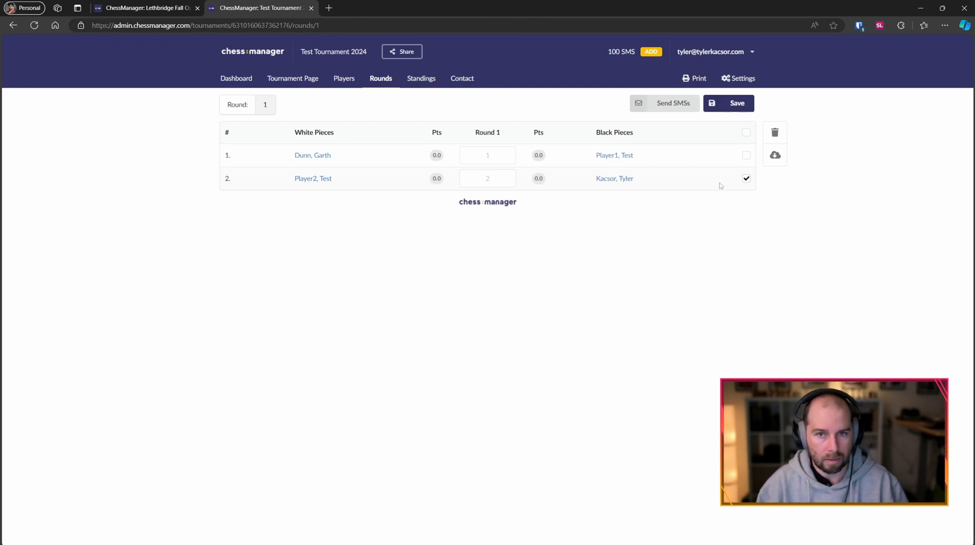
mouse_move(775, 133)
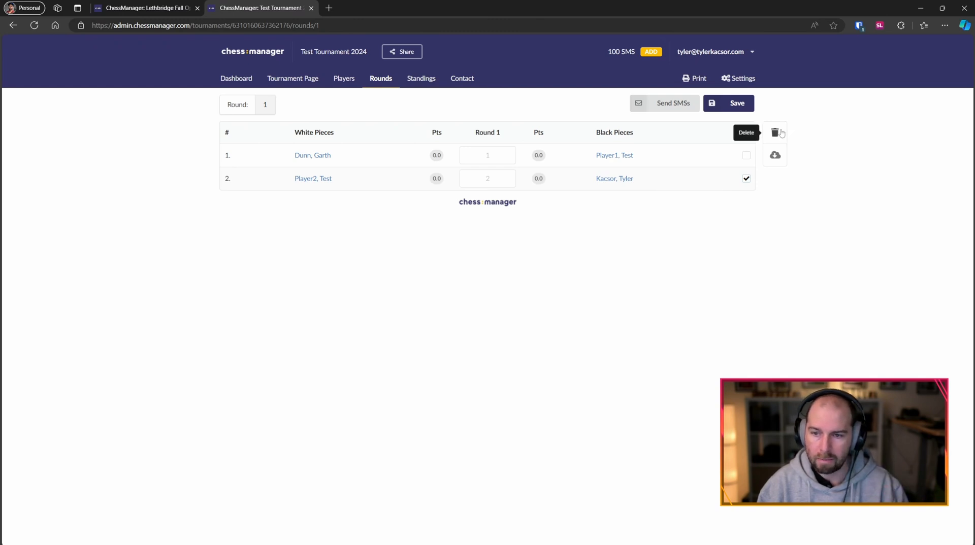
left_click(774, 132)
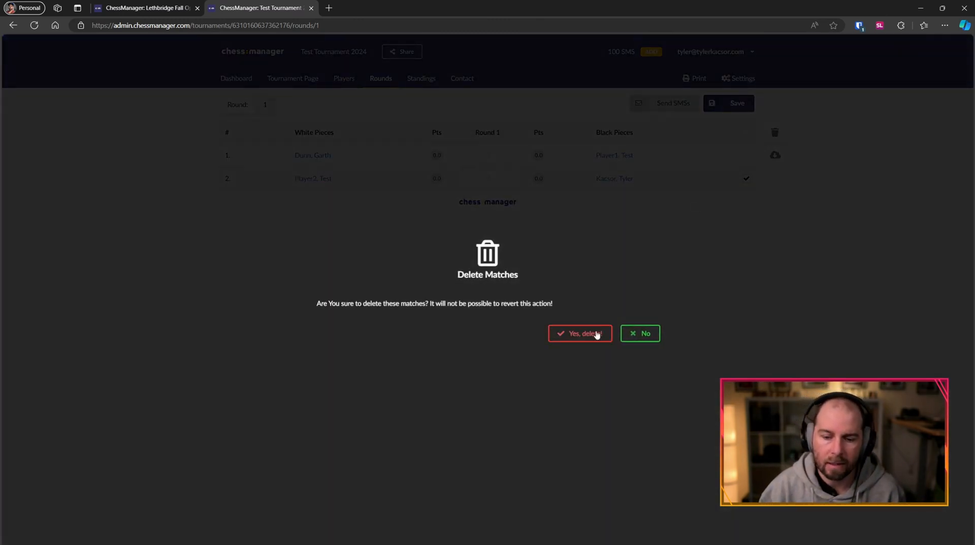
left_click(580, 334)
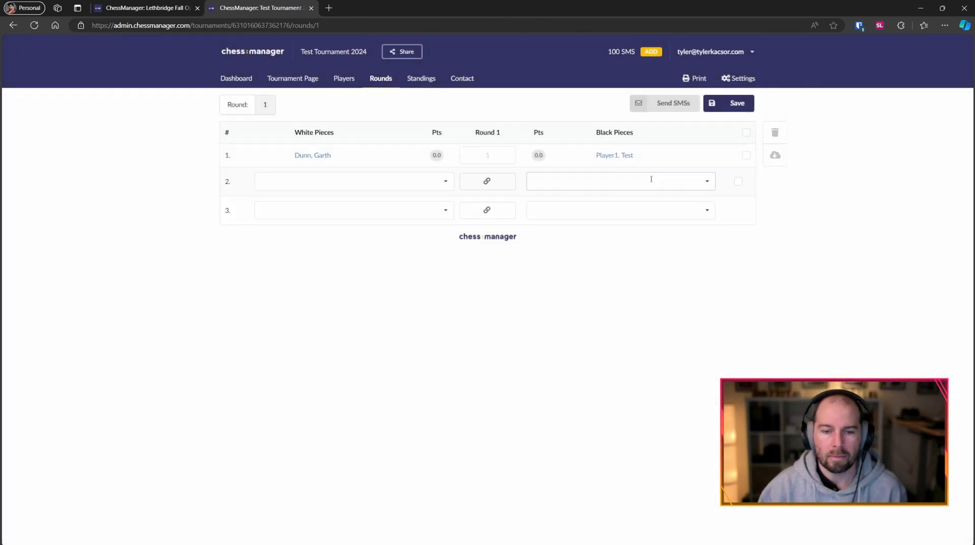
Seat Kacsor alone on board 2 and Player2 alone on board 3.
left_click(353, 182)
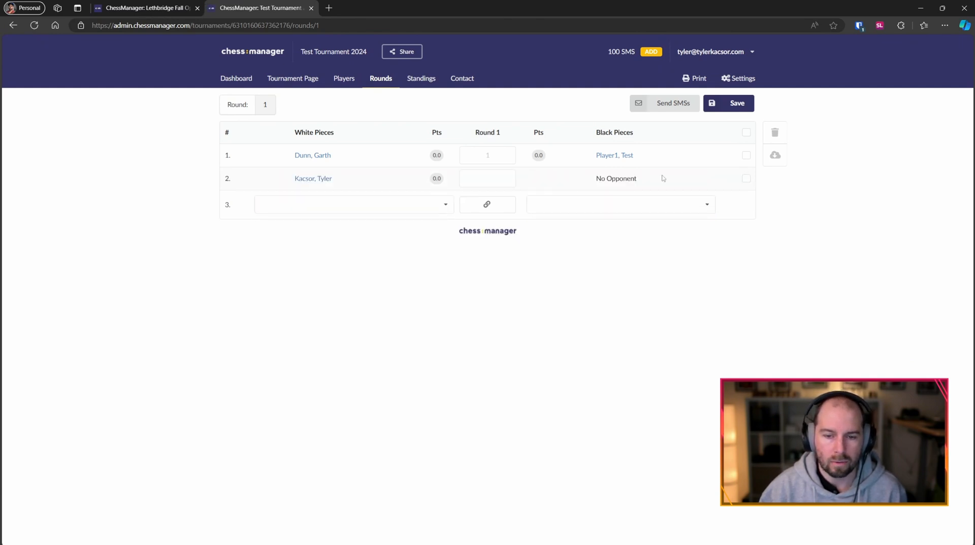
mouse_move(677, 182)
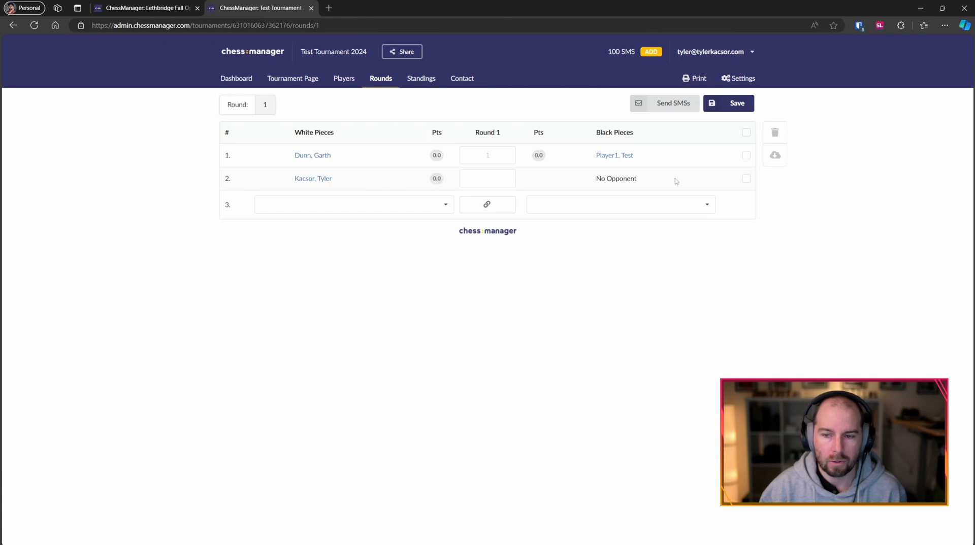
left_click(347, 205)
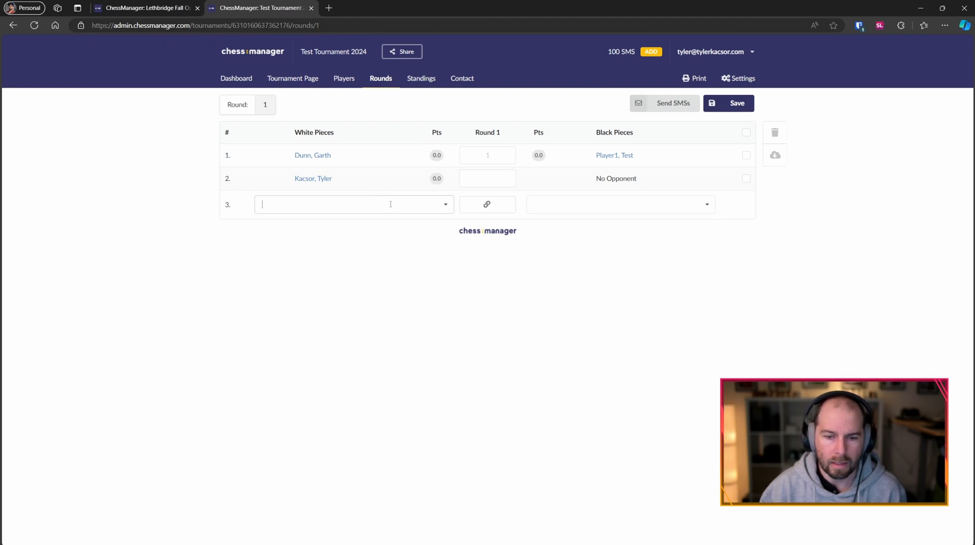
left_click(353, 205)
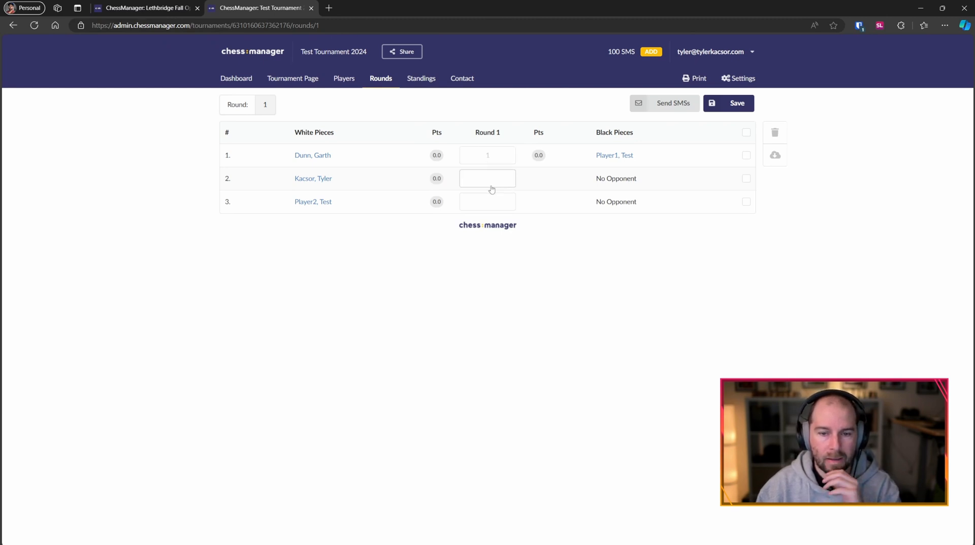
Give Kacsor and Player2 half-point byes on boards 2 and 3.
left_click(488, 179)
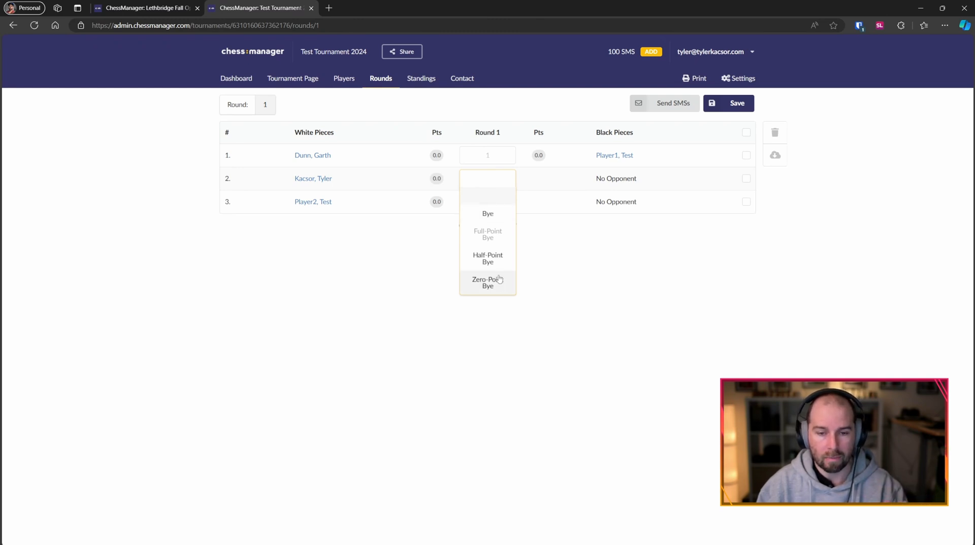
mouse_move(497, 262)
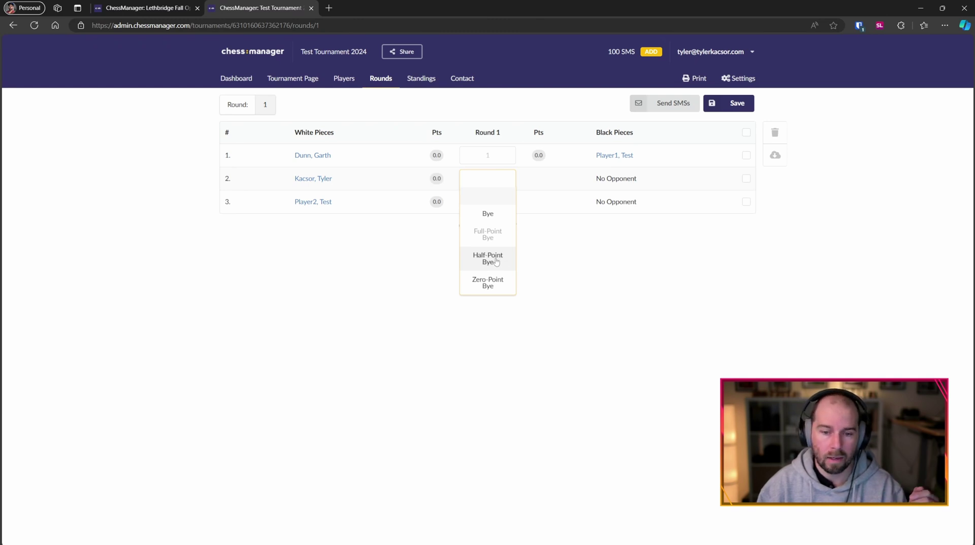
left_click(488, 259)
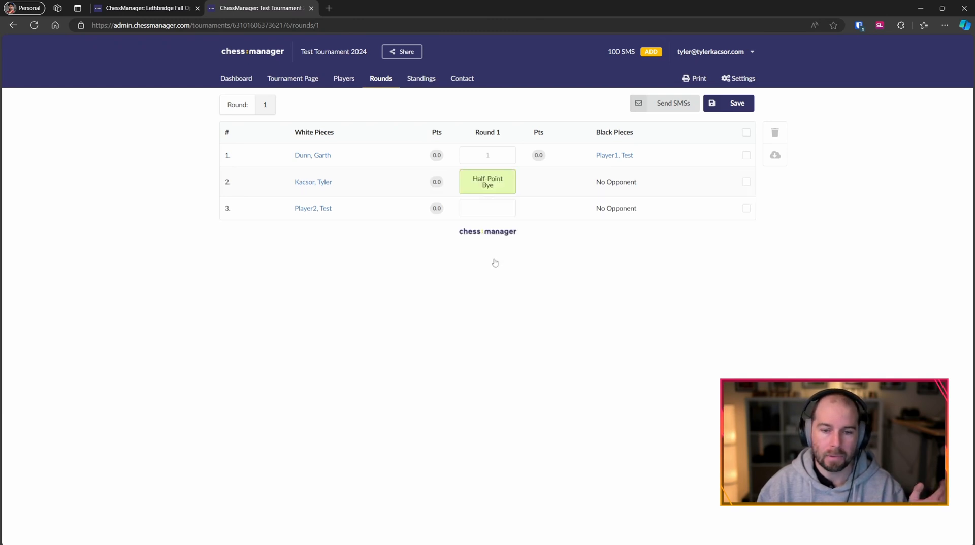
left_click(487, 208)
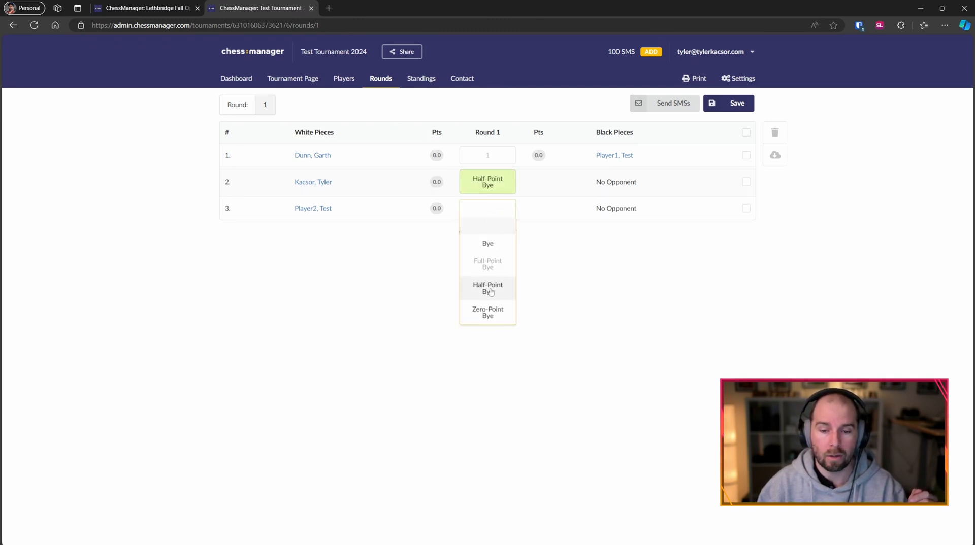
left_click(488, 288)
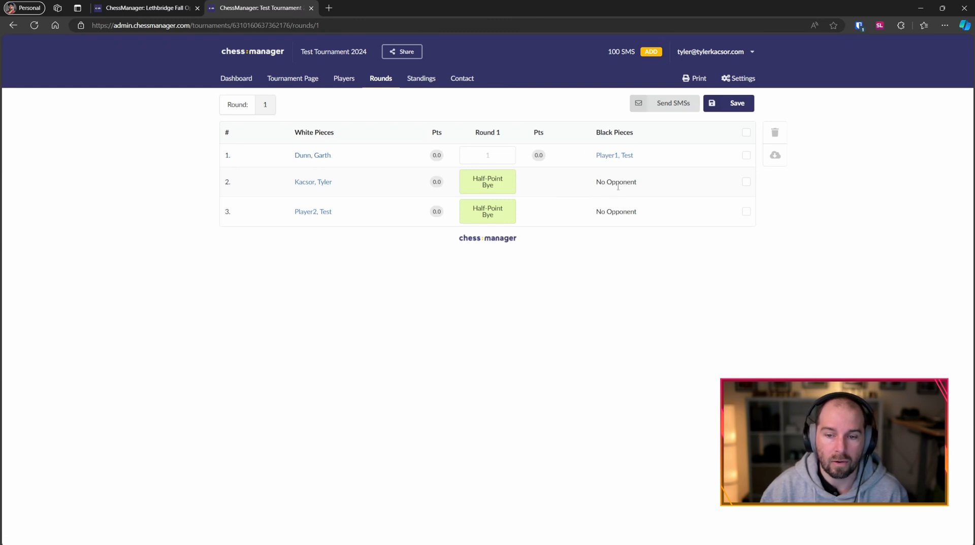
mouse_move(617, 162)
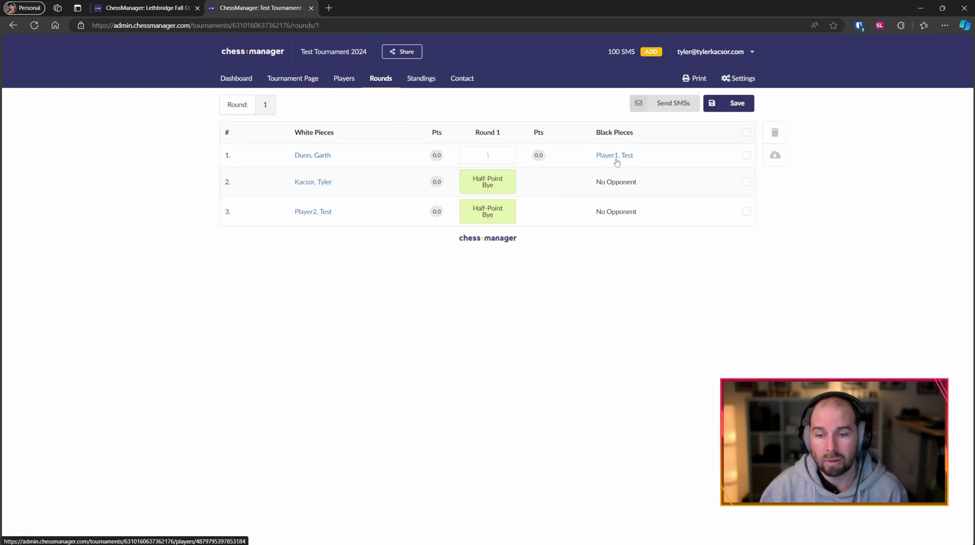
Record Dunn beating Player1 1:0 on board 1 and save the Round 1 results.
left_click(488, 155)
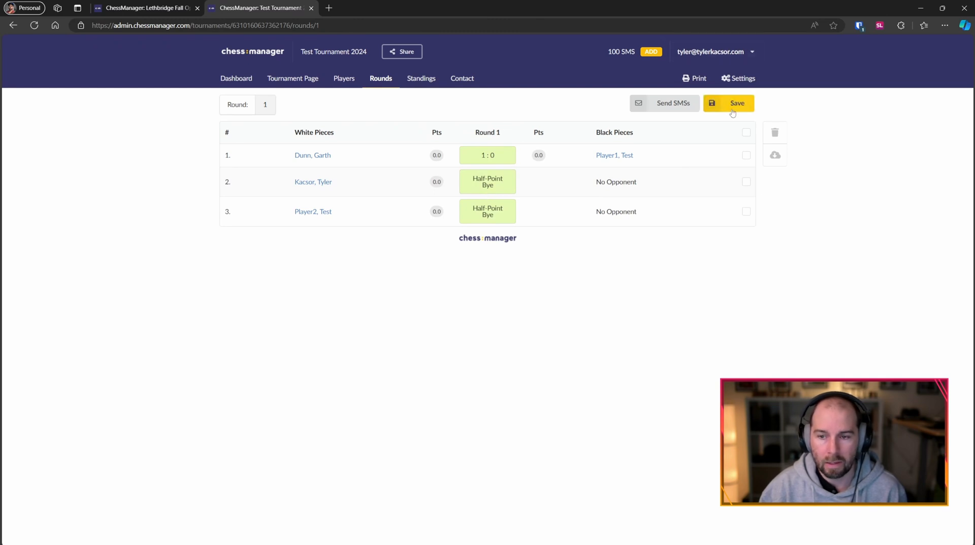
left_click(737, 106)
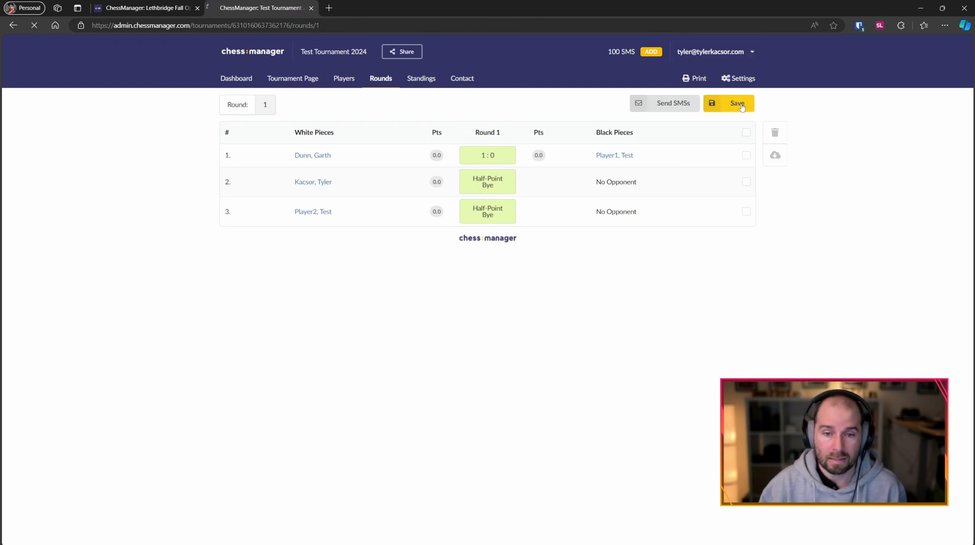
left_click(737, 103)
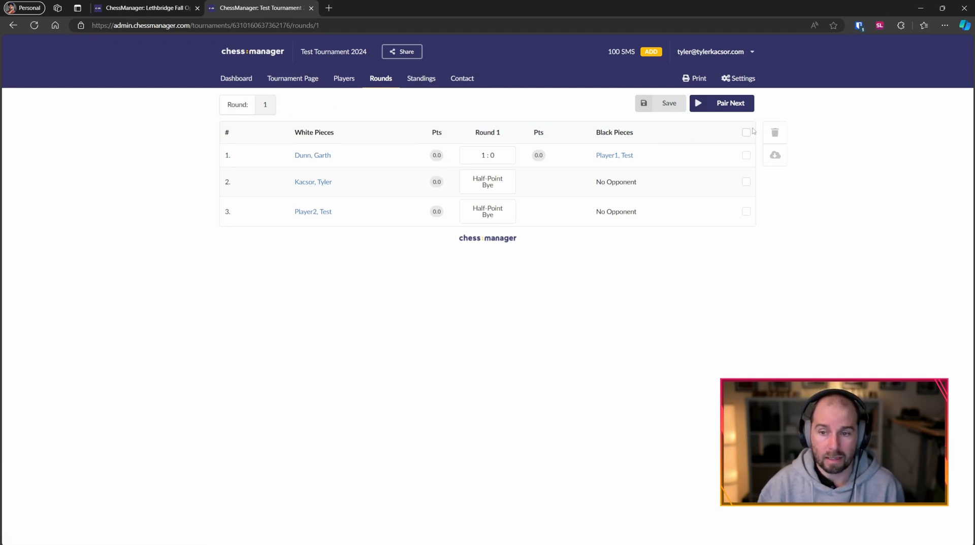
Pair Round 2 from all Round 1 pairings: Kacsor vs Dunn and Player1 vs Player2.
left_click(746, 133)
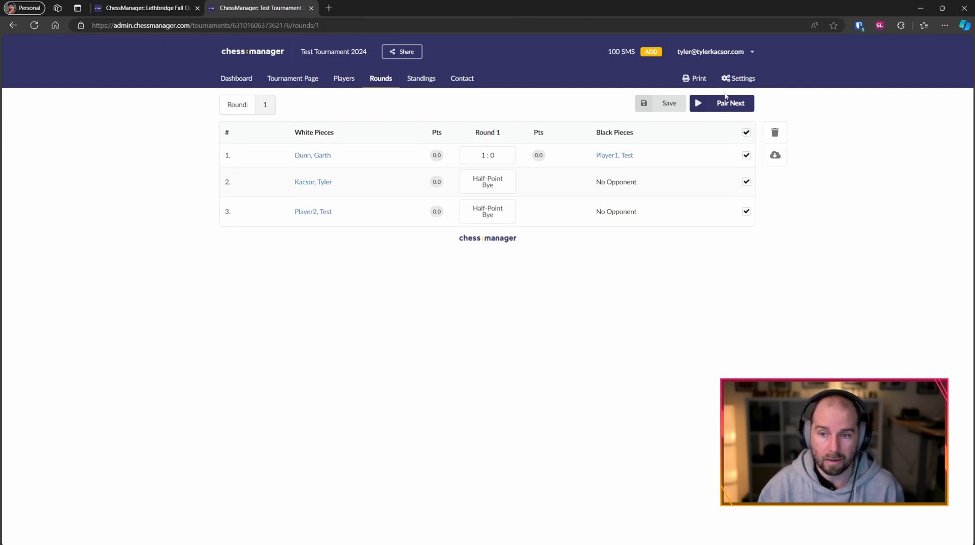
left_click(729, 104)
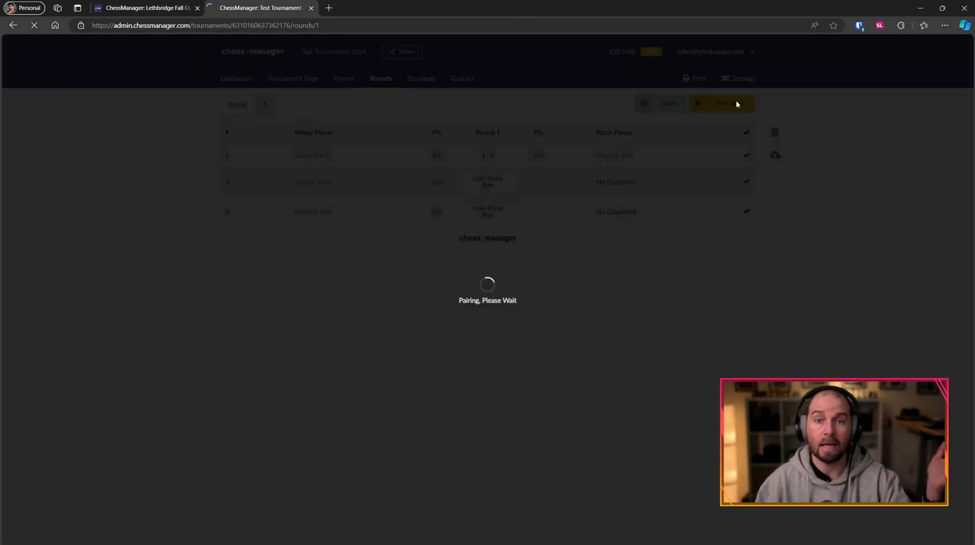
left_click(722, 103)
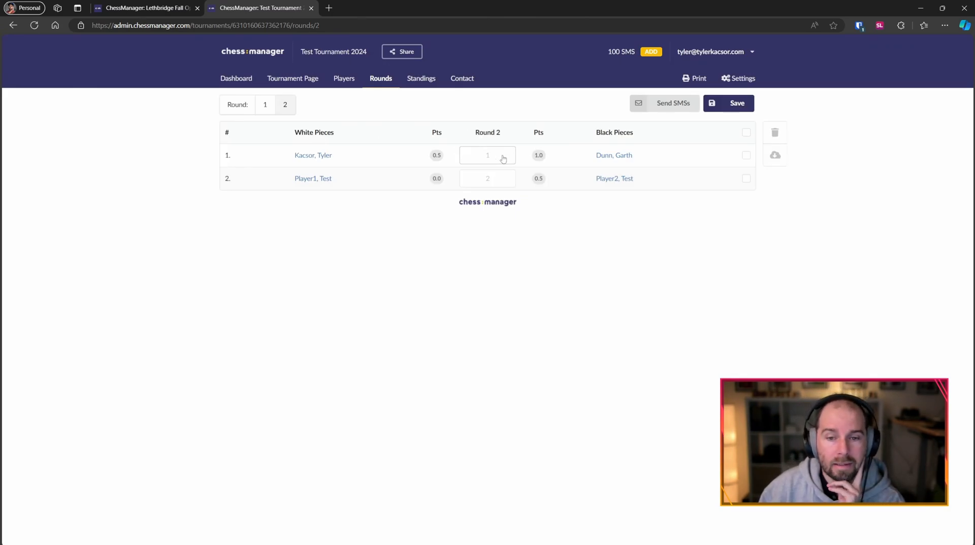
Record ½:½ draws on both Round 2 boards and save the results.
left_click(487, 155)
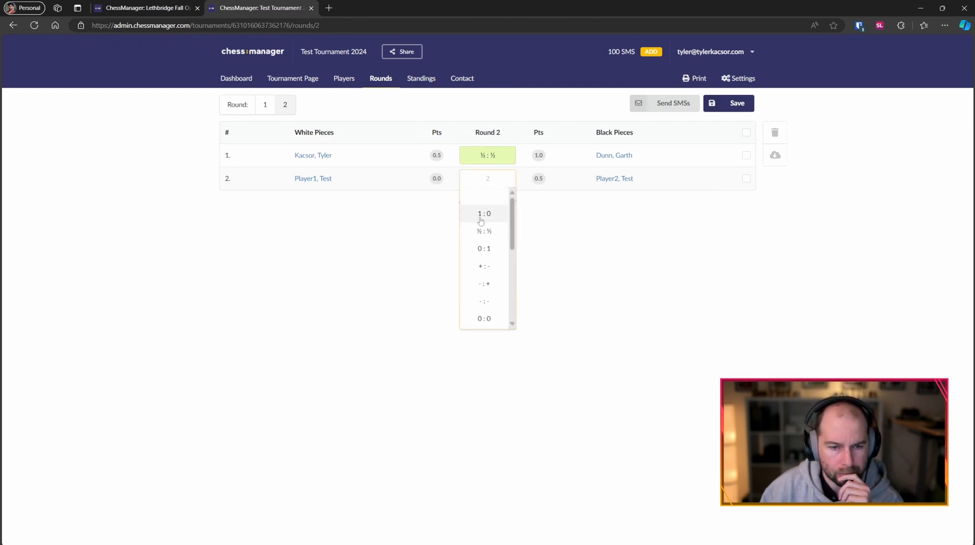
left_click(484, 231)
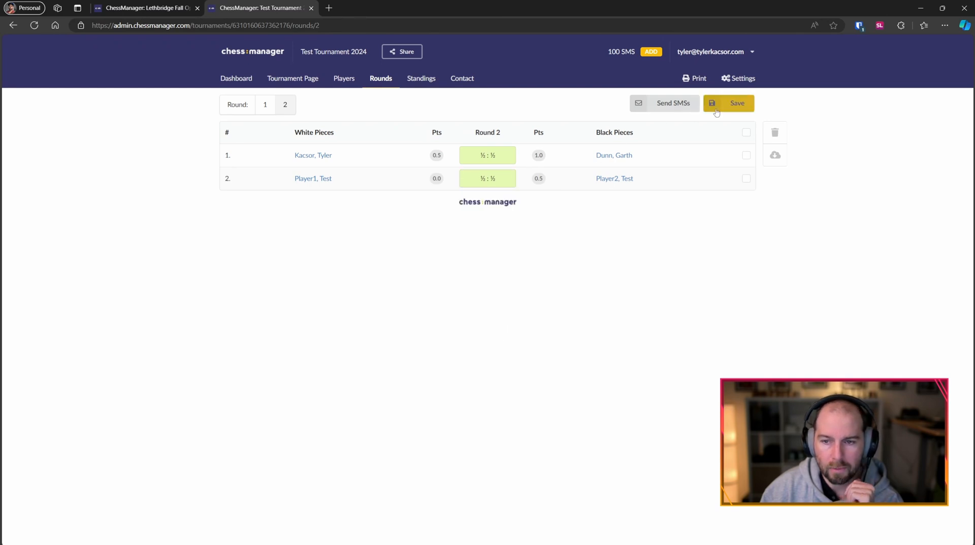
left_click(728, 103)
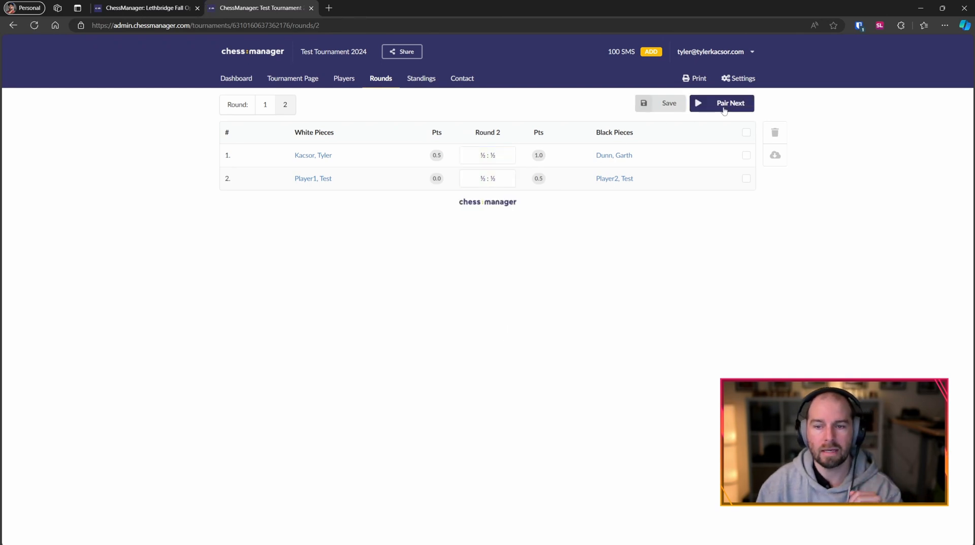
Pair round 3 and save ½:½ draws on both boards (Player2–Dunn, Player1–Kacsor).
left_click(722, 104)
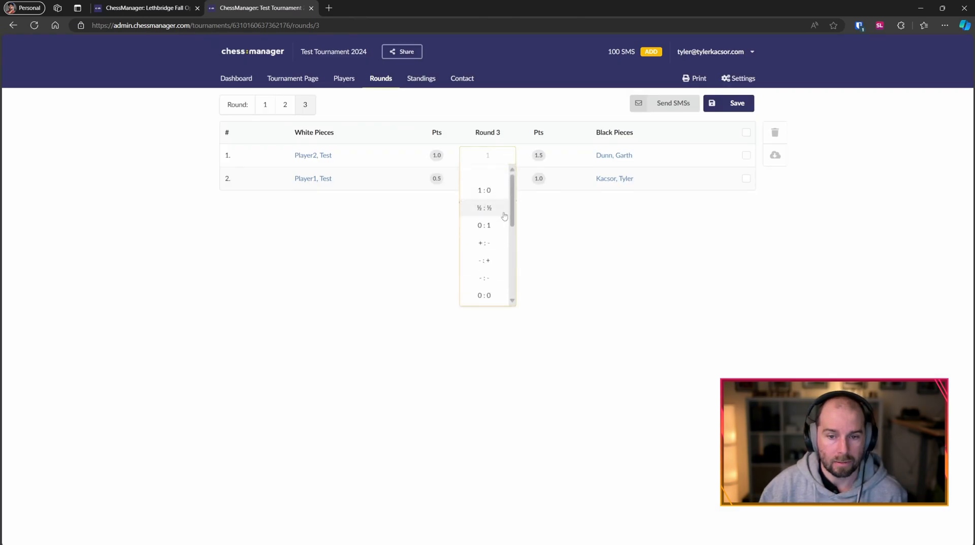
left_click(484, 208)
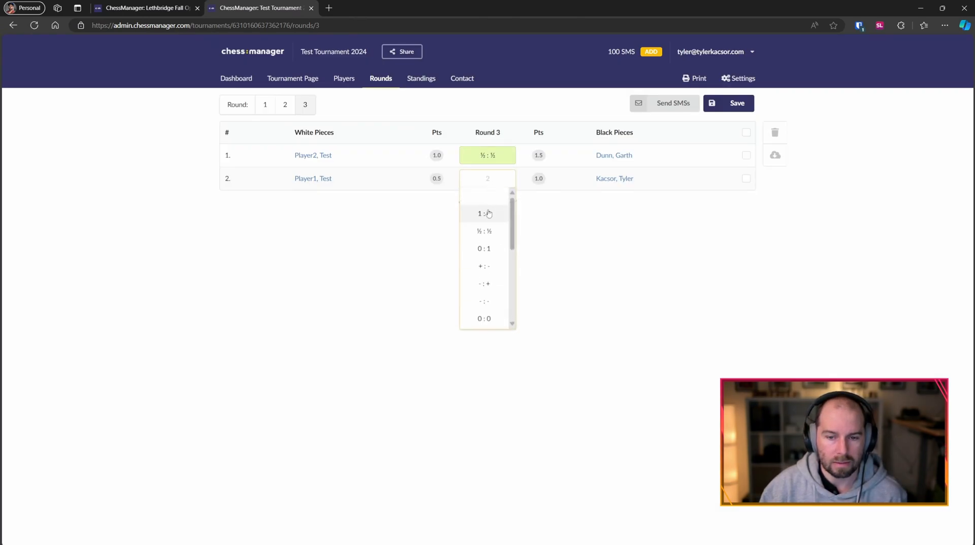
left_click(731, 104)
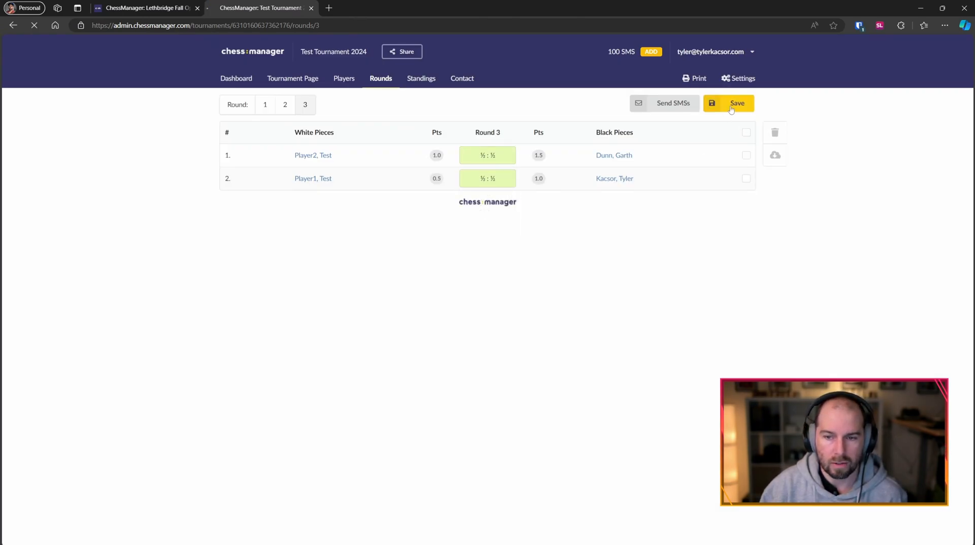
left_click(728, 103)
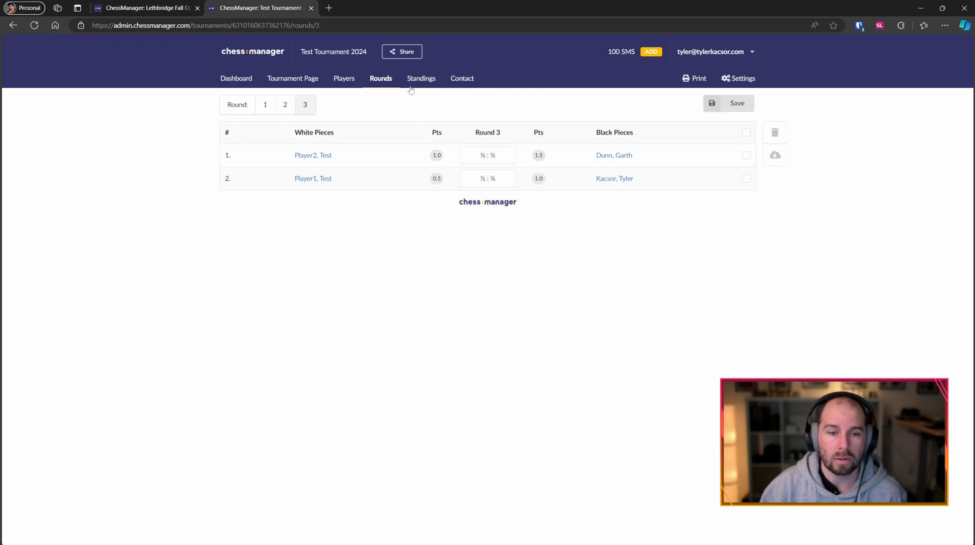
Review the board 2 result options and keep the ½:½ draw.
left_click(487, 179)
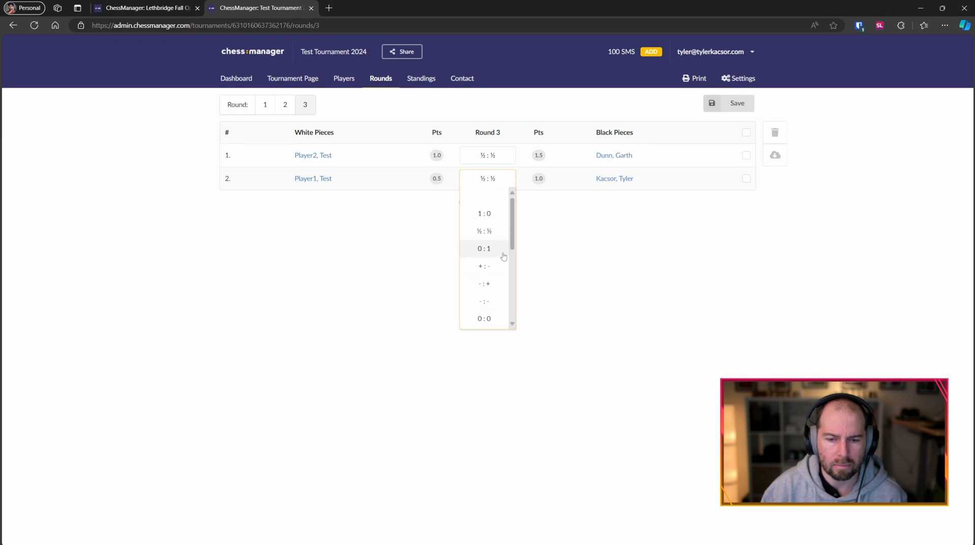
scroll("down", 3)
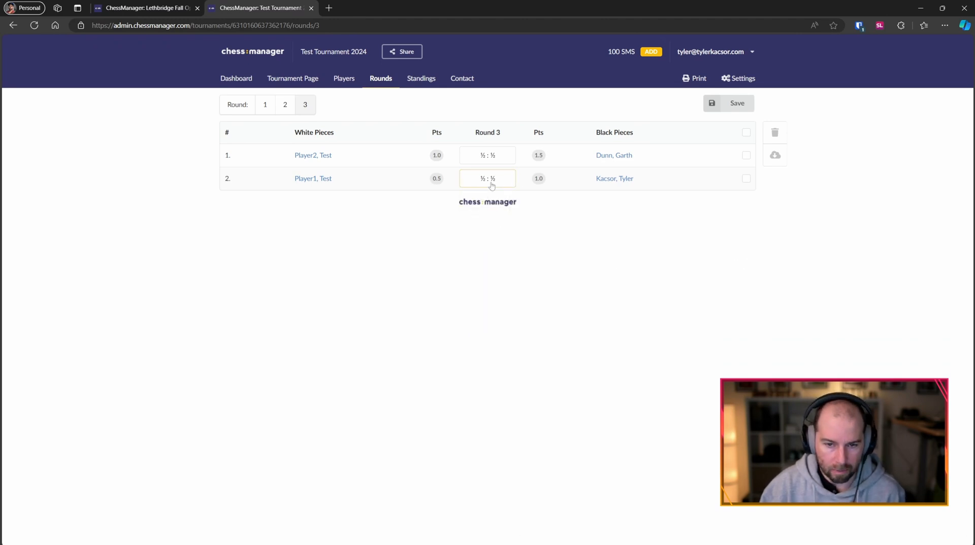
left_click(488, 179)
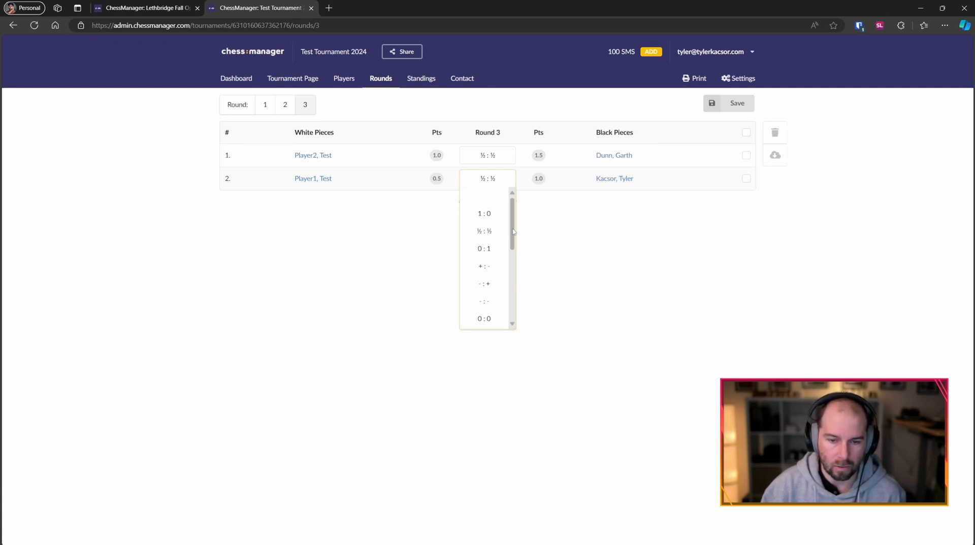
scroll("down", 3)
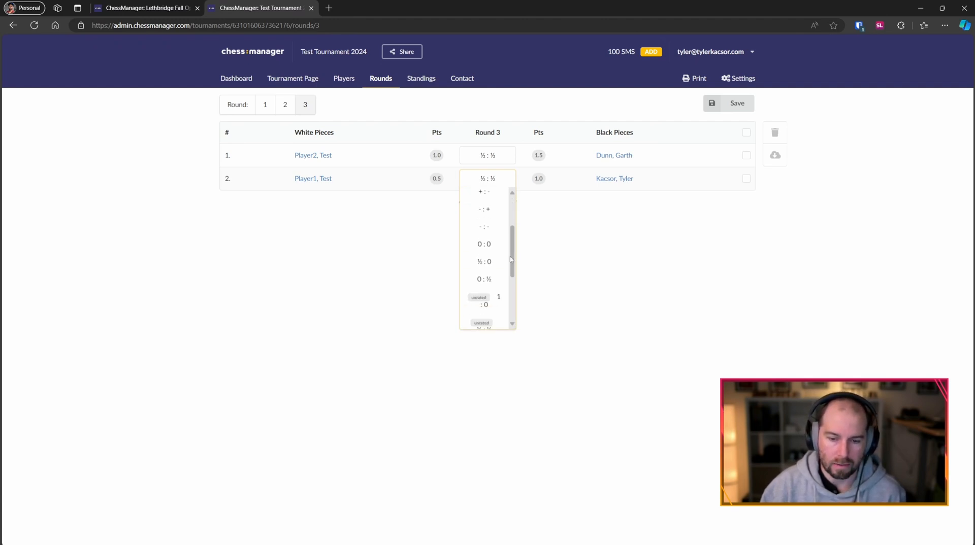
scroll("down", 3)
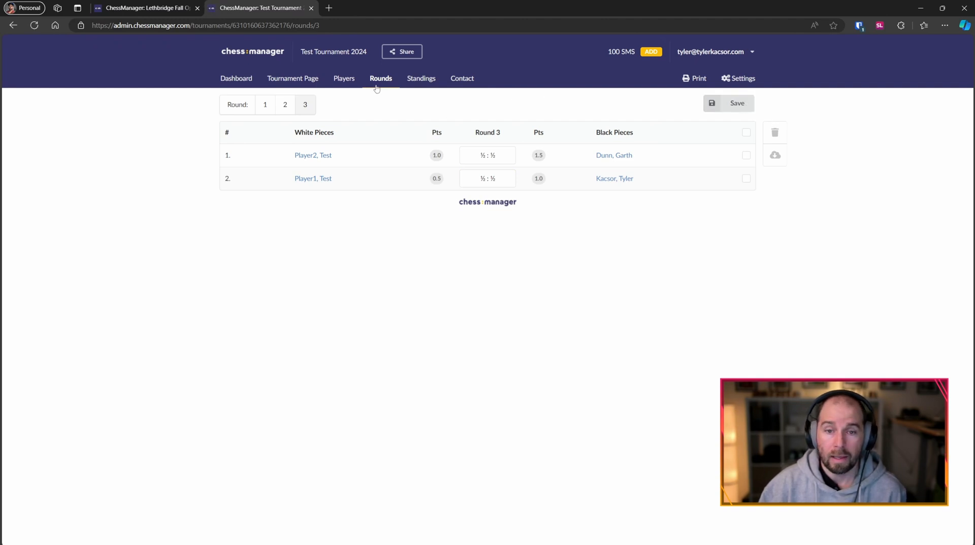
Show the round 3 standings with Dunn leading on 2.0 and tick every player row.
left_click(420, 78)
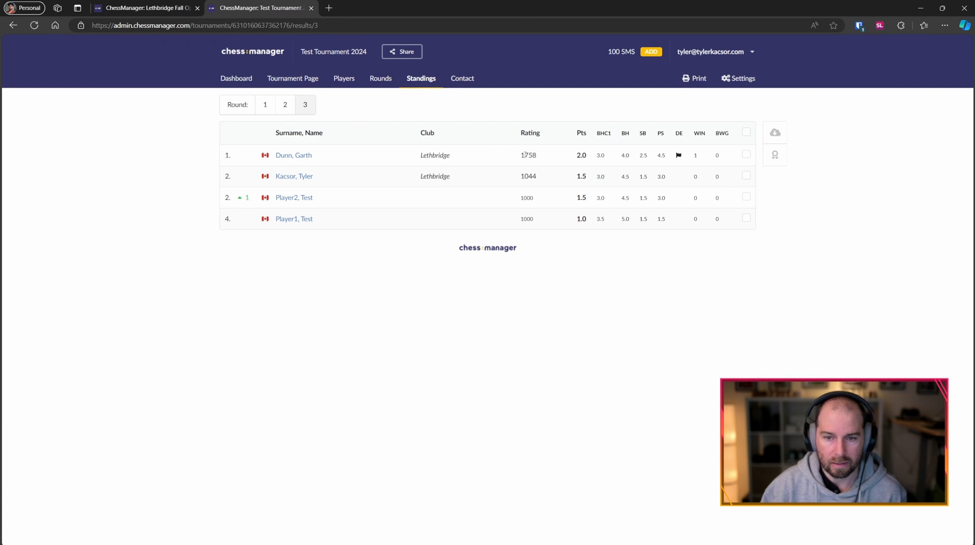
mouse_move(595, 154)
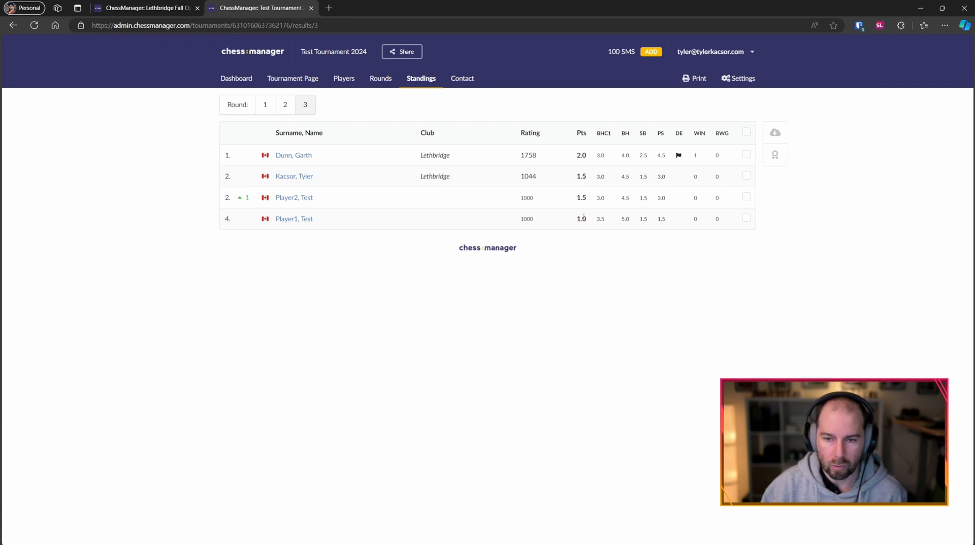
mouse_move(509, 141)
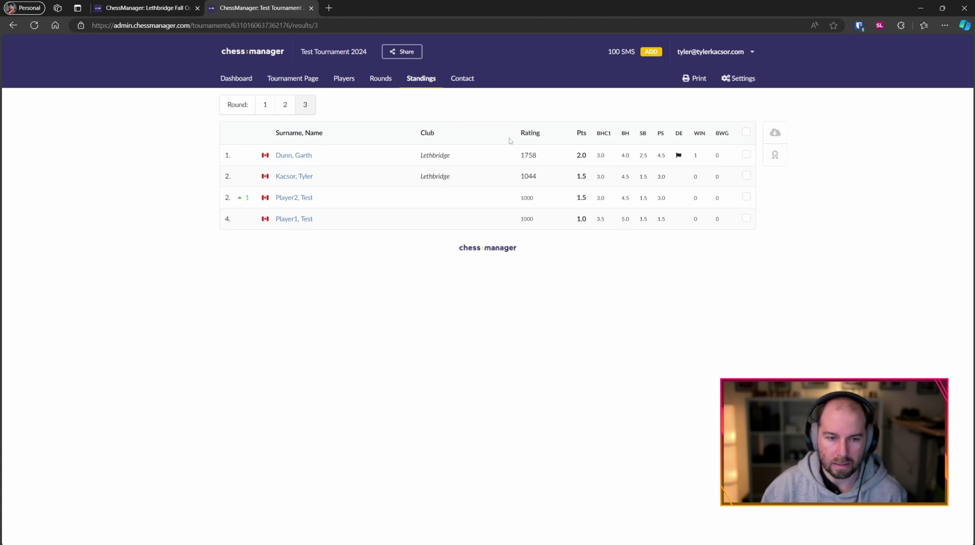
mouse_move(600, 149)
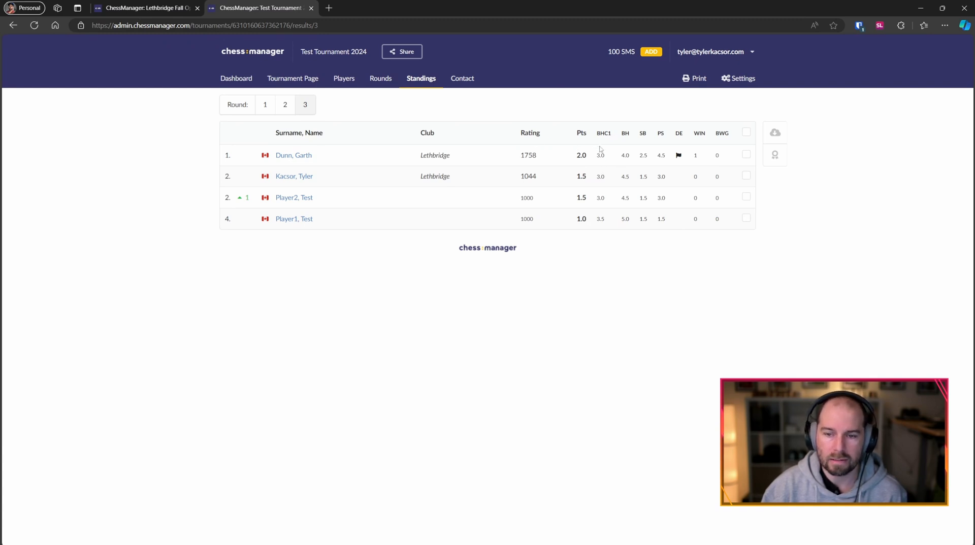
mouse_move(604, 133)
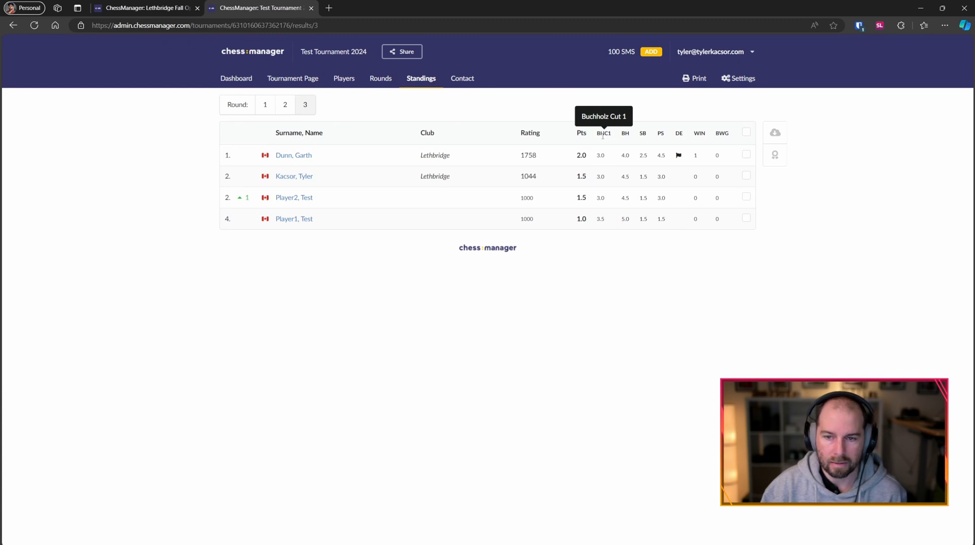
mouse_move(618, 153)
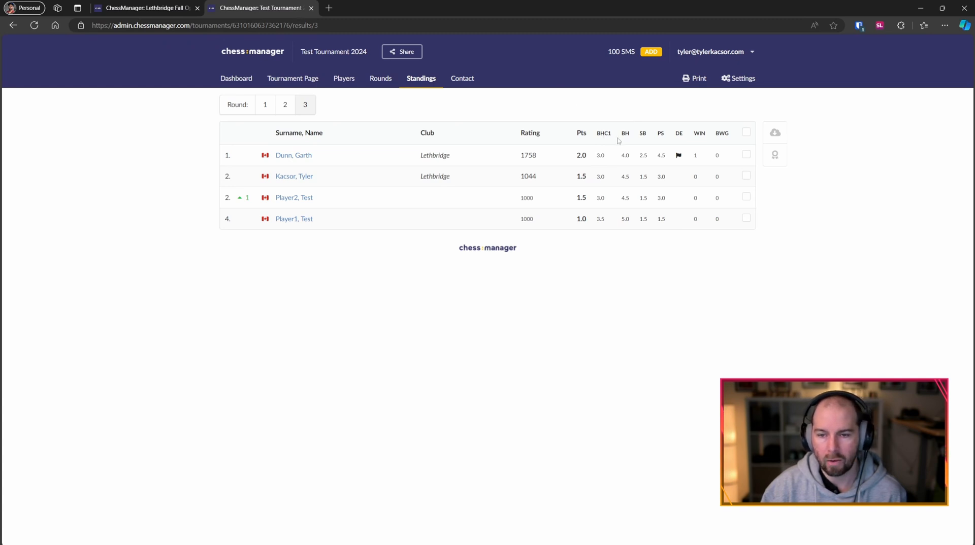
mouse_move(643, 133)
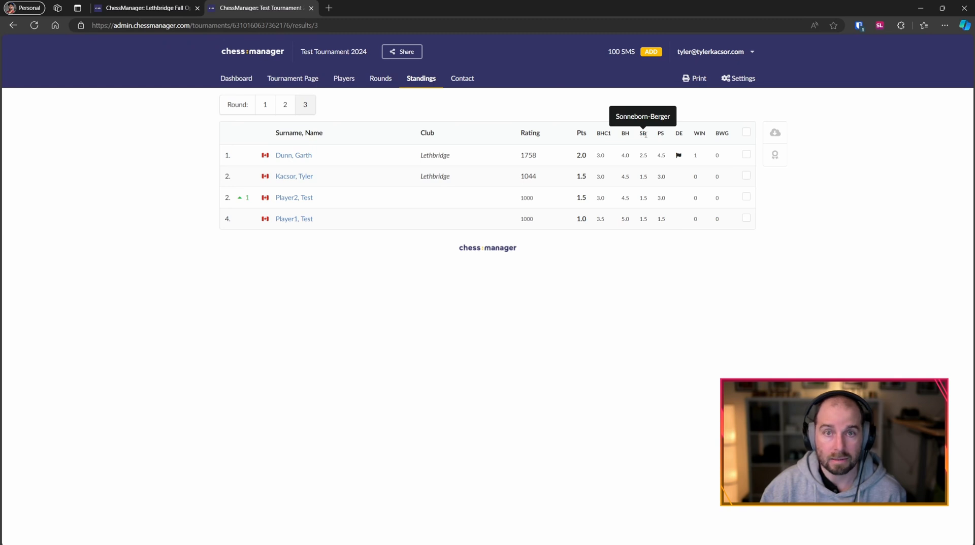
mouse_move(660, 134)
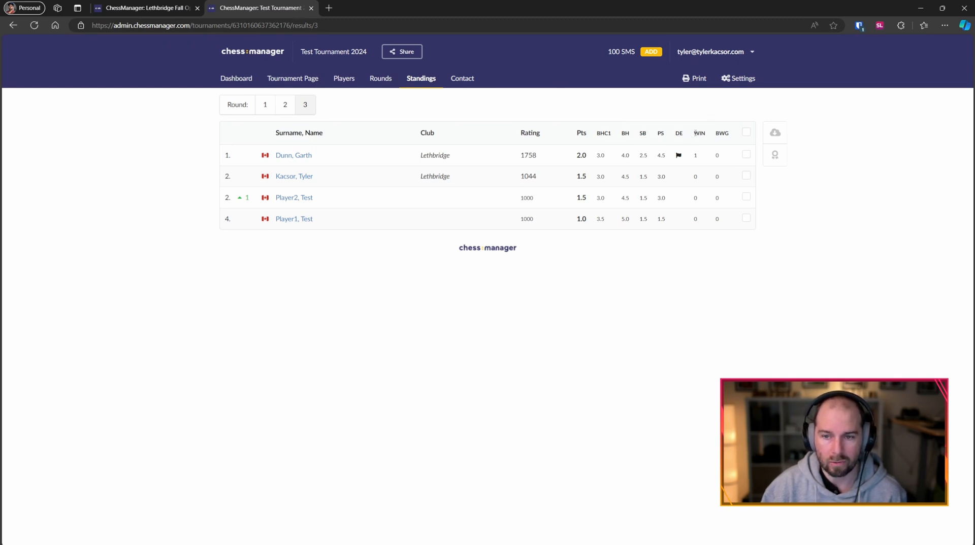
mouse_move(504, 115)
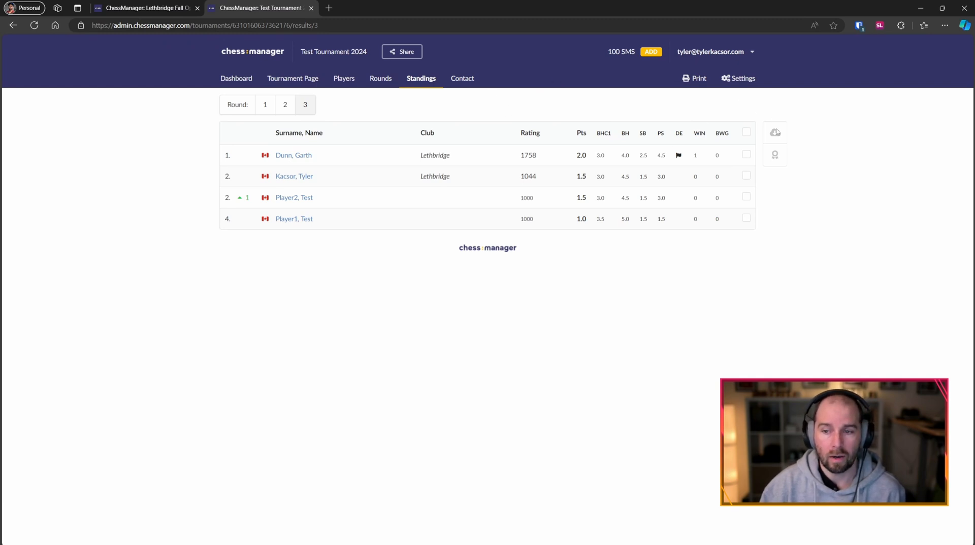
left_click(746, 134)
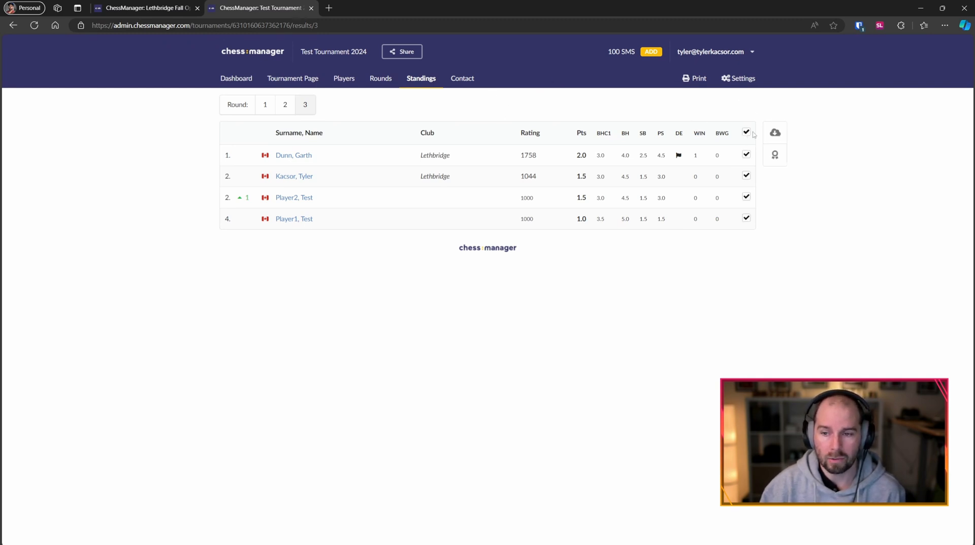
mouse_move(775, 156)
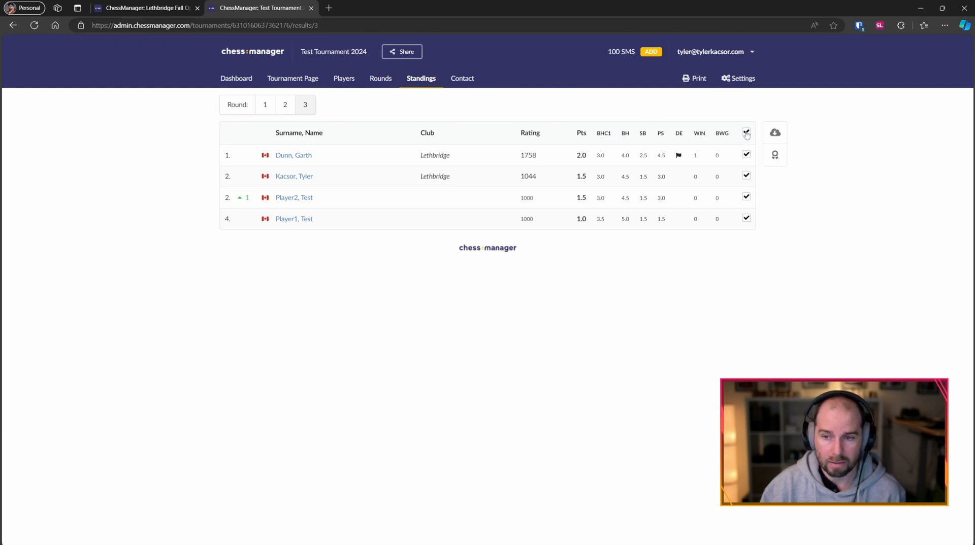
Delete the round 3 matches, confirming with 'Yes, delete!'.
left_click(380, 78)
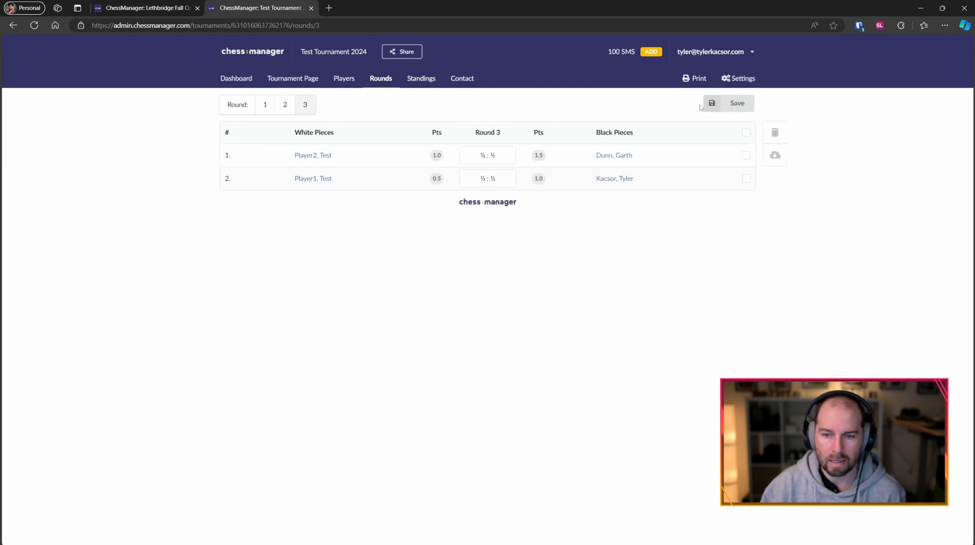
left_click(774, 132)
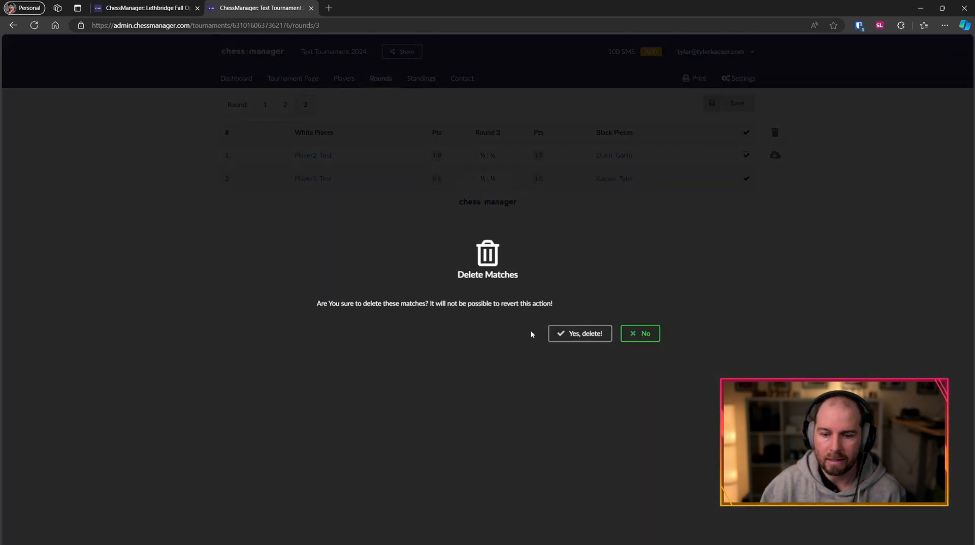
left_click(580, 334)
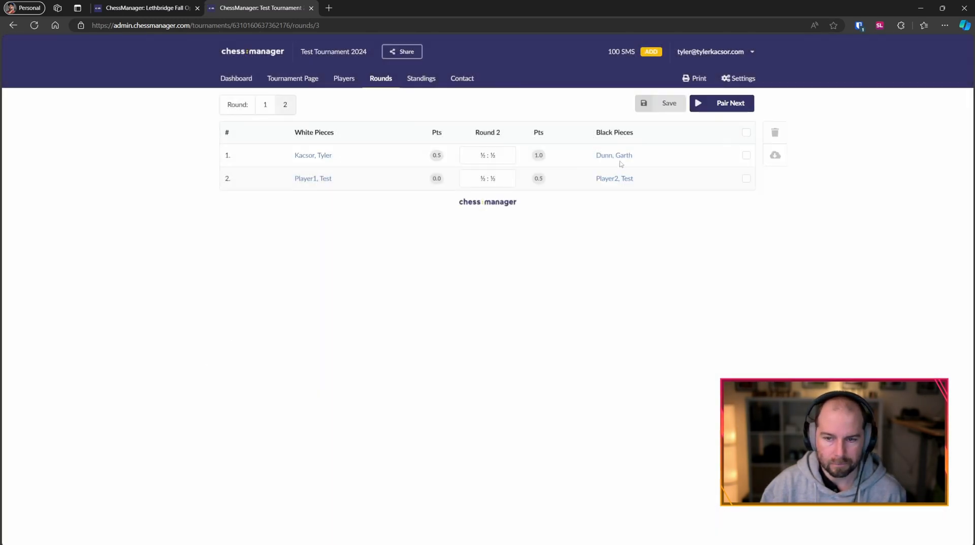
Keep round 2's draw result, re-pair round 3, and return to round 1's results.
left_click(487, 155)
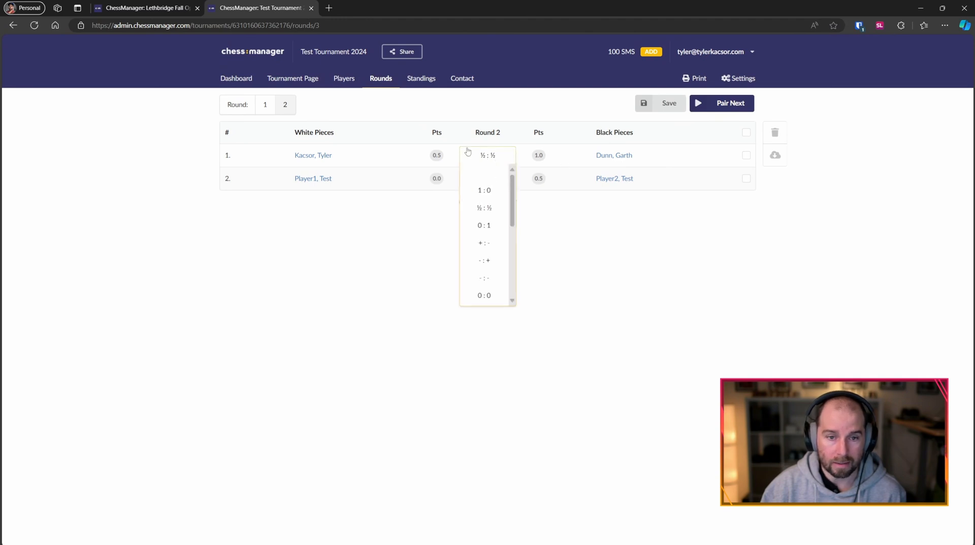
left_click(483, 208)
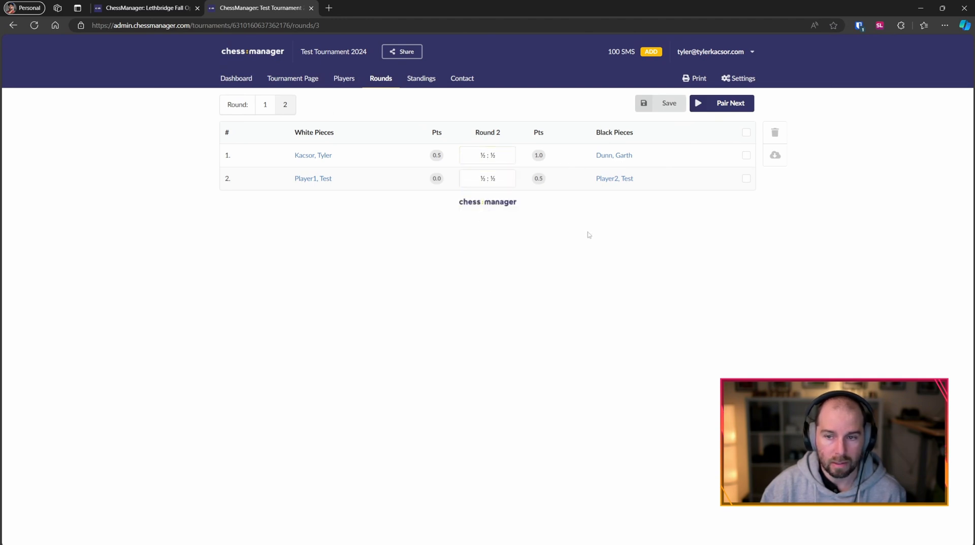
mouse_move(757, 104)
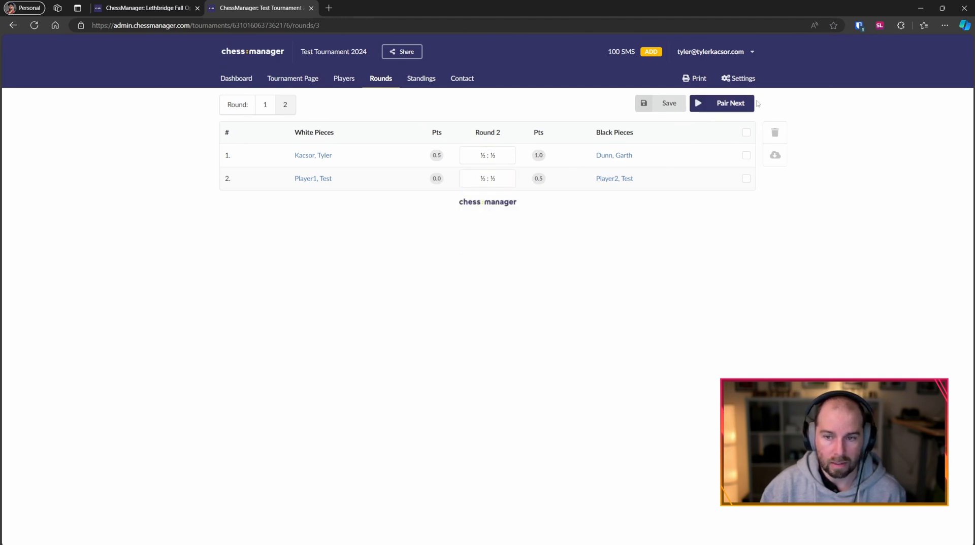
left_click(730, 103)
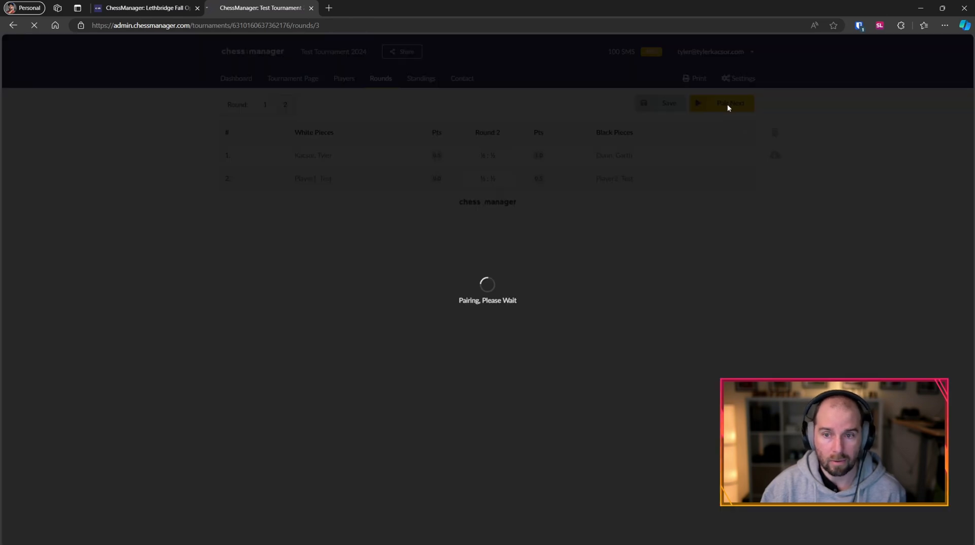
left_click(722, 103)
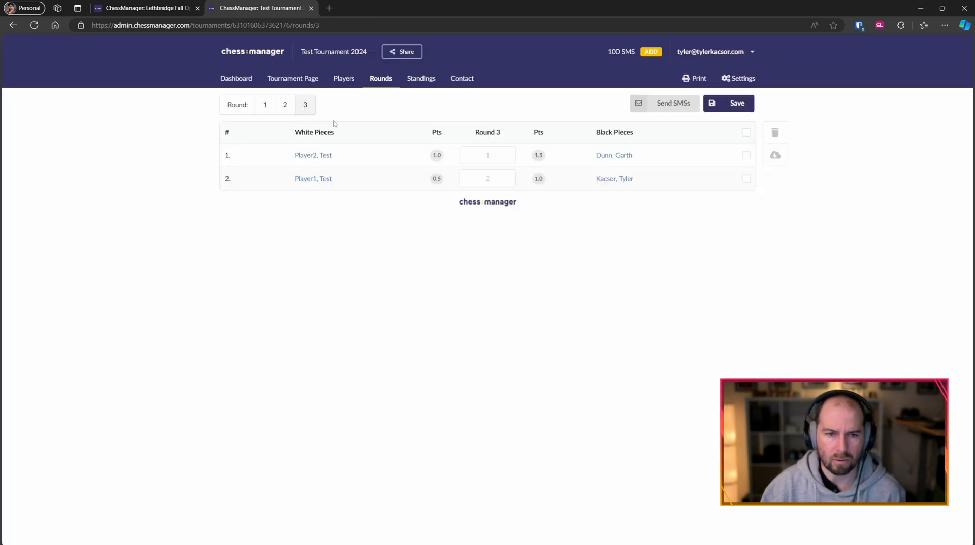
left_click(264, 104)
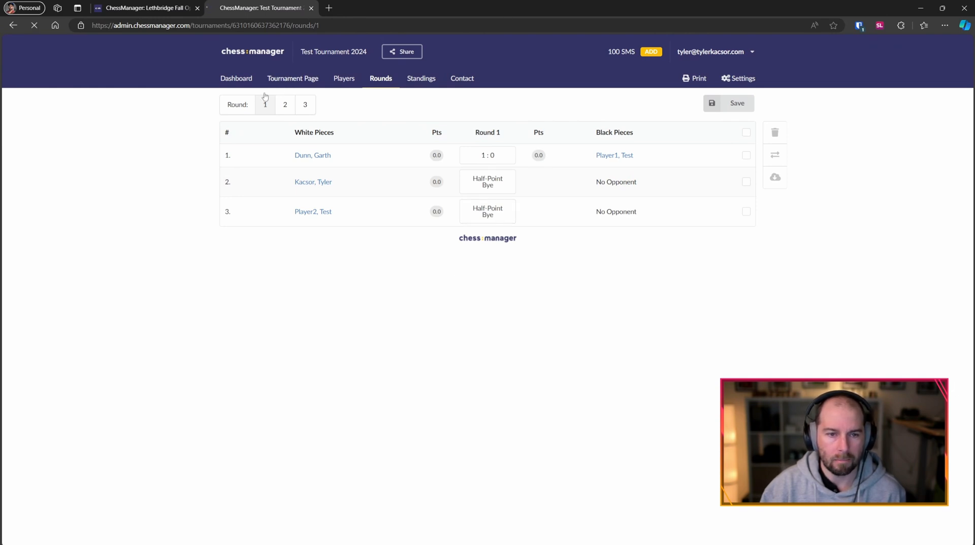
Add 'Player3, Test' as a fifth participant from the Players list and save.
left_click(293, 79)
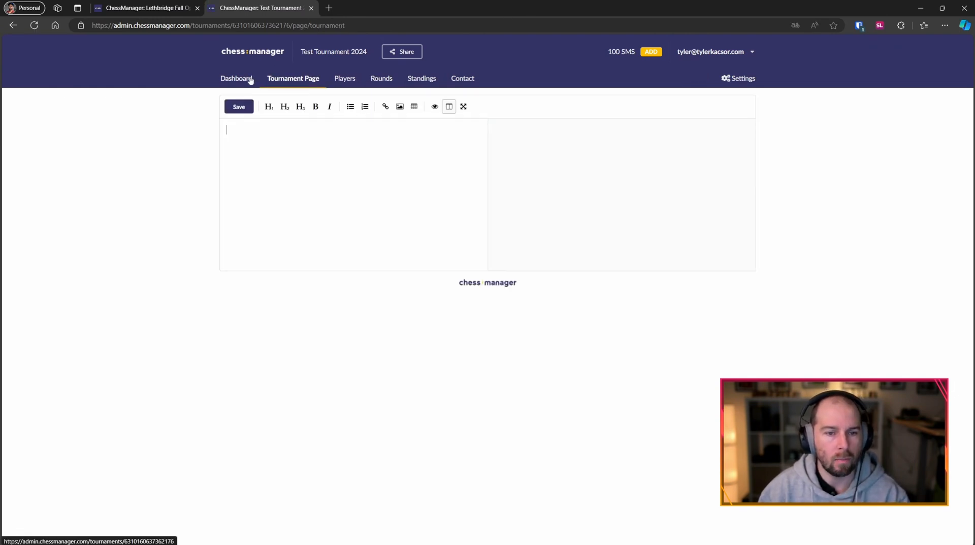
left_click(236, 78)
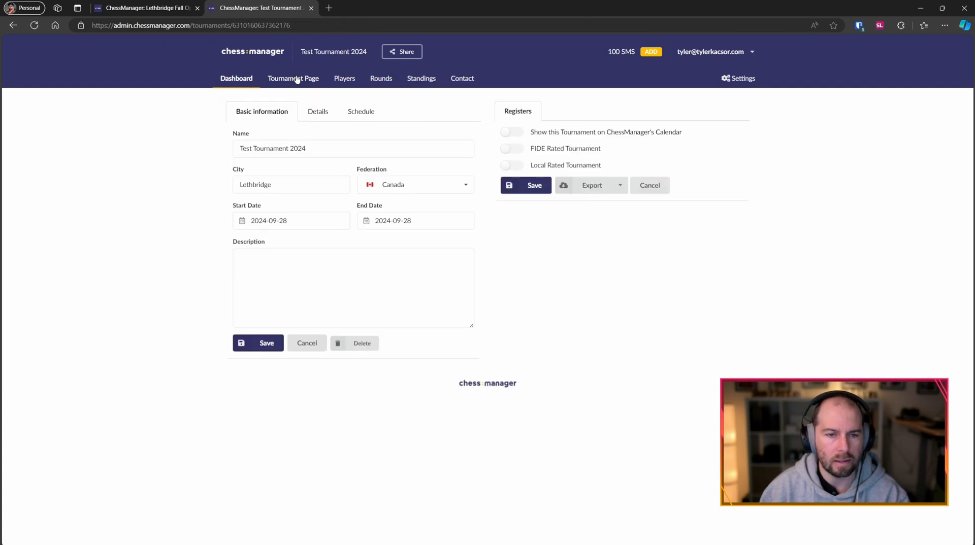
left_click(345, 78)
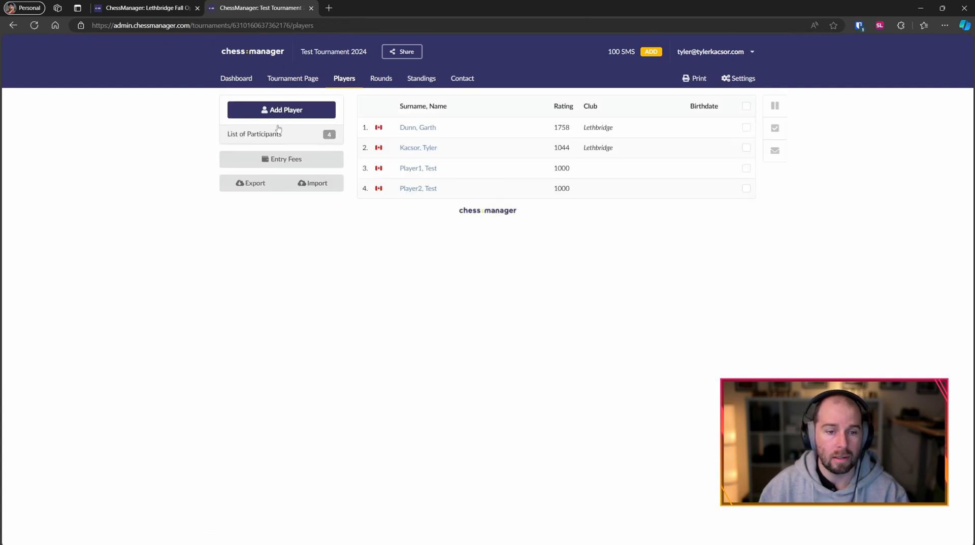
left_click(281, 110)
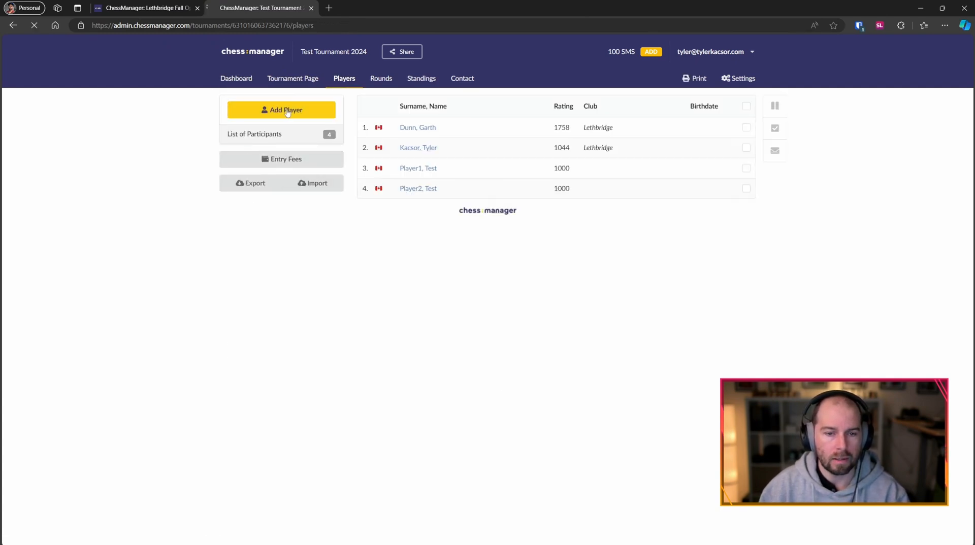
left_click(287, 110)
type("Player3, Test")
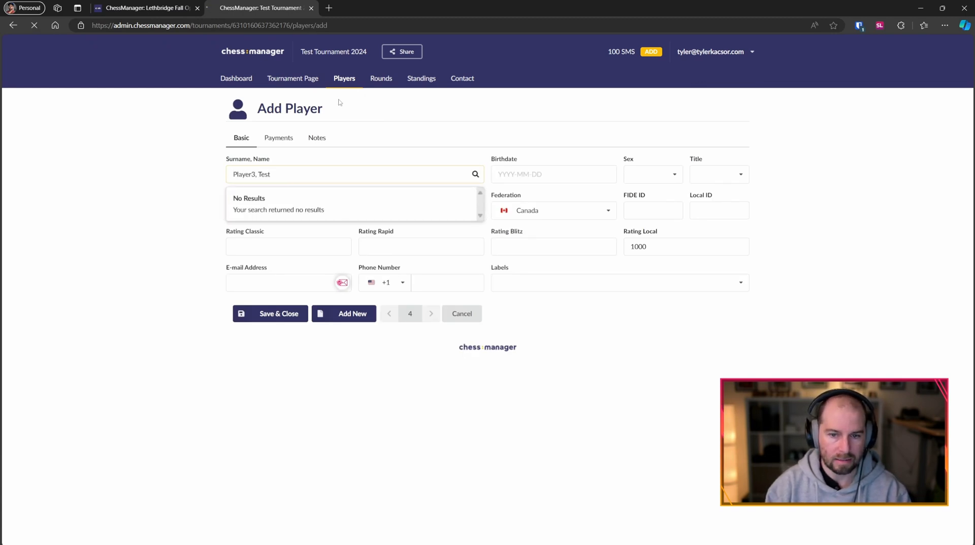
left_click(270, 314)
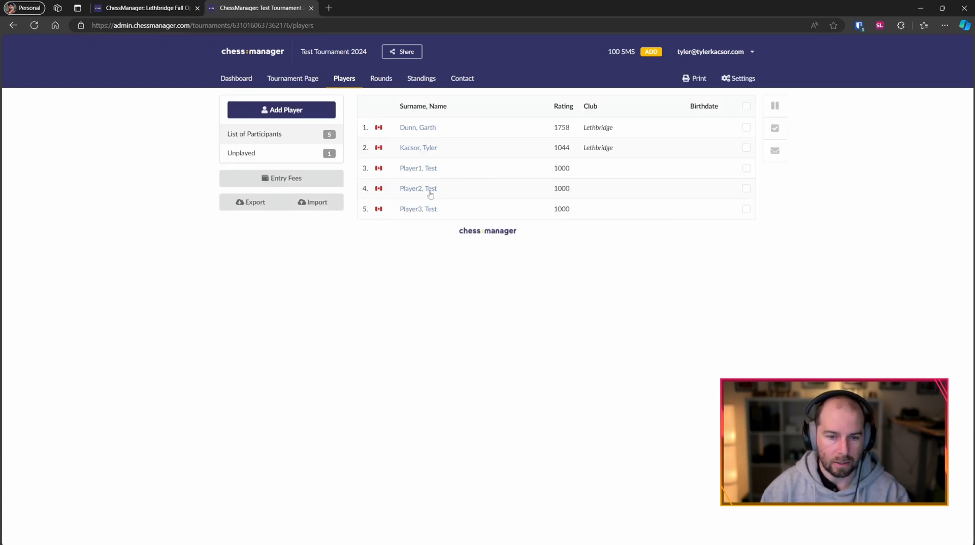
Put Player3, Test as White on a new board 3 in round 3 with a Zero-Point Bye.
left_click(380, 78)
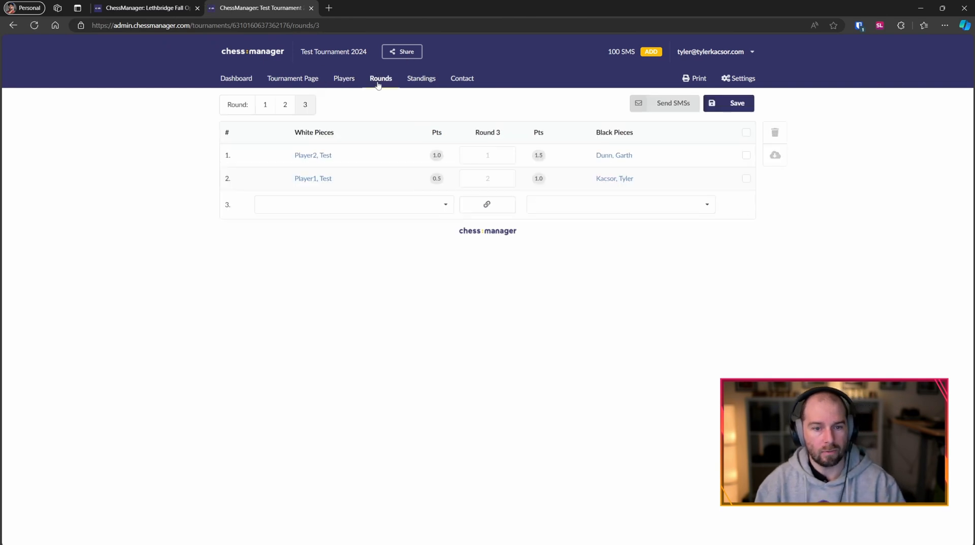
left_click(353, 205)
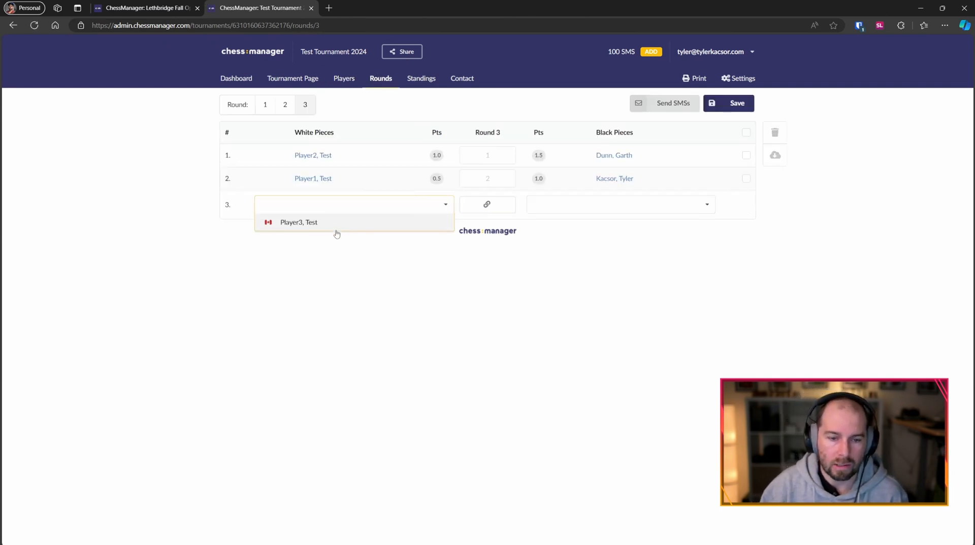
left_click(299, 223)
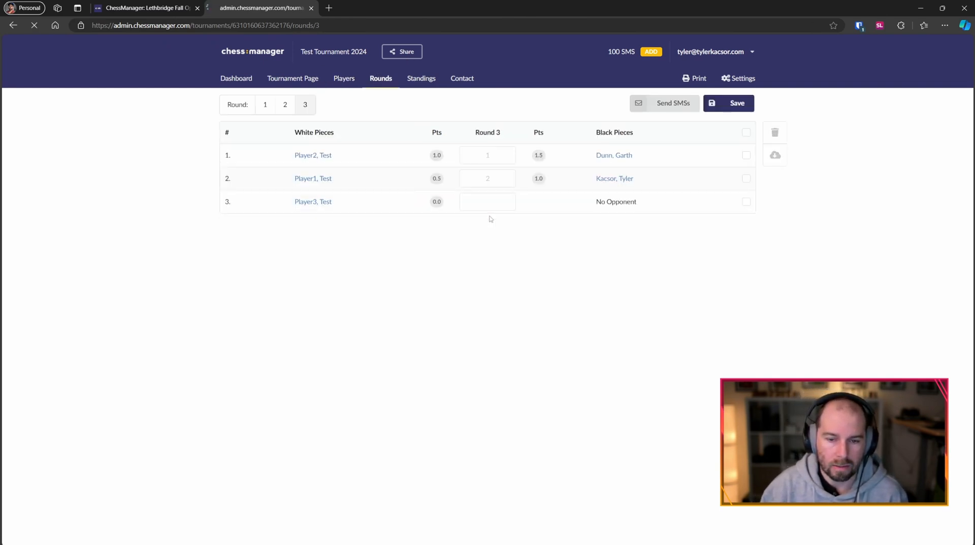
left_click(488, 202)
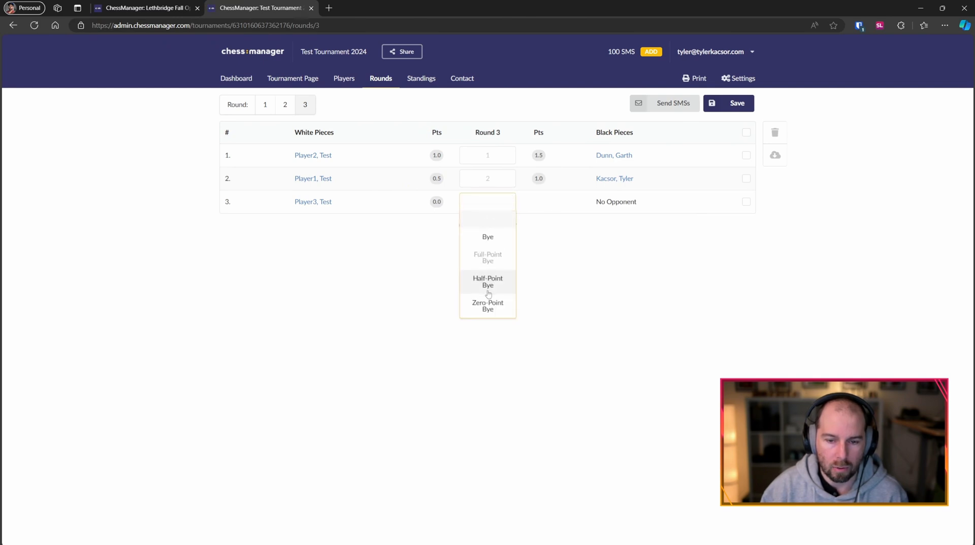
left_click(487, 306)
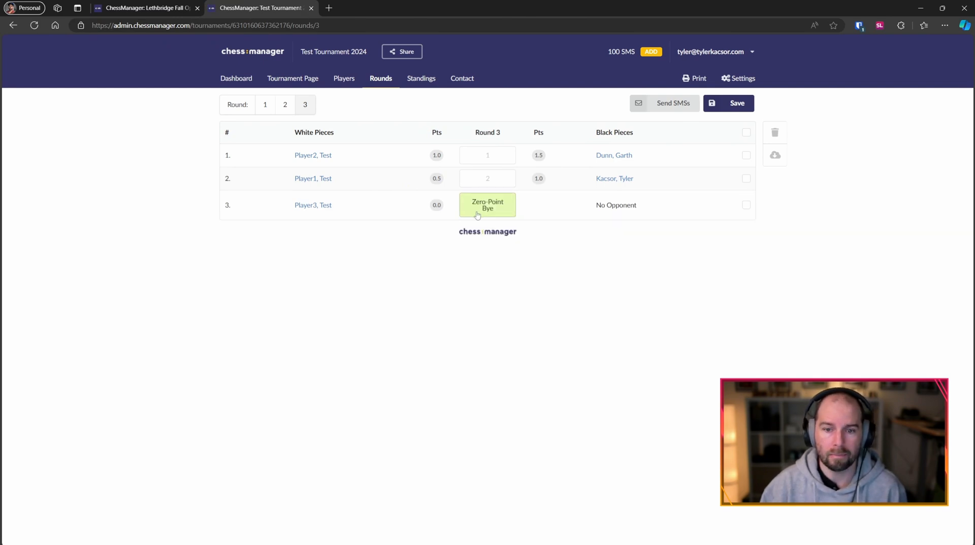
left_click(737, 104)
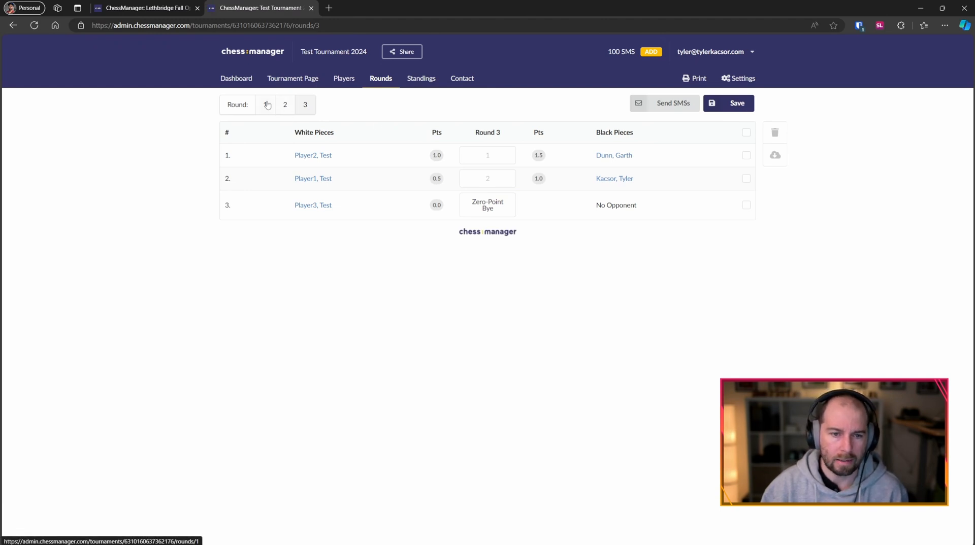
Check rounds 1–3 and keep Player3's zero-point bye in round 3.
left_click(284, 105)
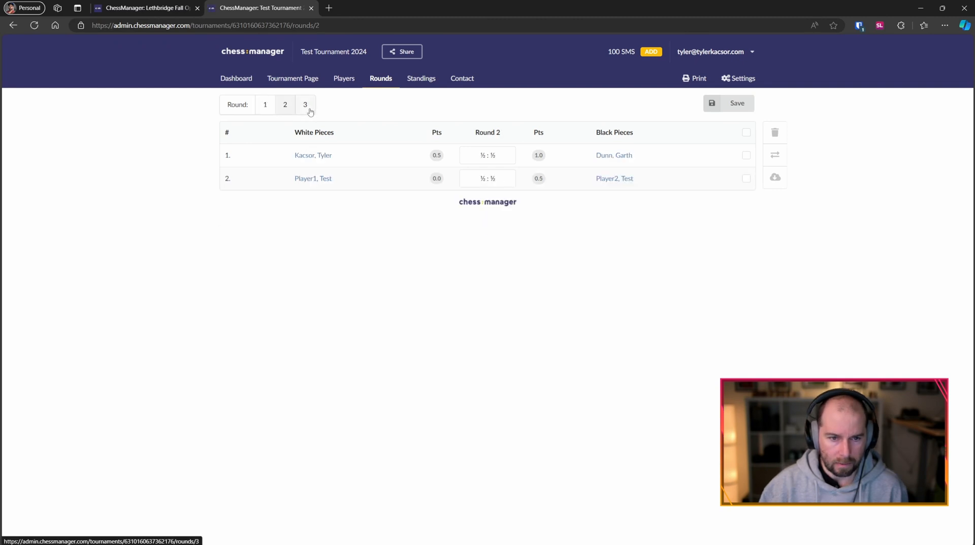
left_click(305, 104)
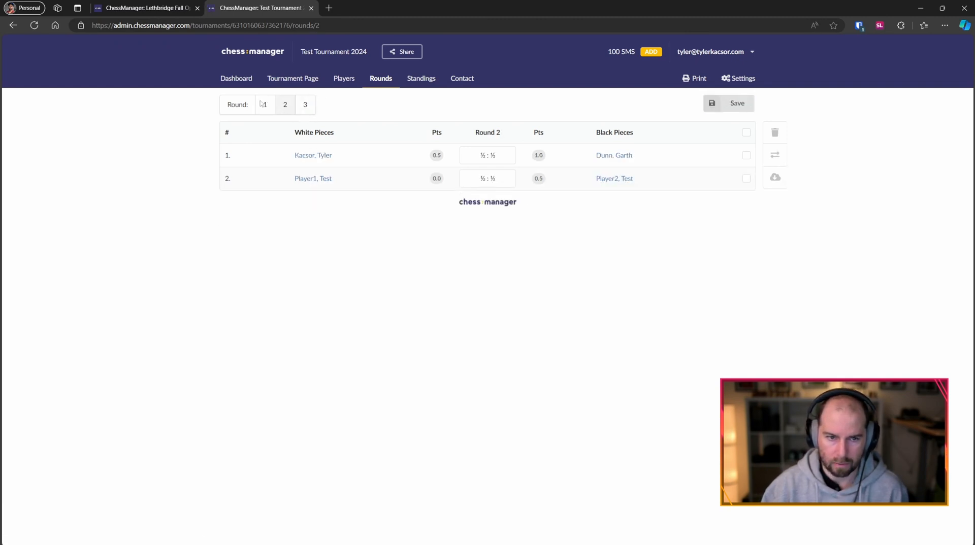
left_click(264, 104)
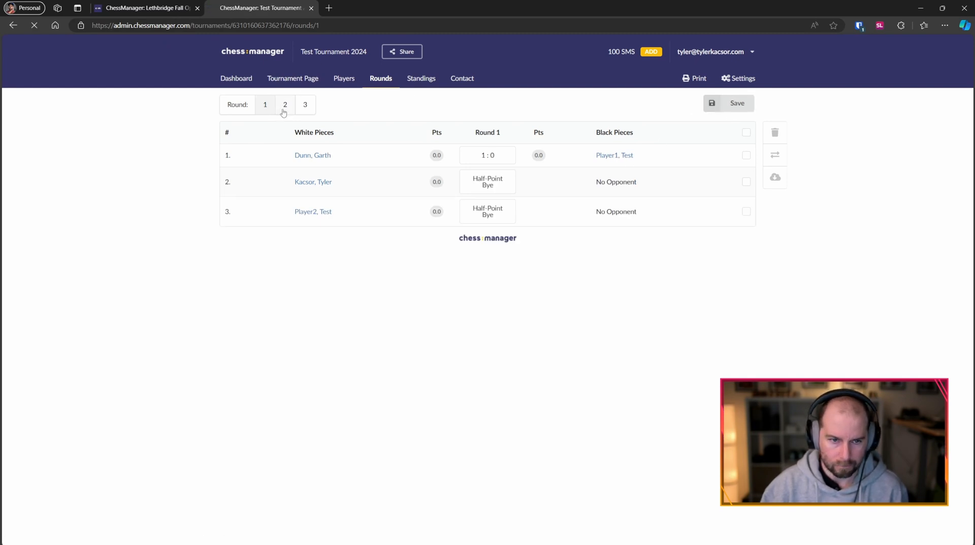
left_click(284, 104)
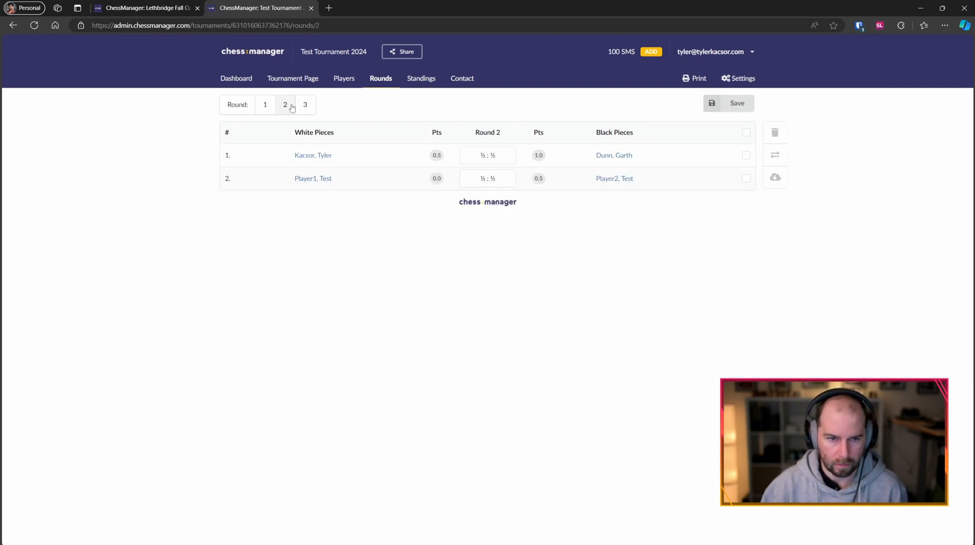
left_click(304, 104)
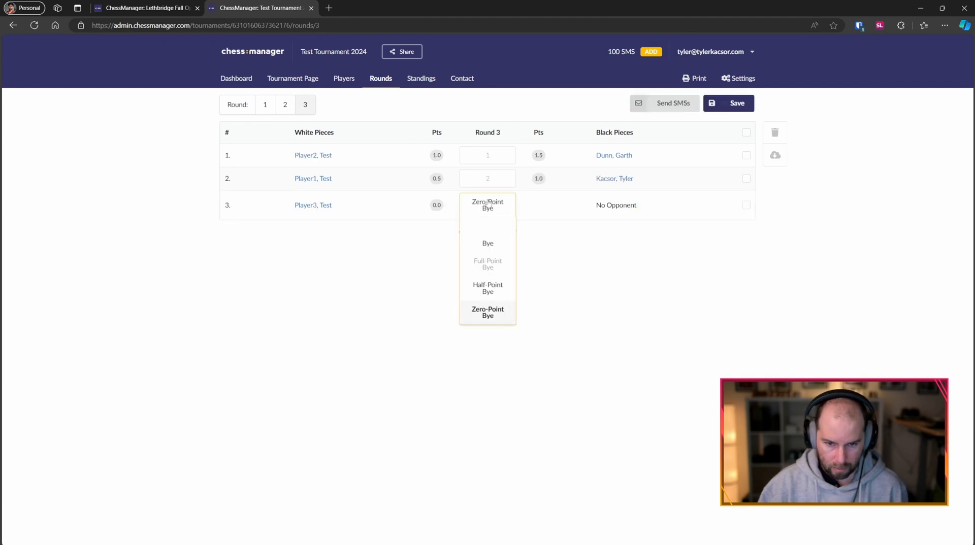
left_click(487, 313)
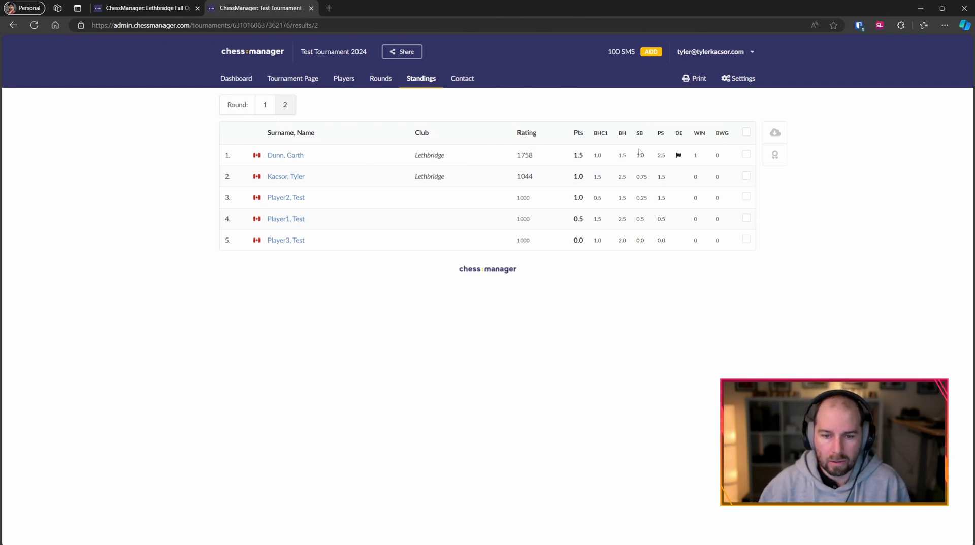
mouse_move(607, 249)
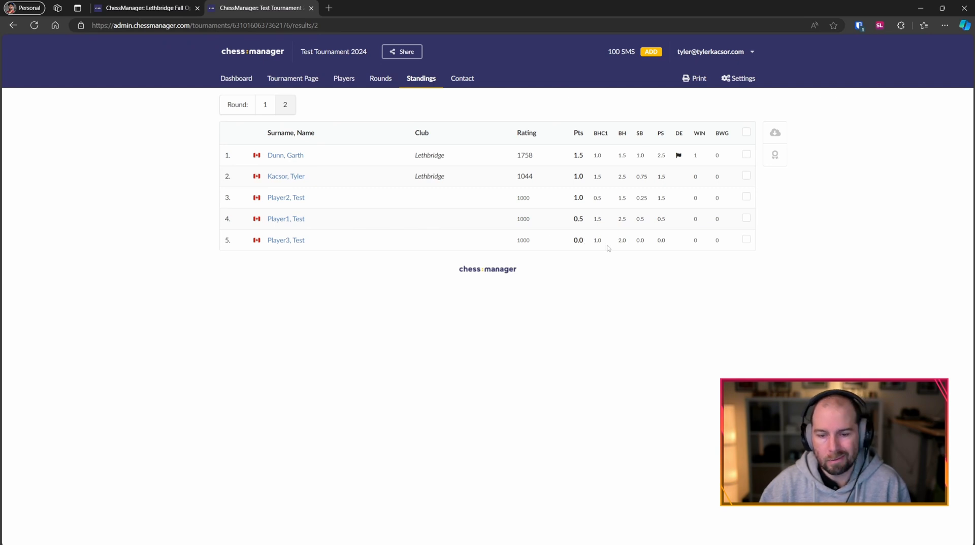